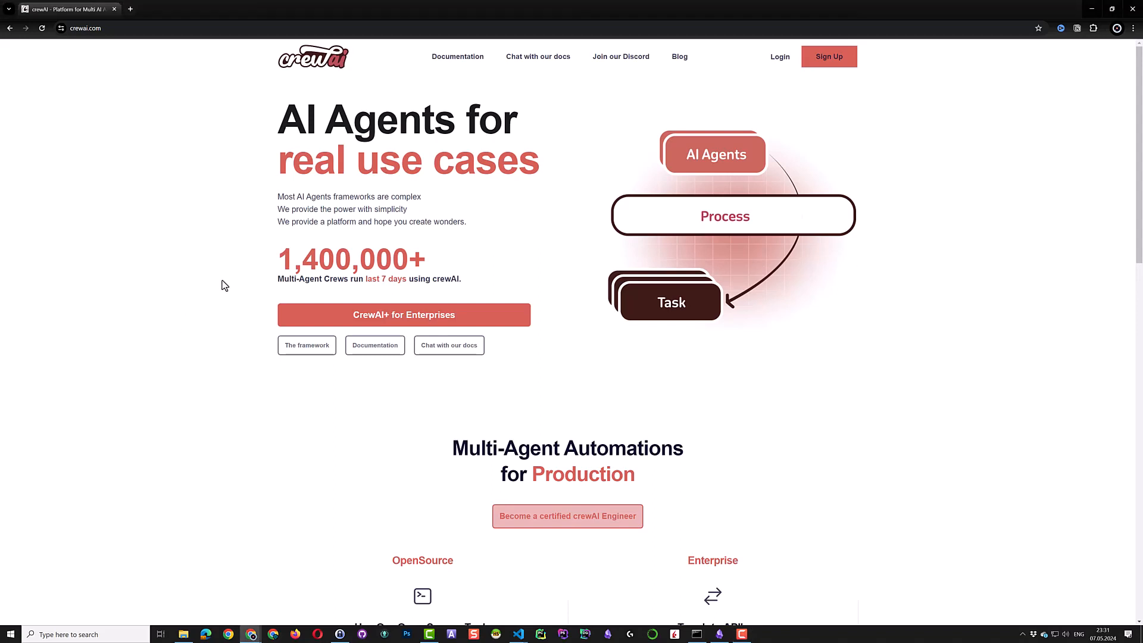
Open the crewAI documentation and its Create Custom Tools how-to guide
left_click(457, 57)
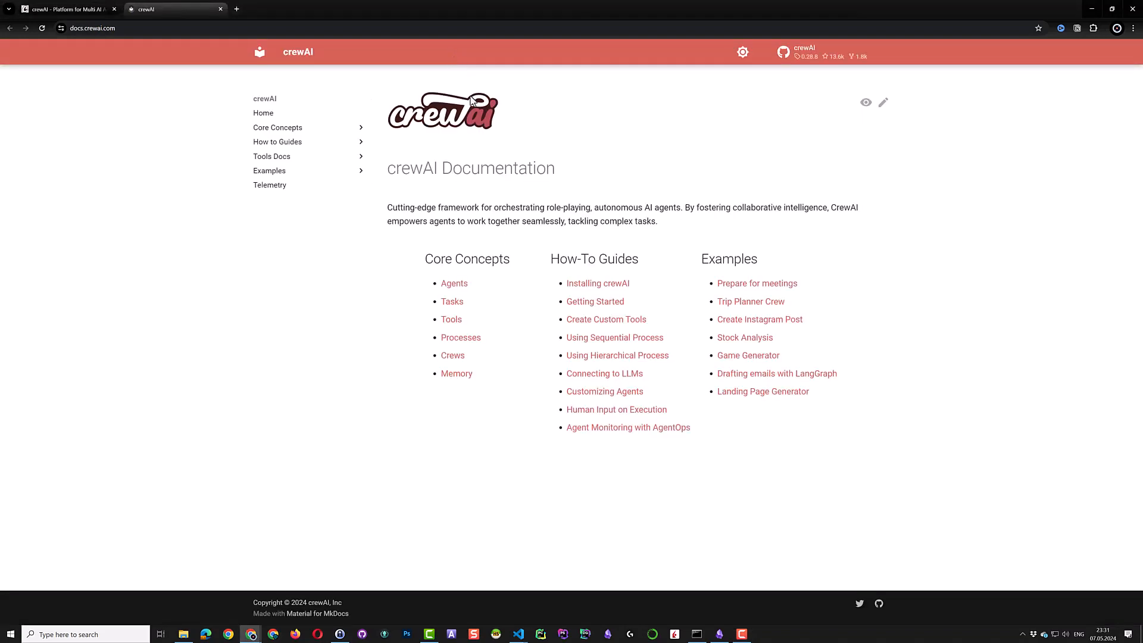
left_click(606, 320)
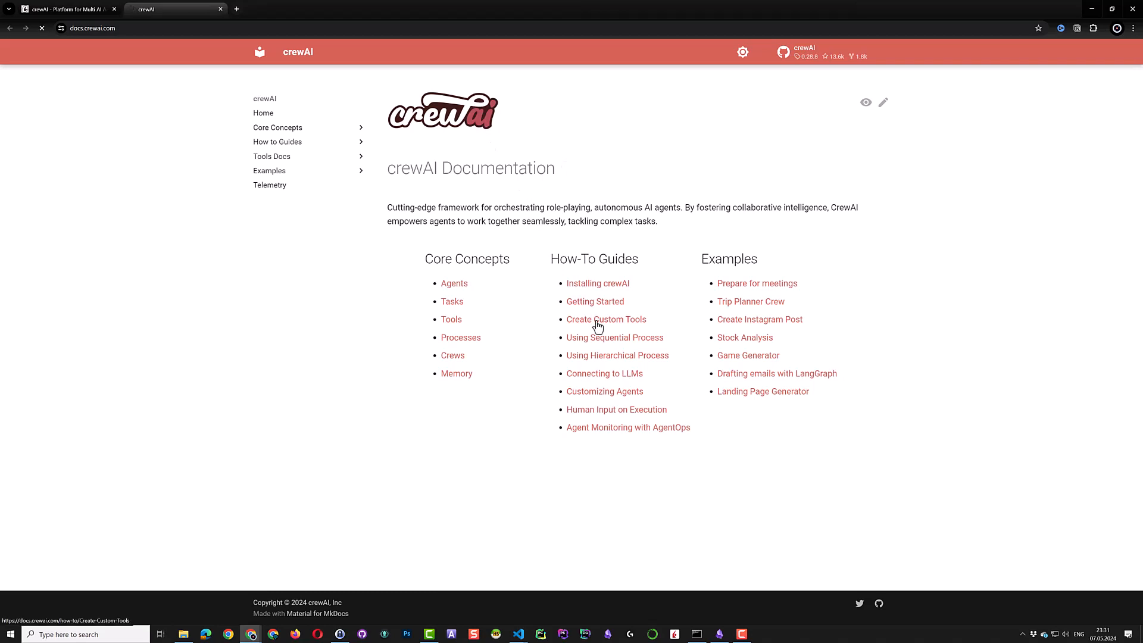
left_click(607, 319)
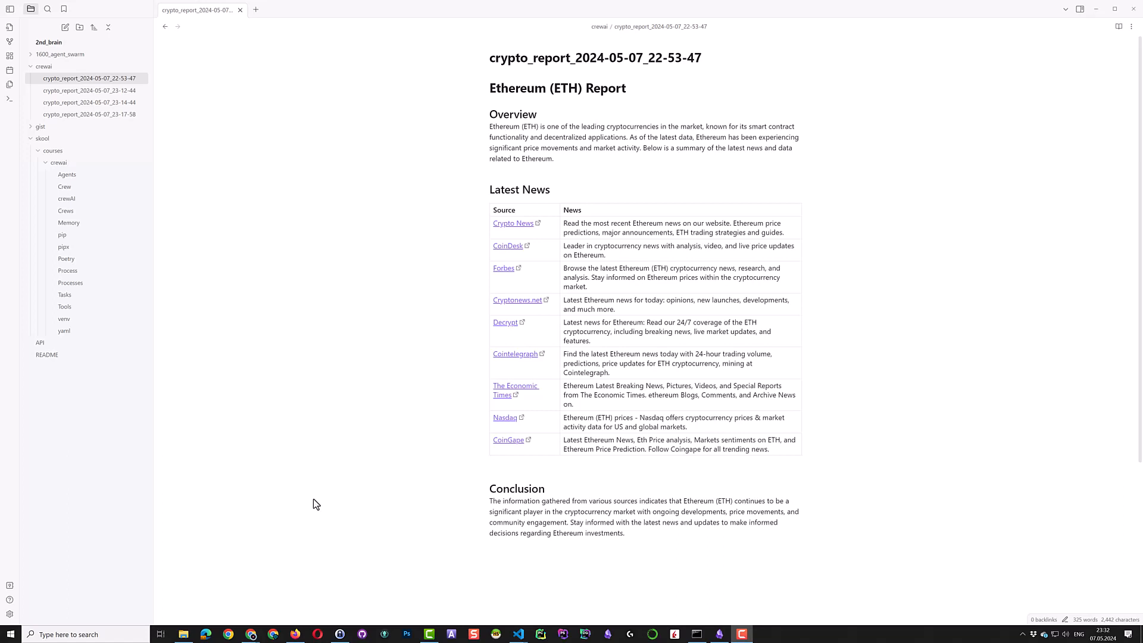
mouse_move(318, 501)
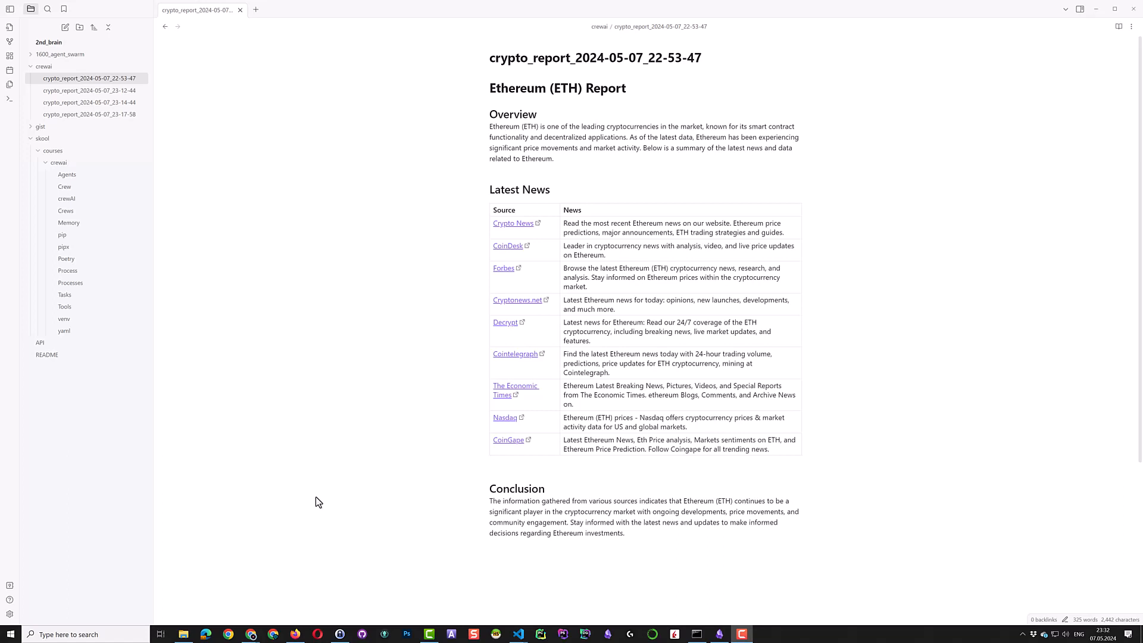
mouse_move(481, 244)
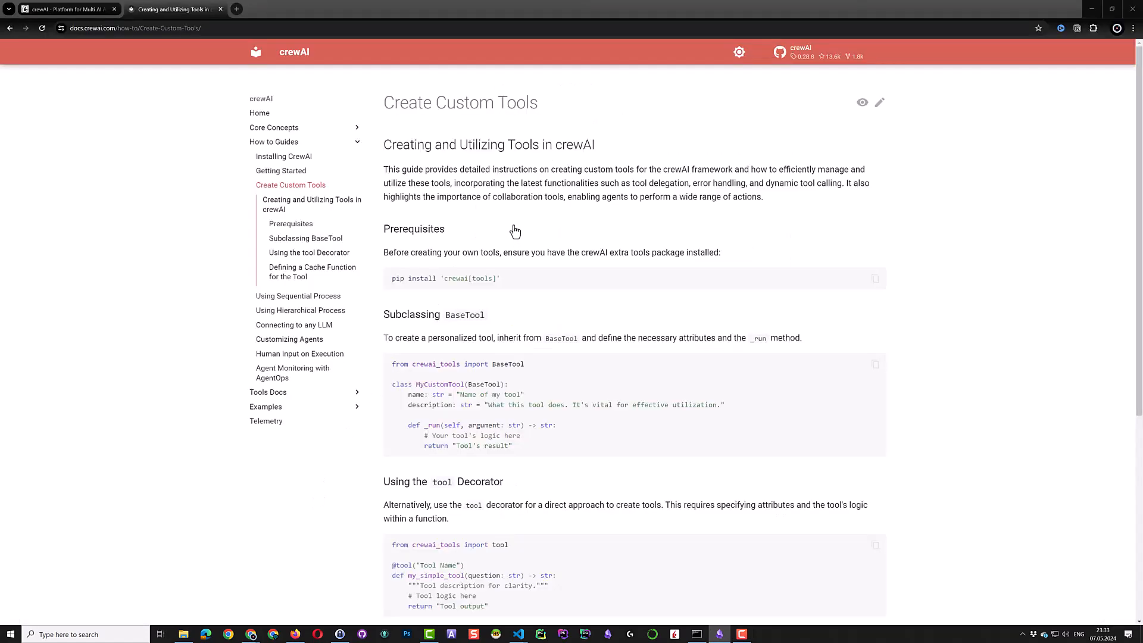
Scroll the business24_ai YouTube Videos tab, then view the BUSINESS24.AI Skool About page
left_click(280, 9)
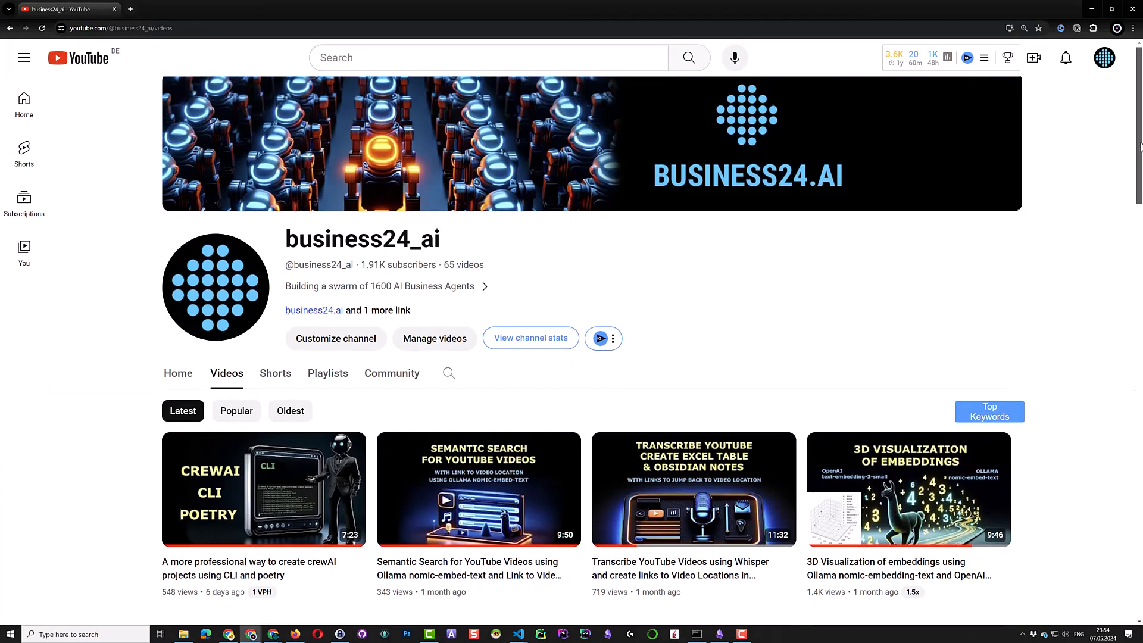
scroll("down", 3)
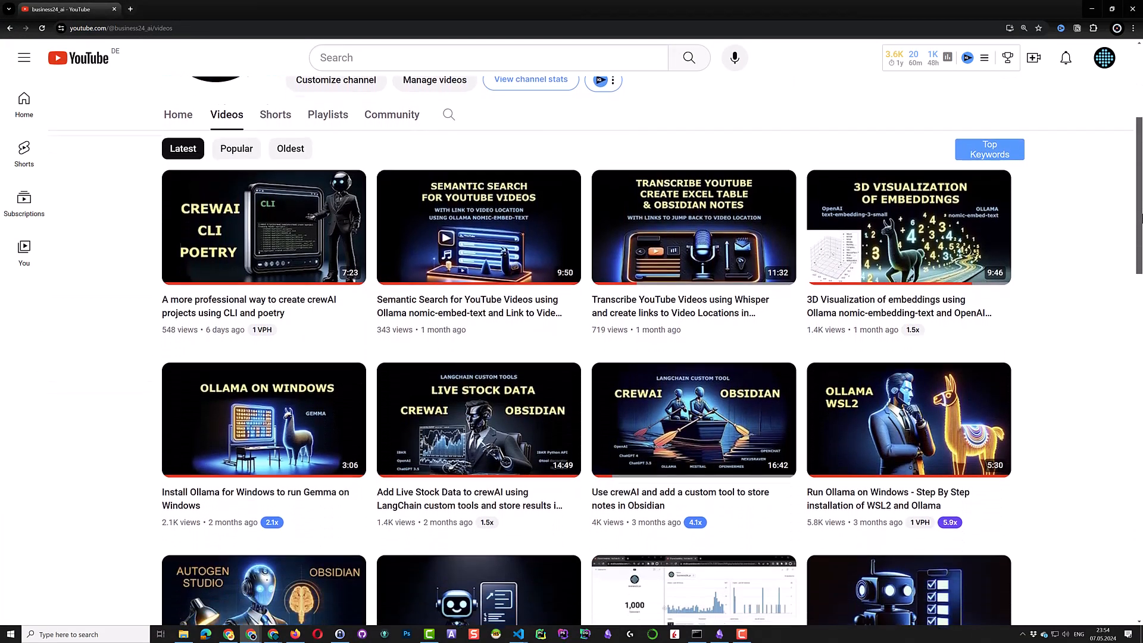
scroll("down", 3)
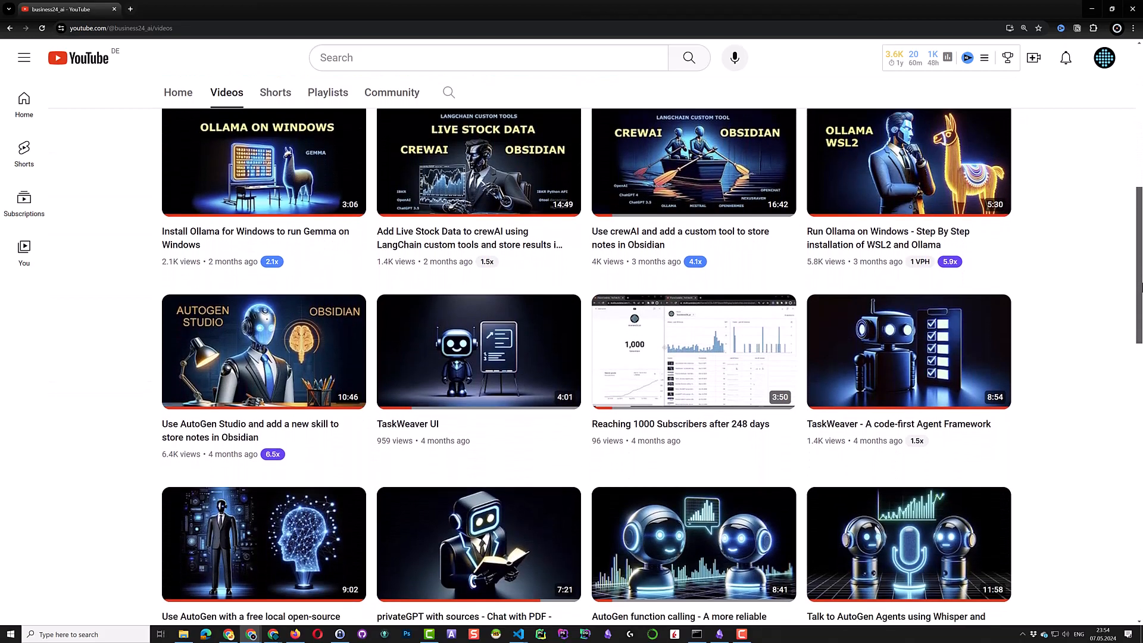
scroll("down", 3)
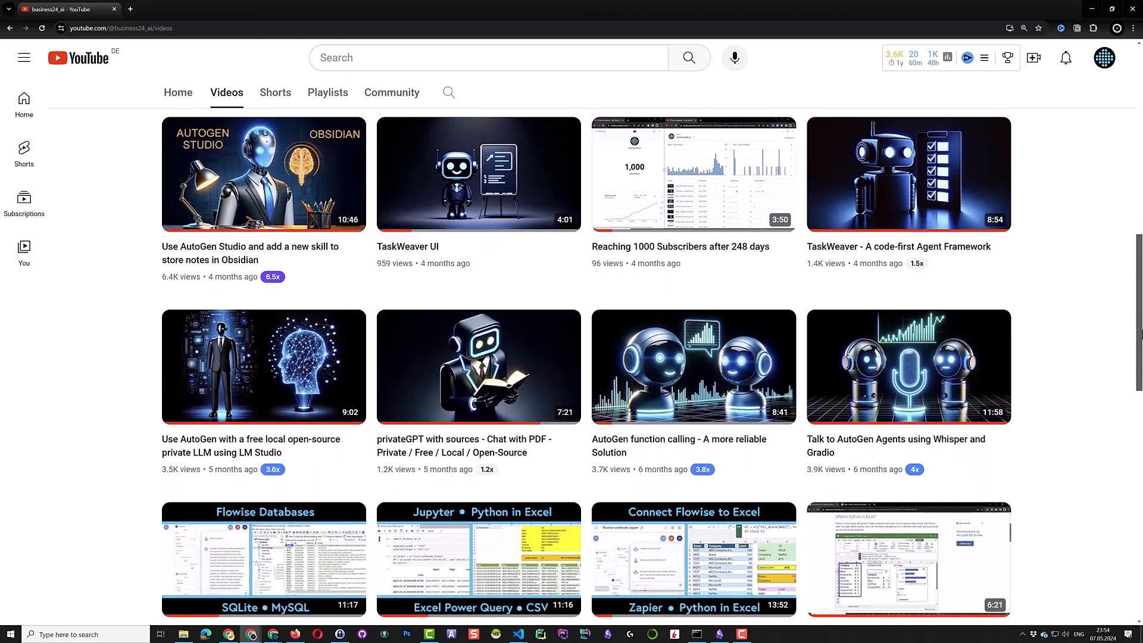
scroll("down", 3)
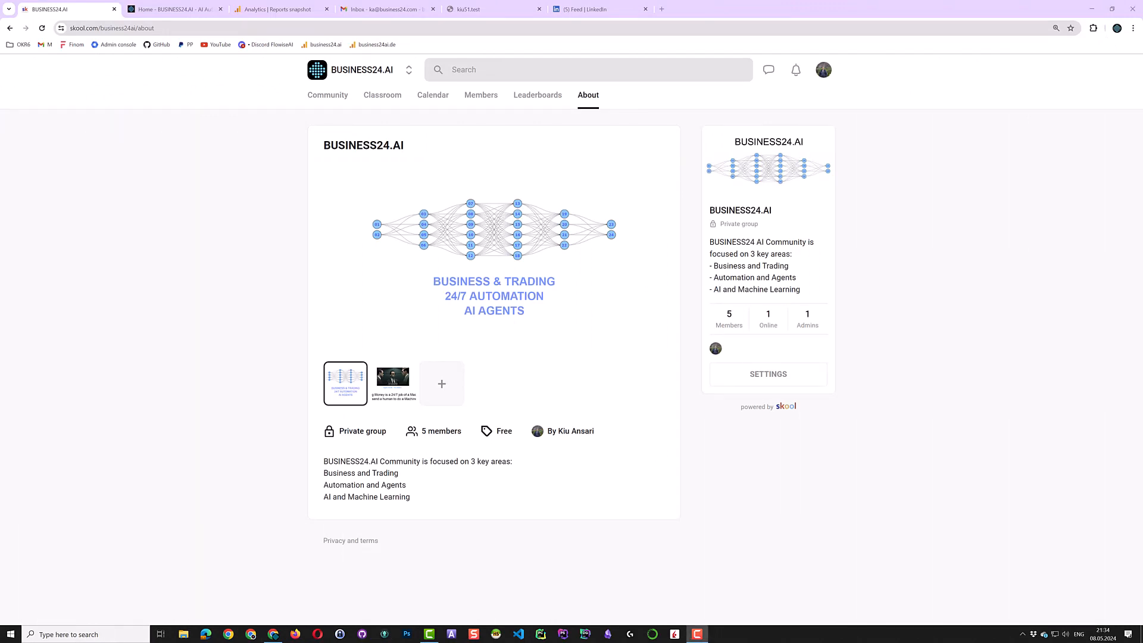
mouse_move(256, 282)
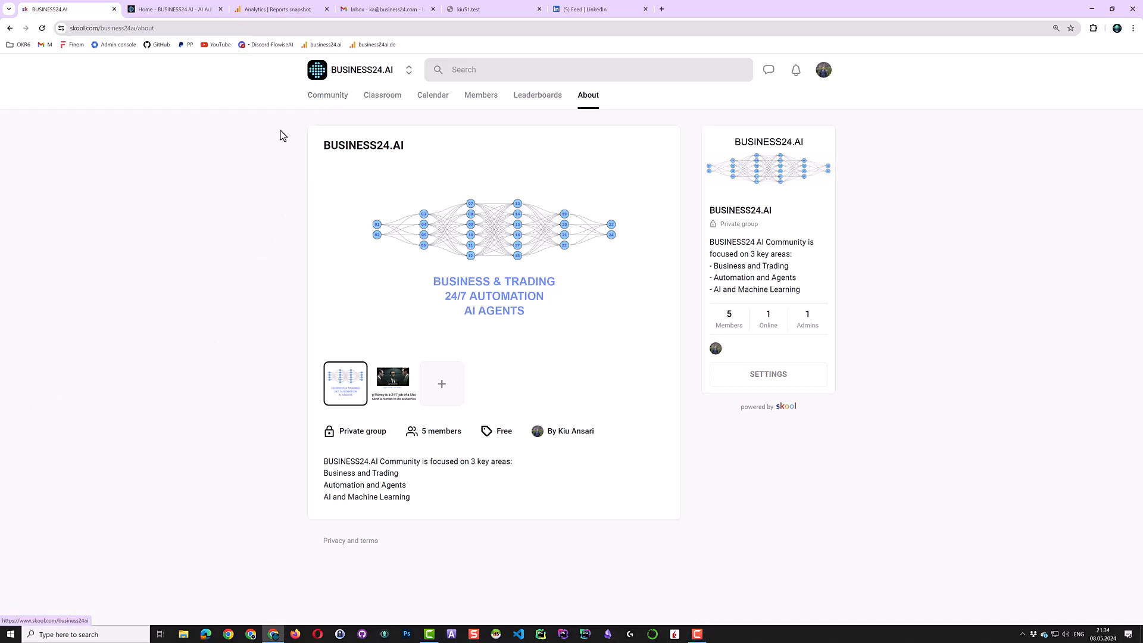
left_click(327, 94)
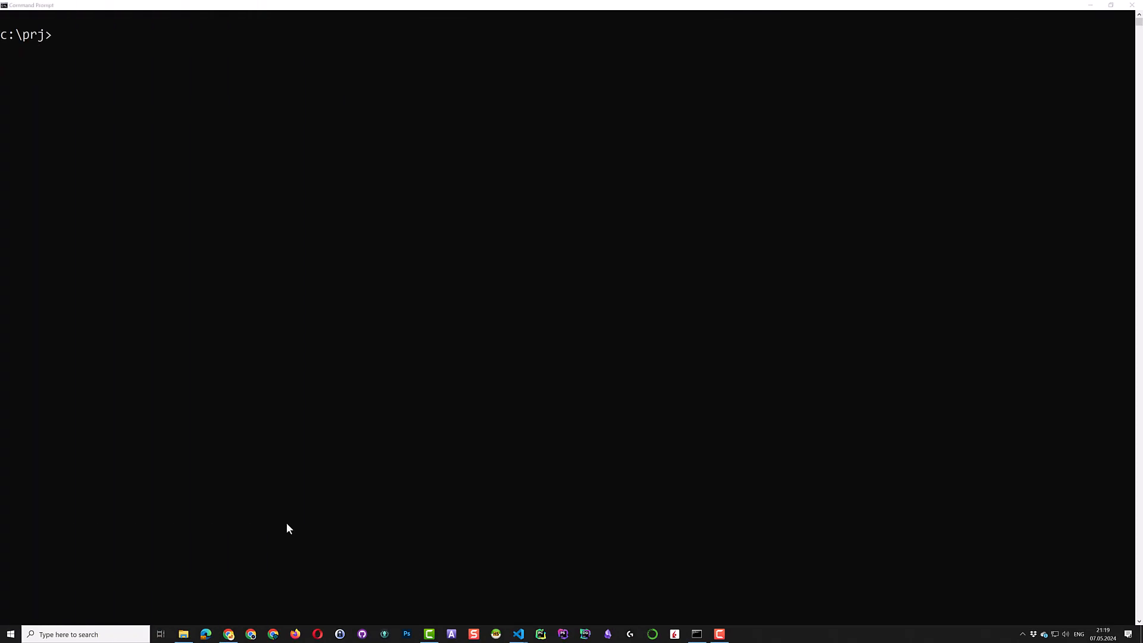
Confirm Poetry 1.8.2, enter the new crewai folder, and launch VS Code there with 'code .'
type("poetr")
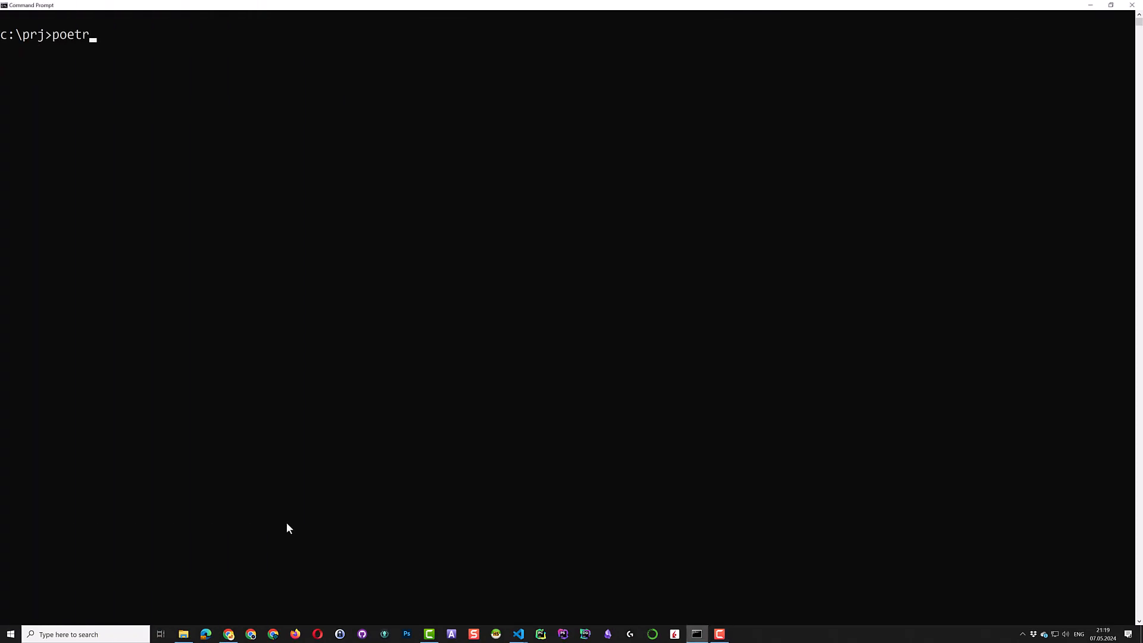
type("y --v")
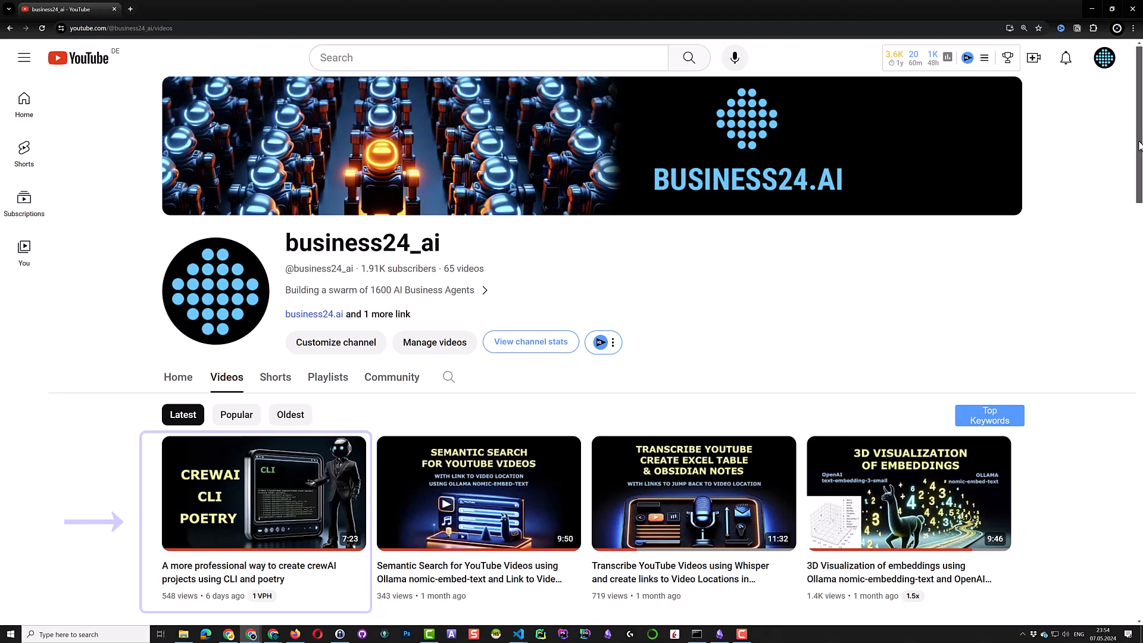
left_click(696, 633)
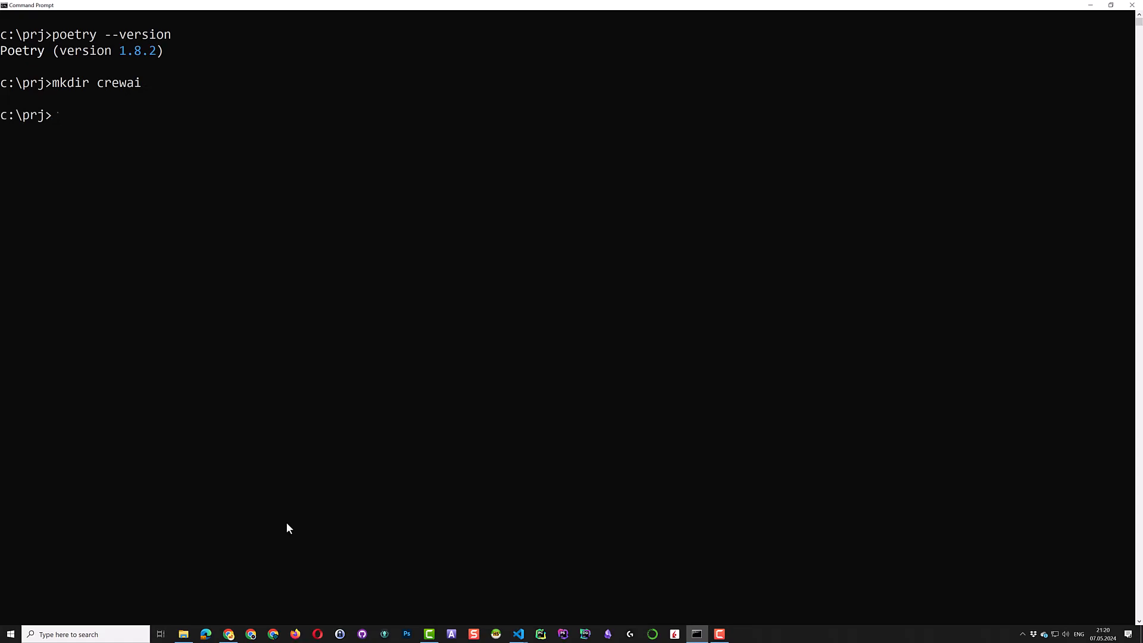
type("cd crewai")
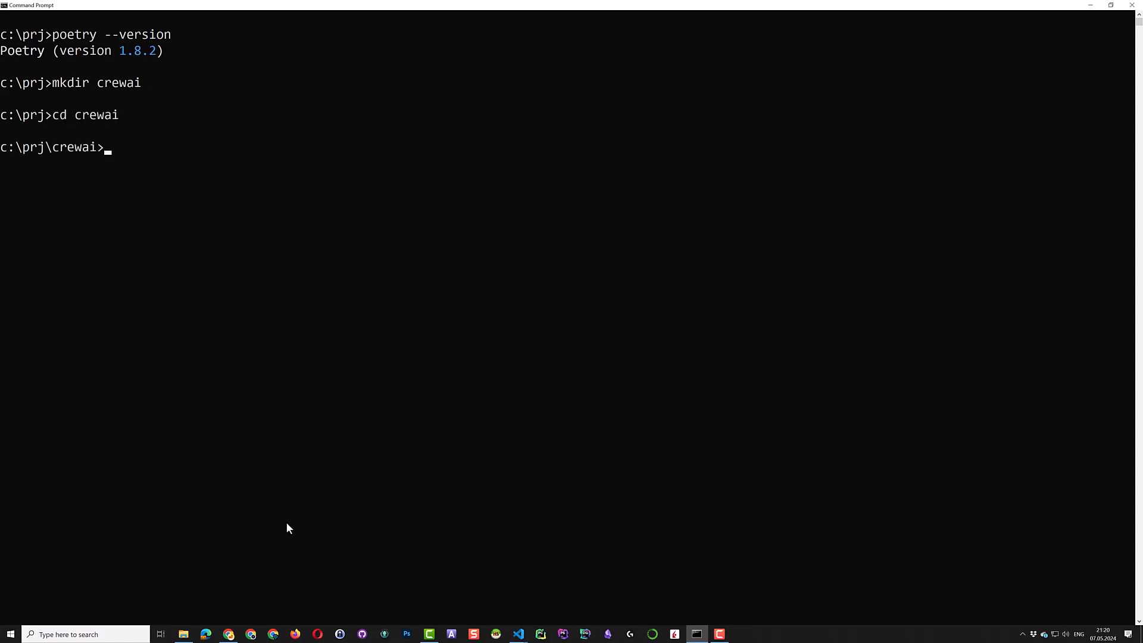
type("code .")
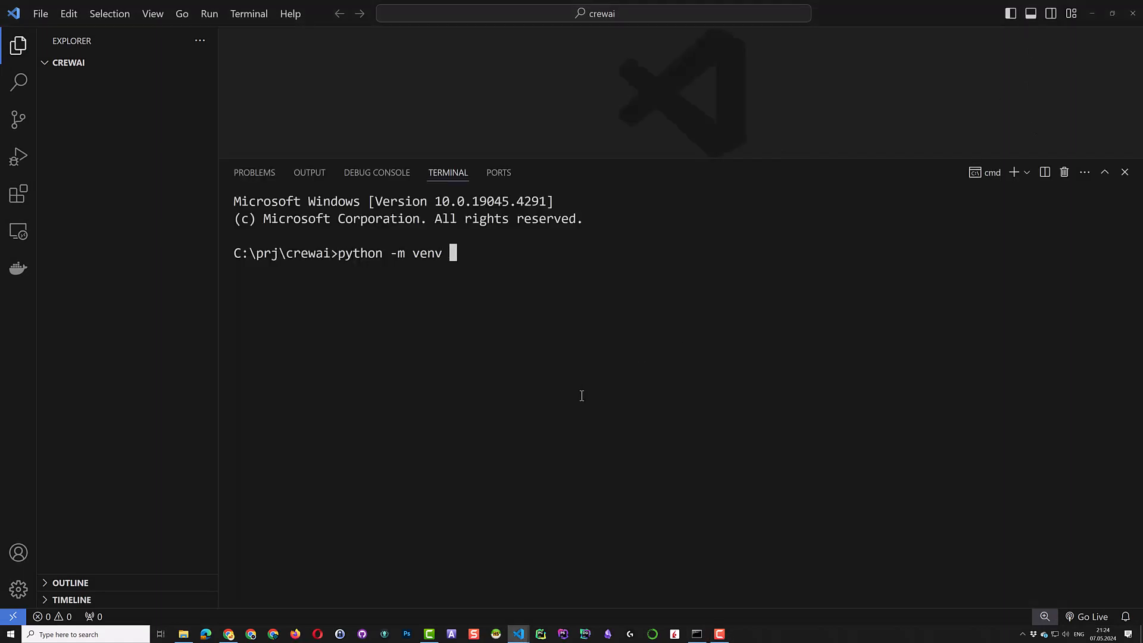
Create and activate a .venv environment, then pip install crewai[tools]
type(".venv")
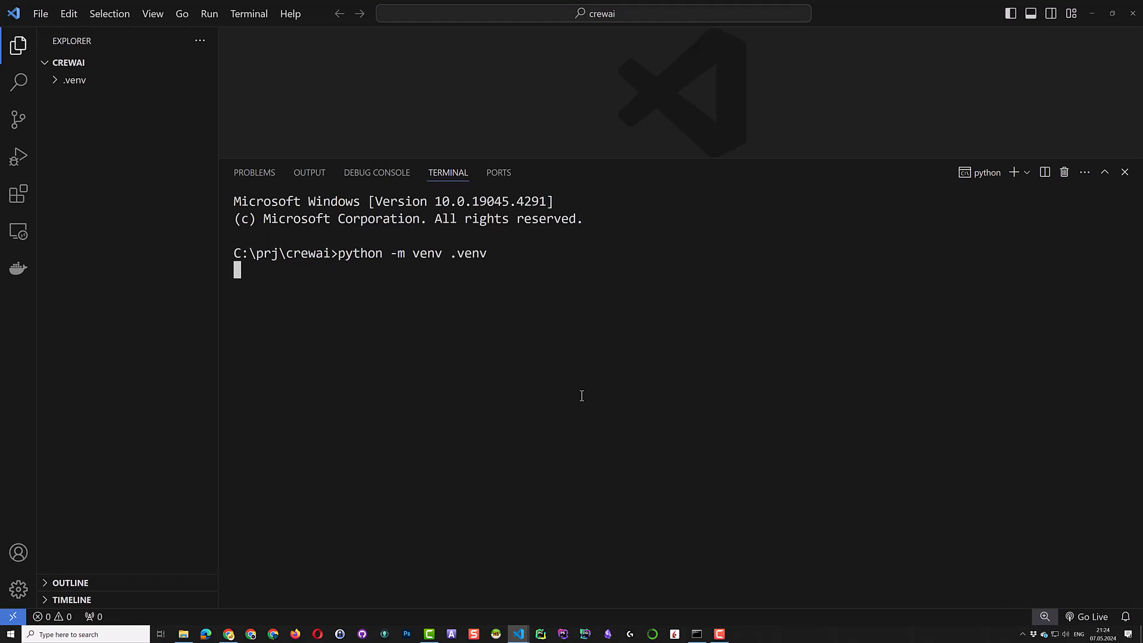
type(".\\.venv\\s")
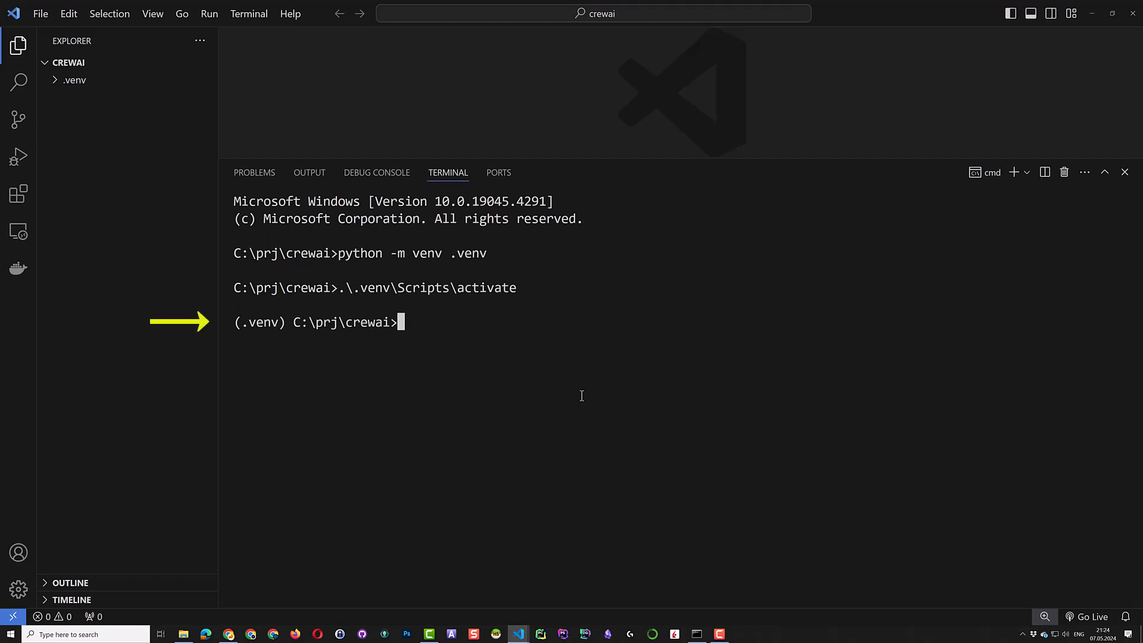
type("pip")
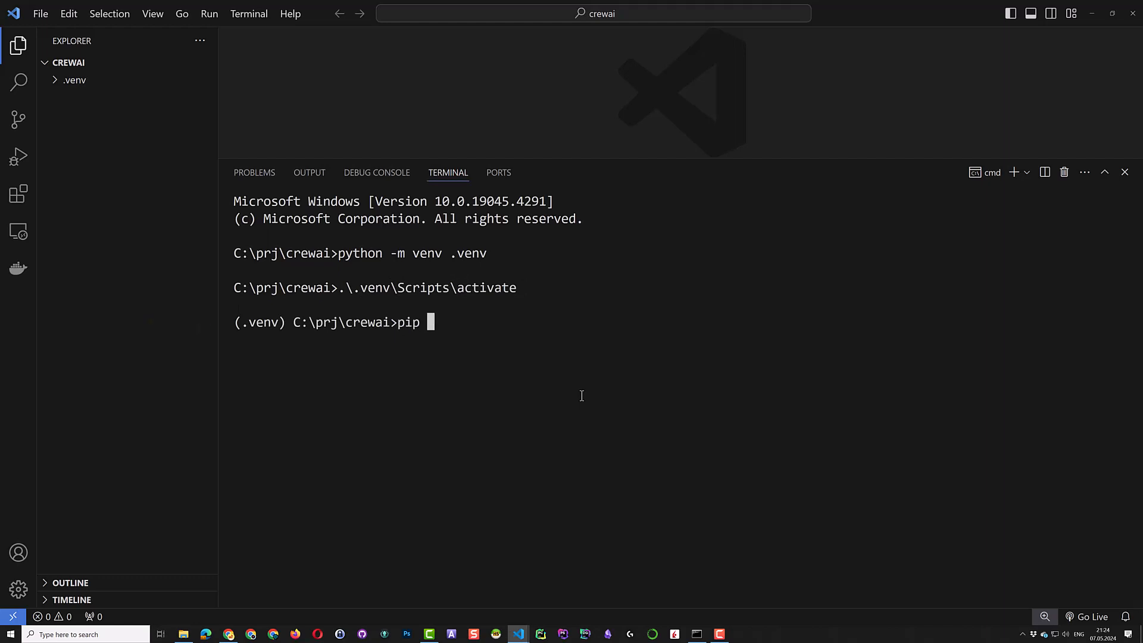
type("install crewai[too")
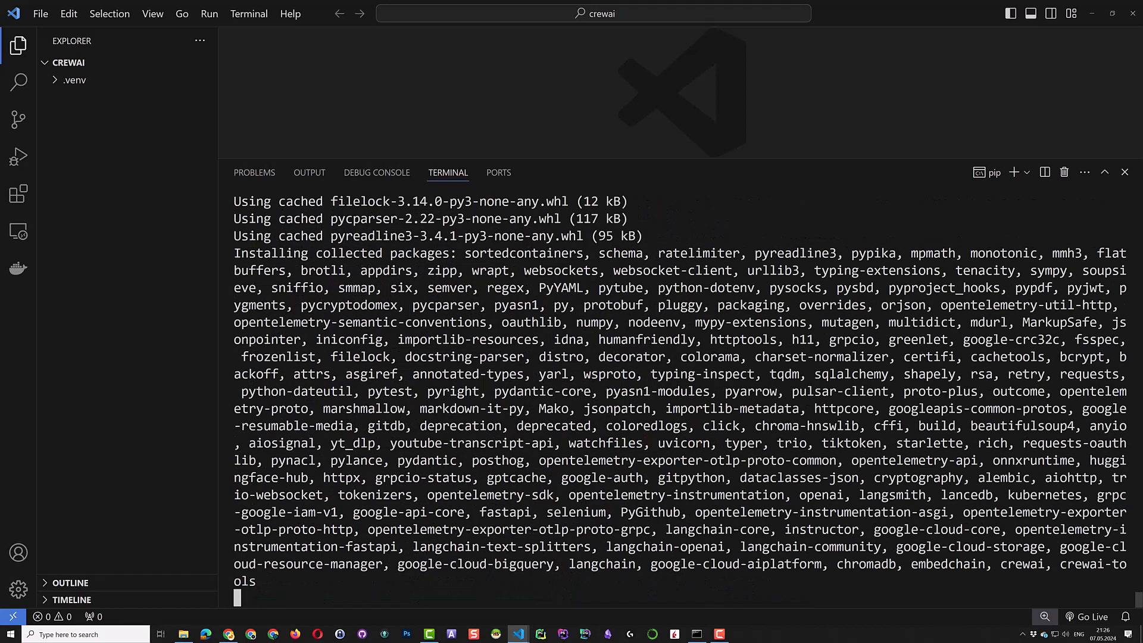
mouse_move(153, 321)
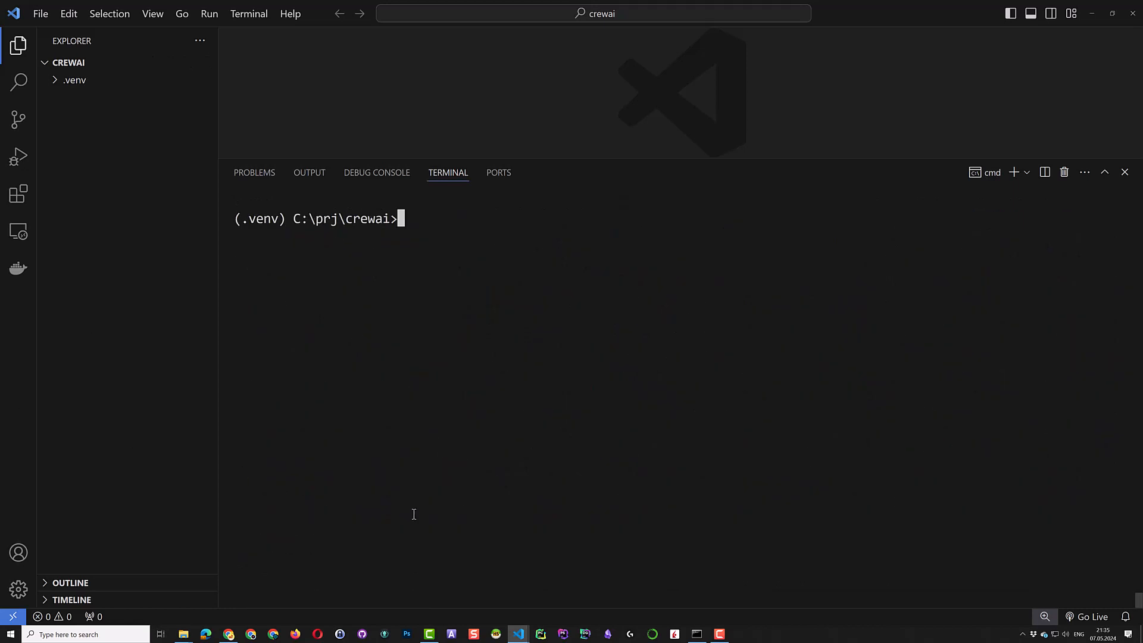
Generate the crypto project with 'crewai create crypto' and expand its folder
type("crewai")
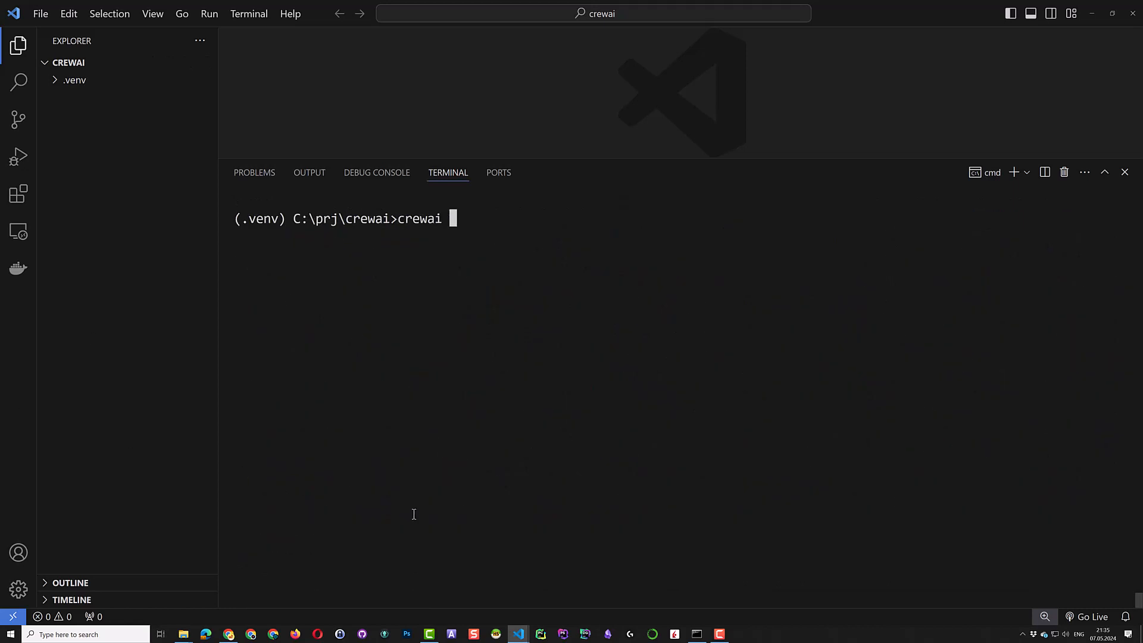
type("create")
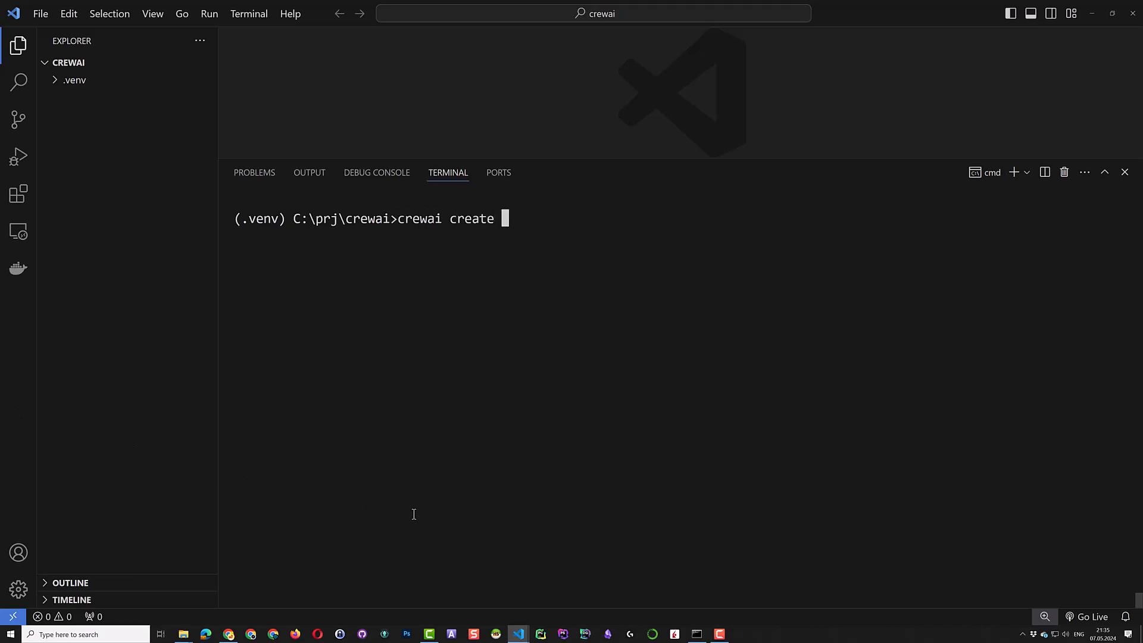
type("crypto")
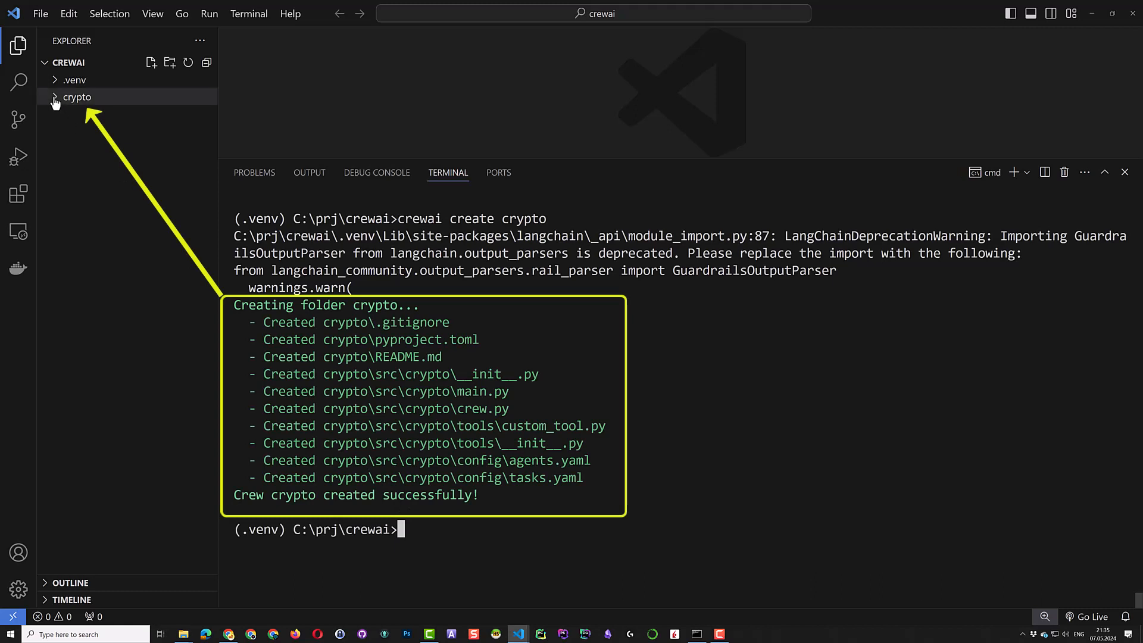
left_click(76, 97)
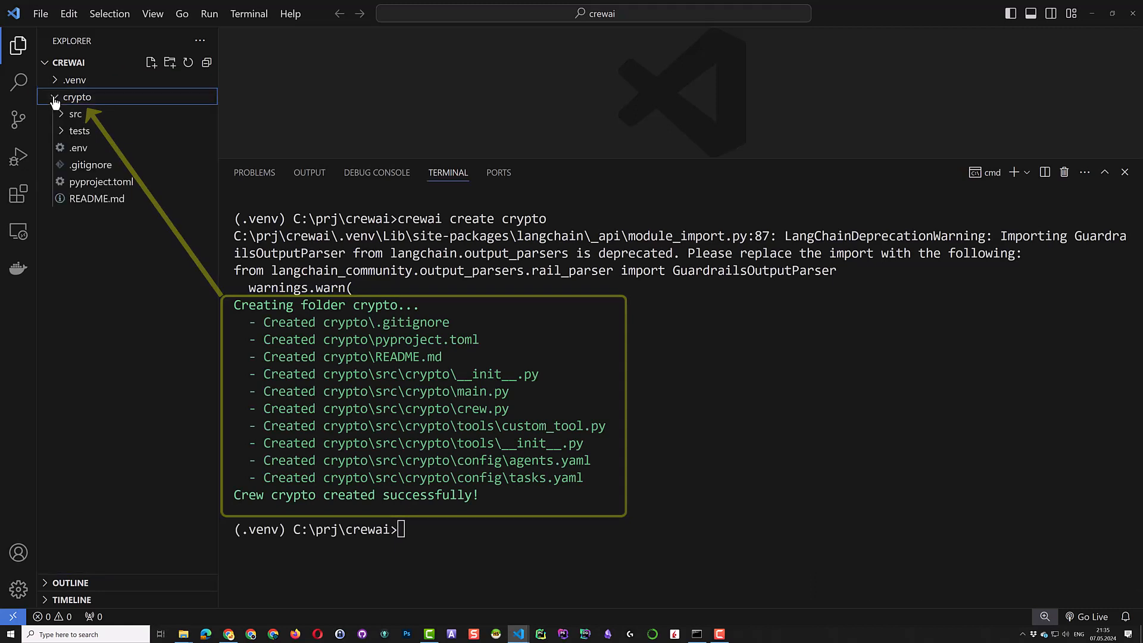
Open the crypto folder in its own VS Code window using 'Open with Code'
right_click(77, 96)
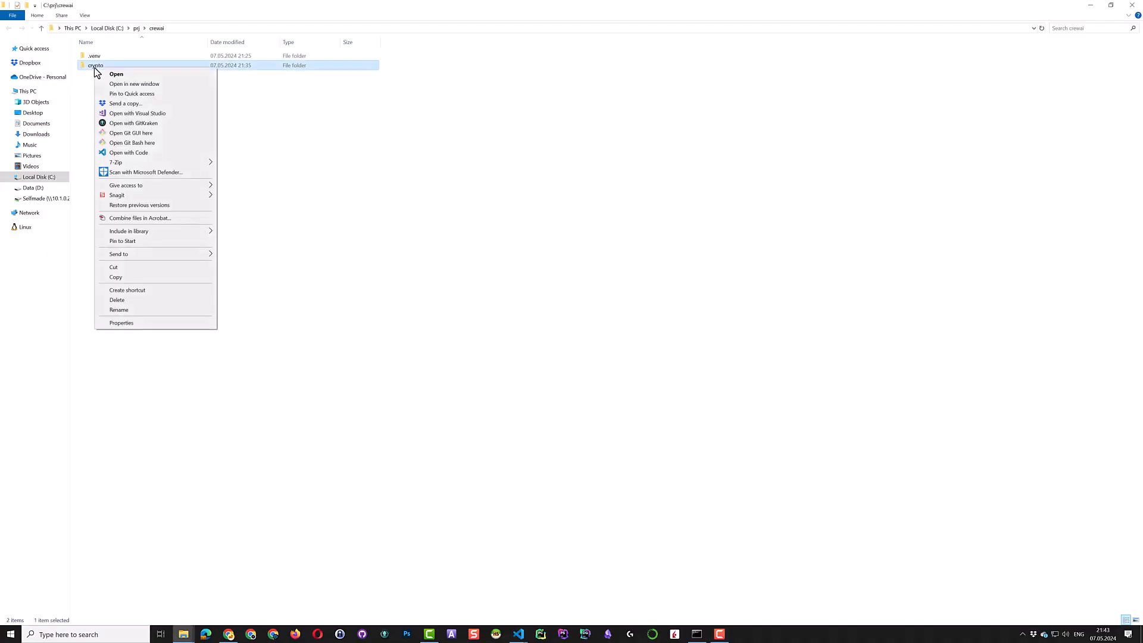
left_click(129, 152)
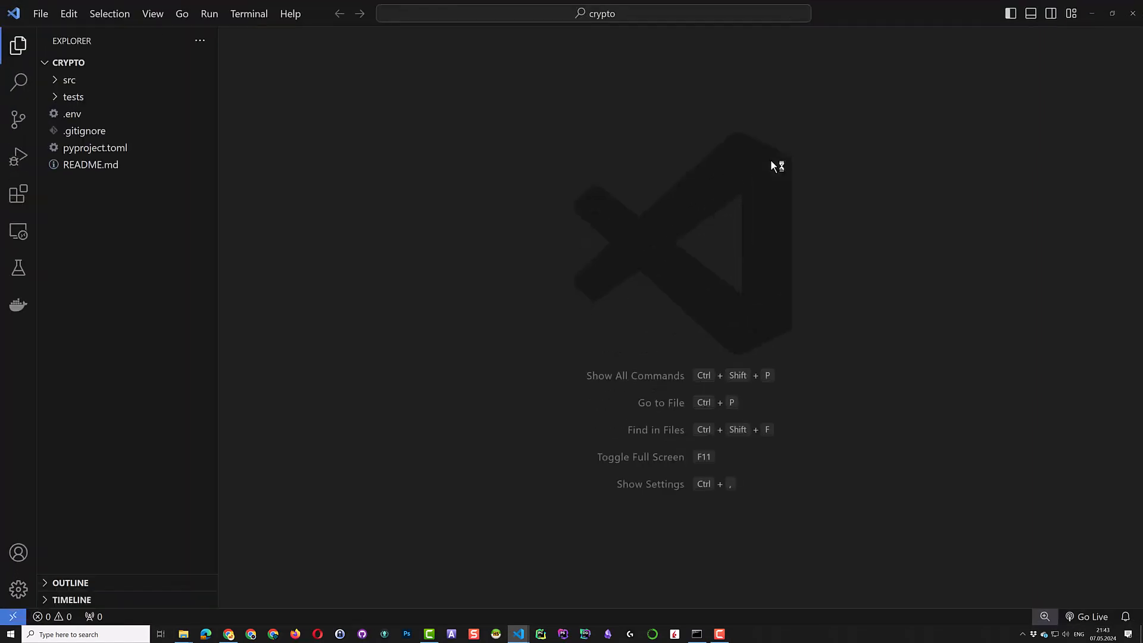
mouse_move(95, 147)
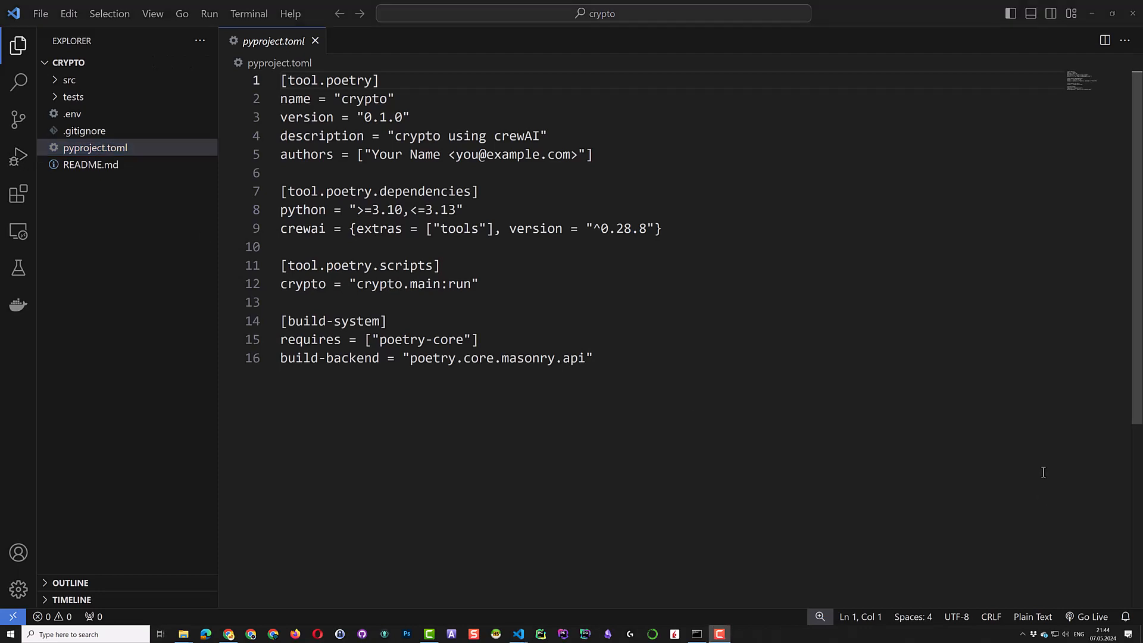
Start 'poetry shell' in a terminal to activate crypto-py3.12, then clear it with cls
left_click(248, 14)
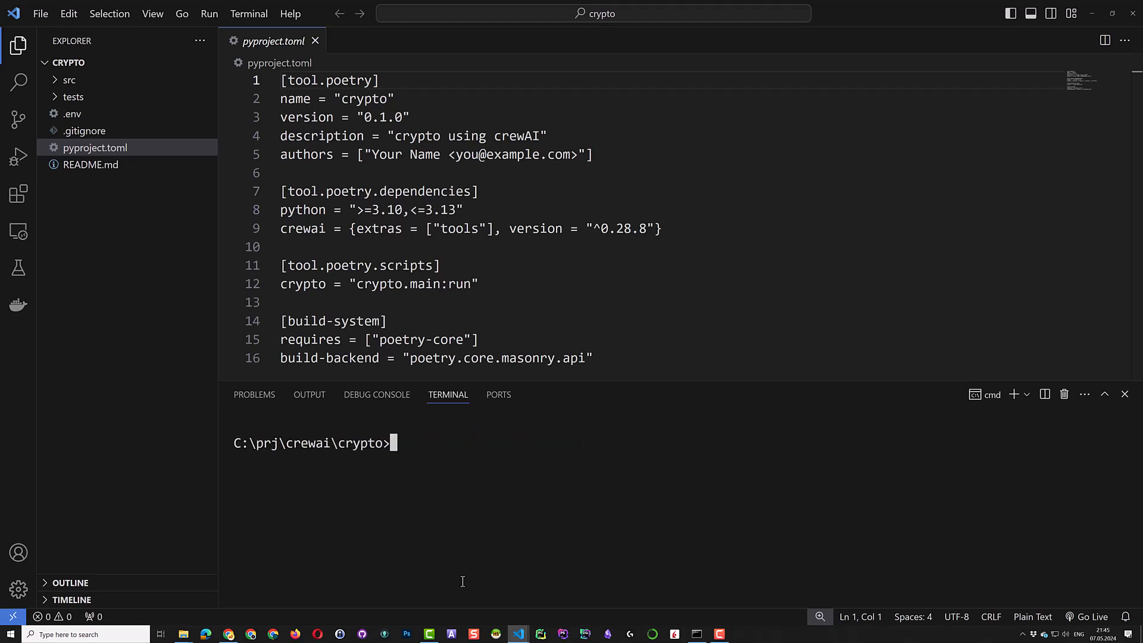
type("poetry shell")
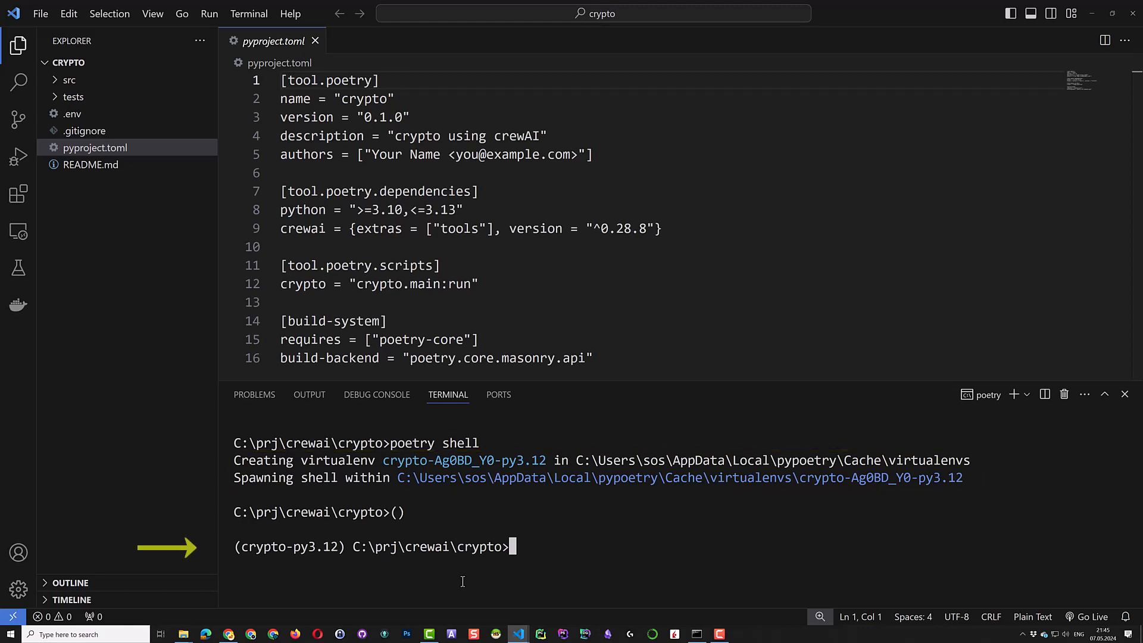
type("cls")
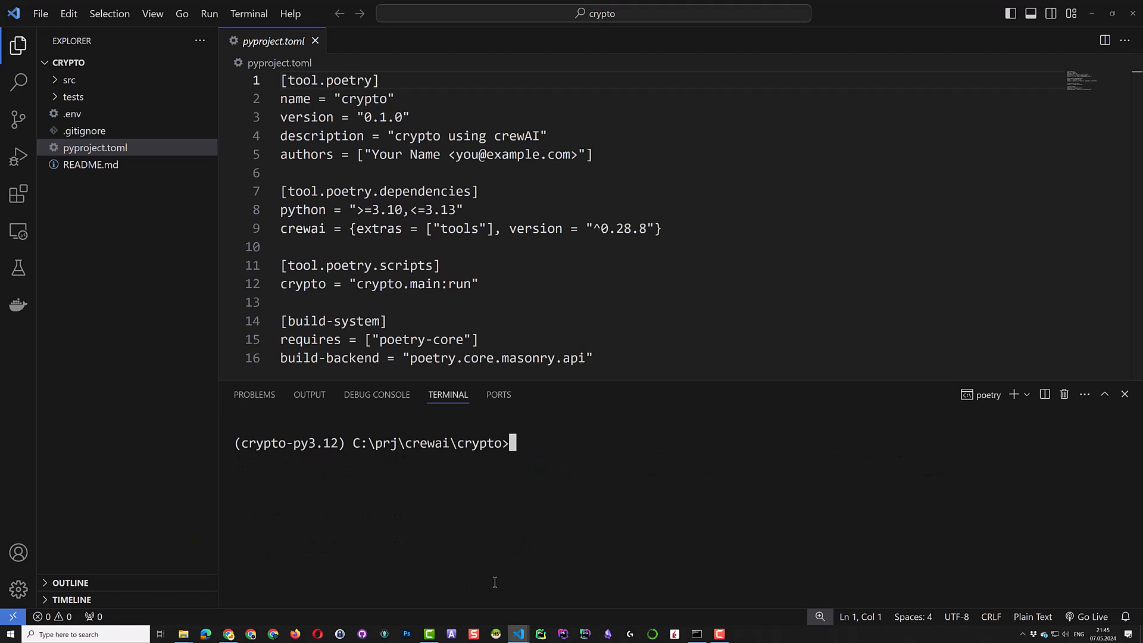
Run 'poetry add load-dotenv pandas python-binance' to install the three dependencies
type("poetry add")
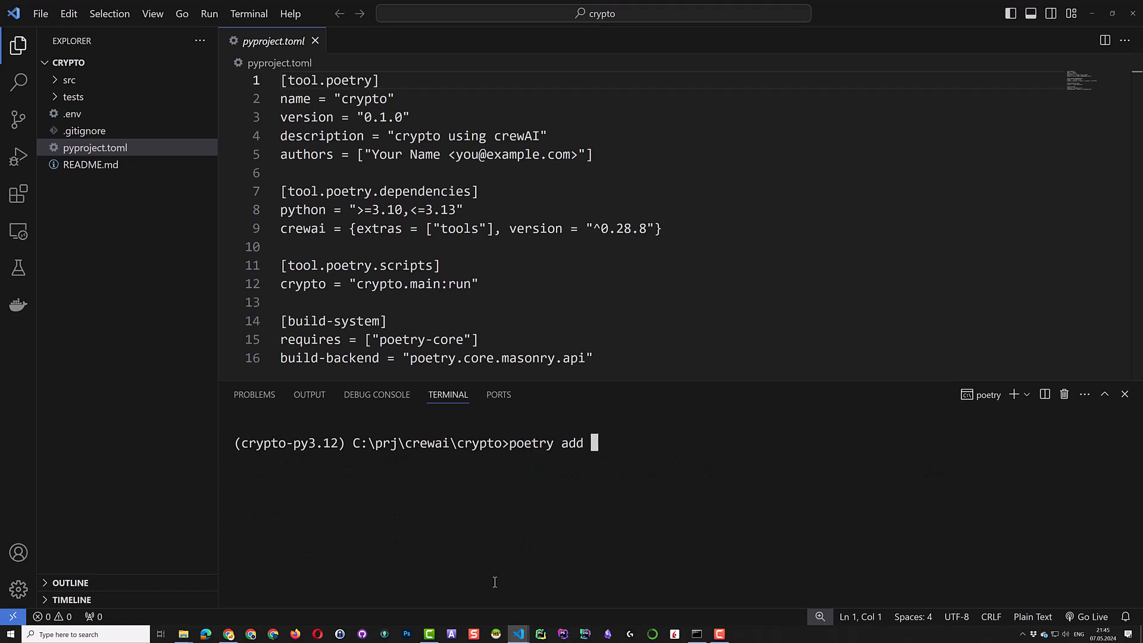
type("load-")
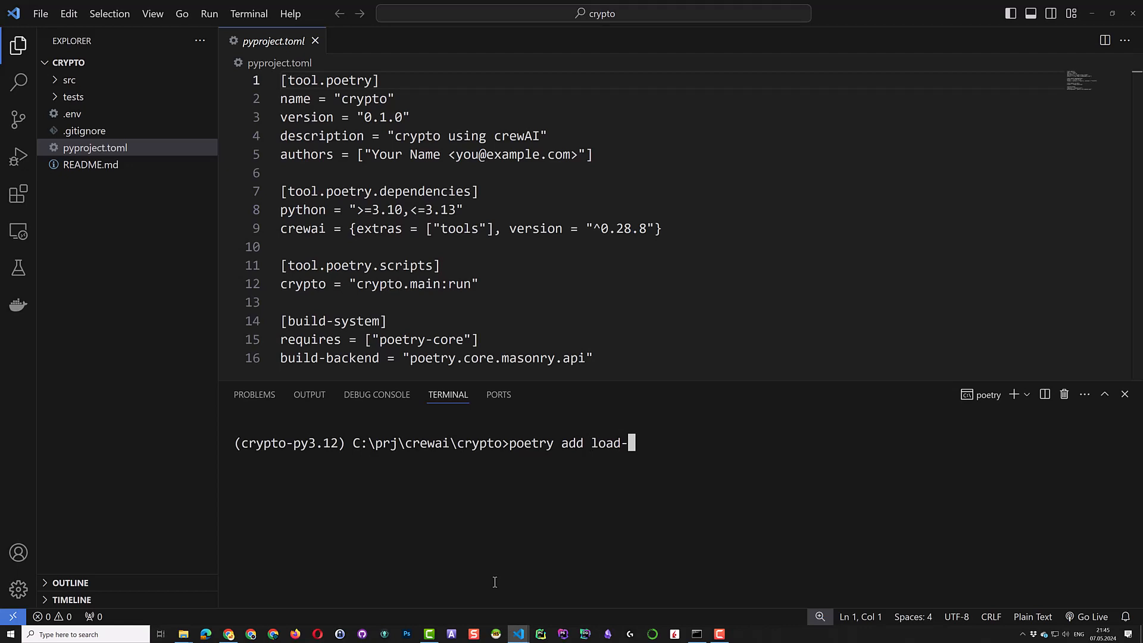
type("dotenv")
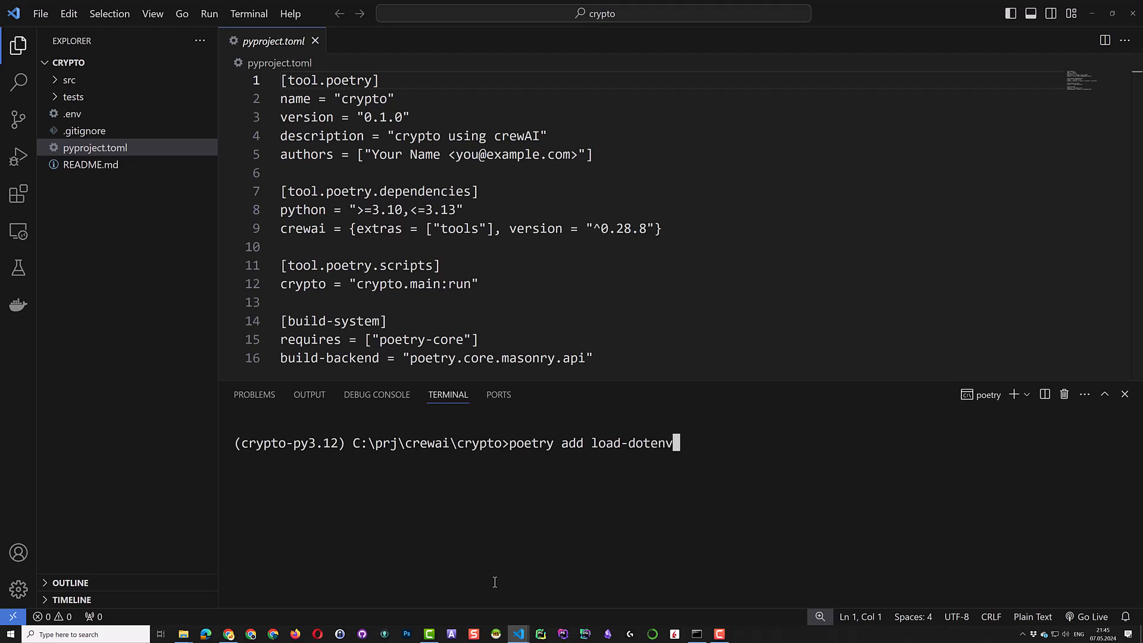
type("pandas")
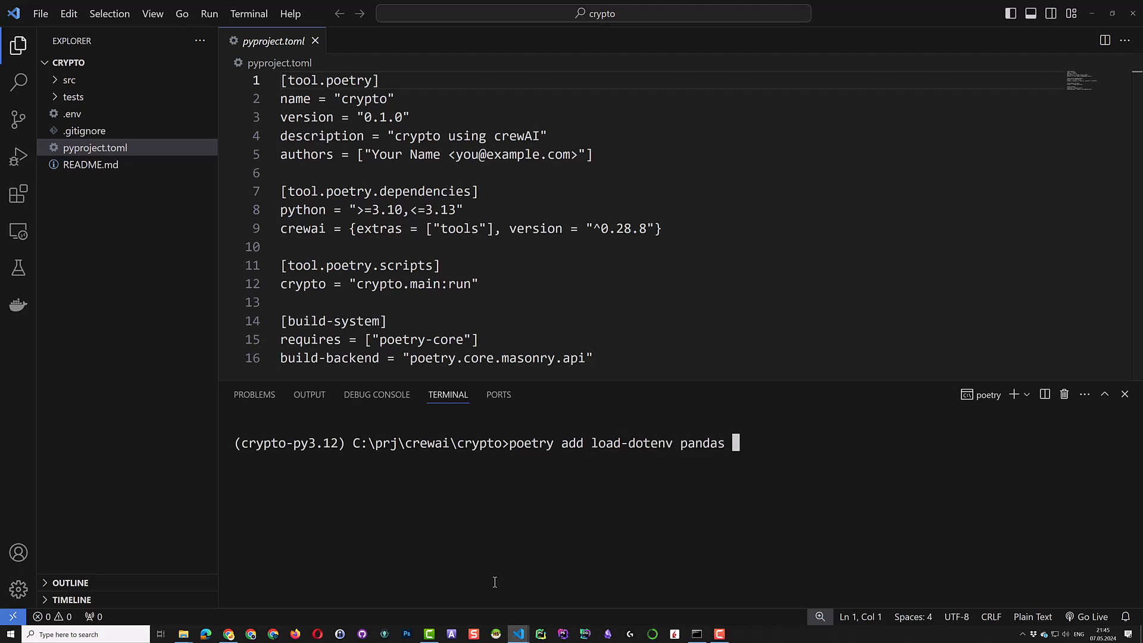
type("python")
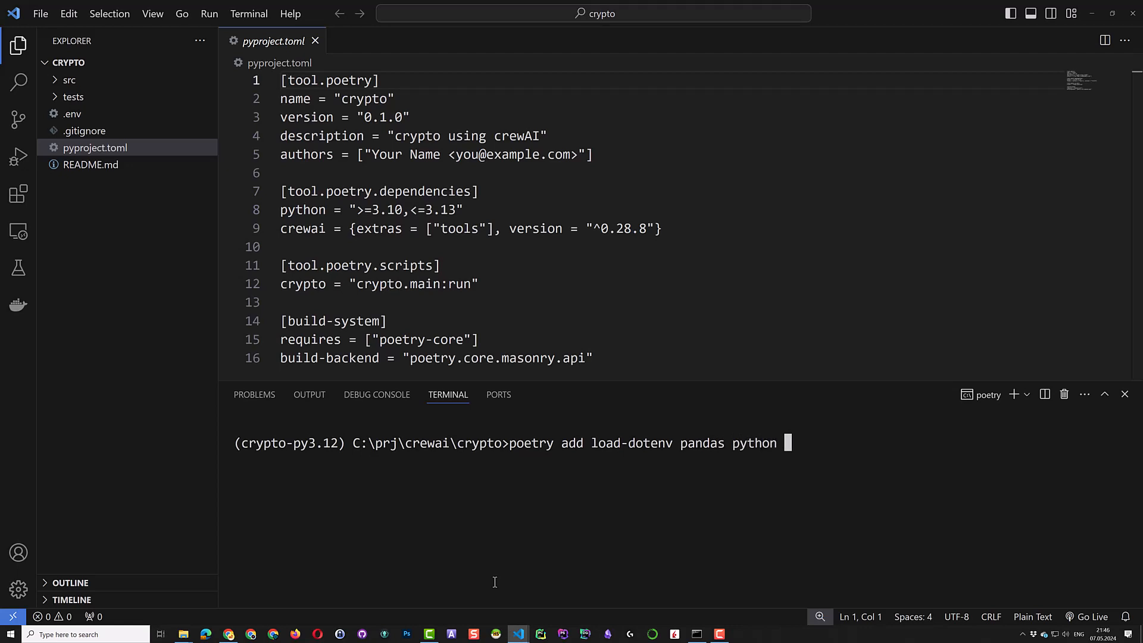
type("-binance")
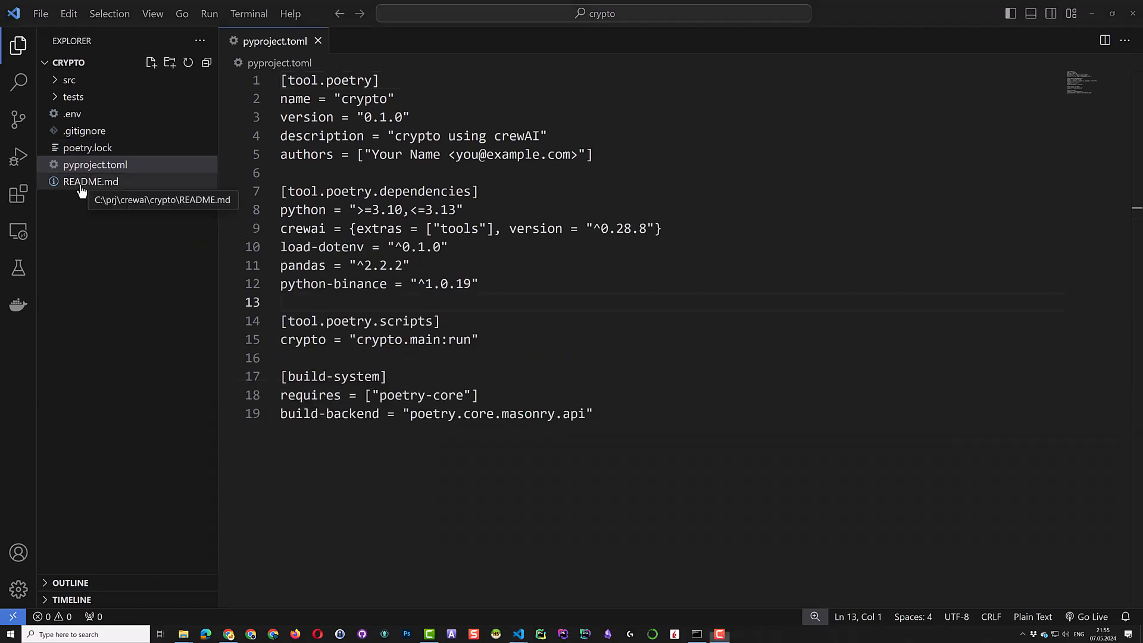
Open README.md and scroll through its rendered preview
left_click(91, 181)
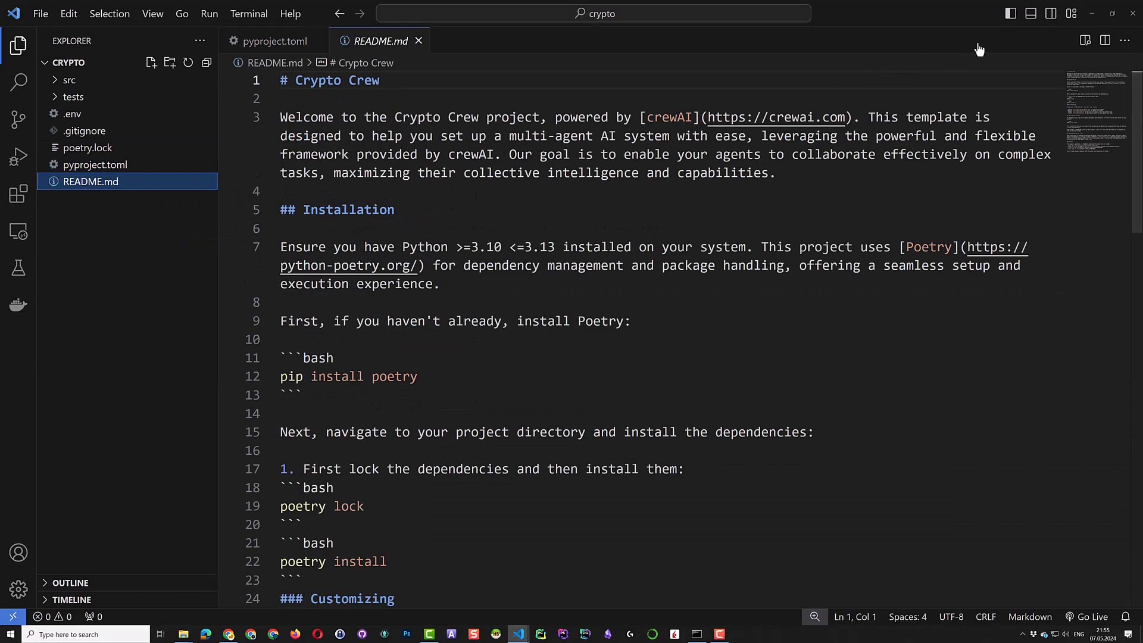
left_click(1104, 41)
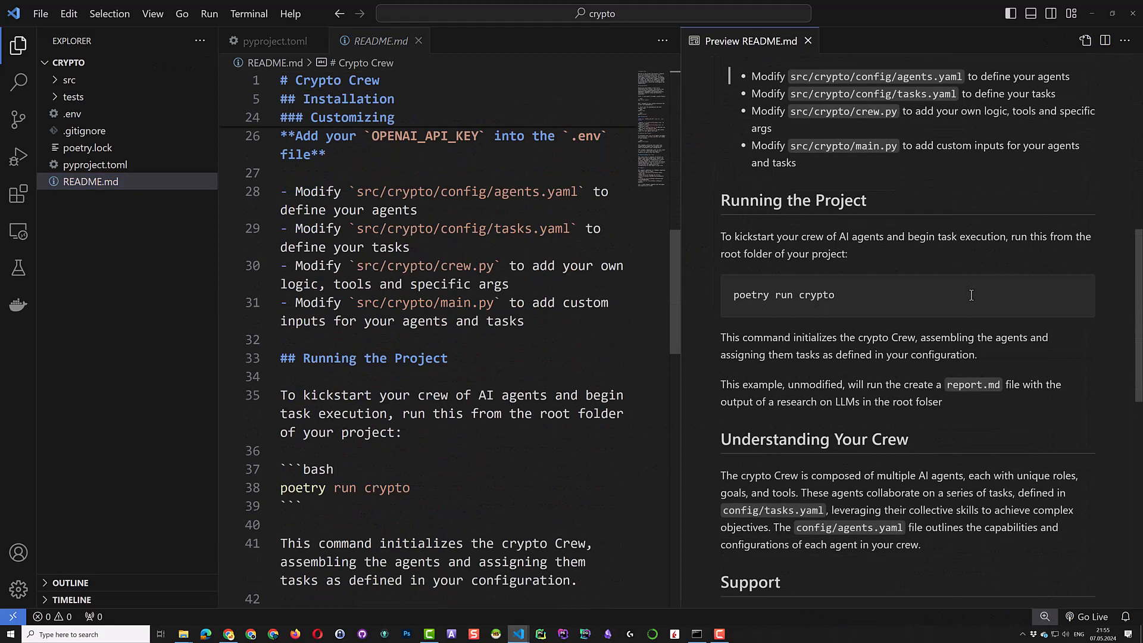
scroll("down", 3)
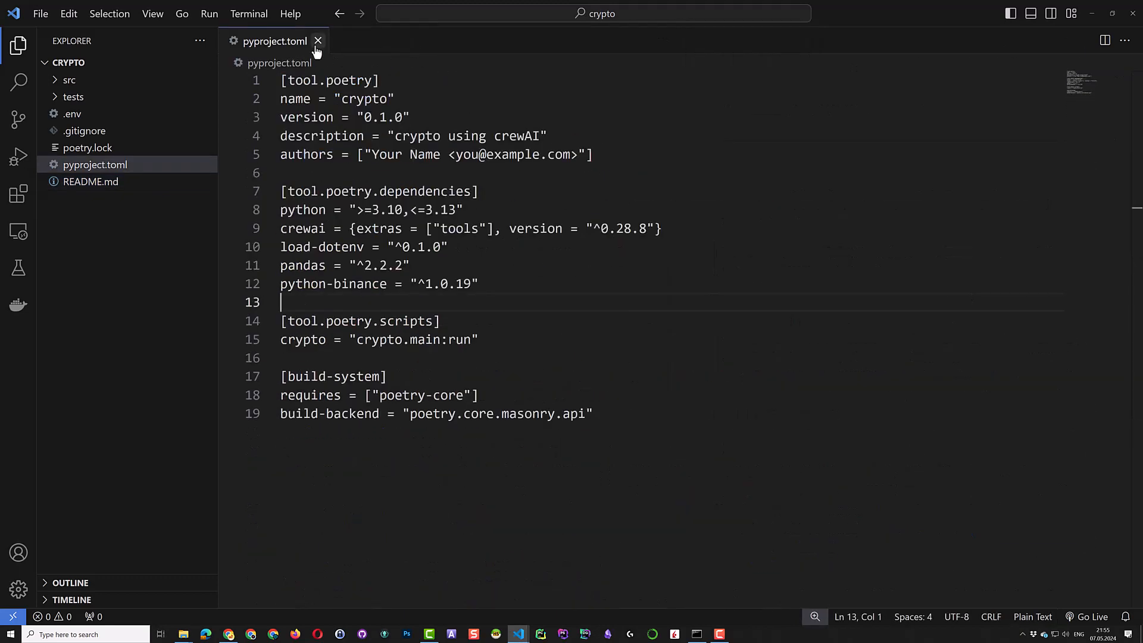
Close pyproject.toml, then review poetry.lock and the .env OPENAI_API_KEY placeholder
left_click(317, 41)
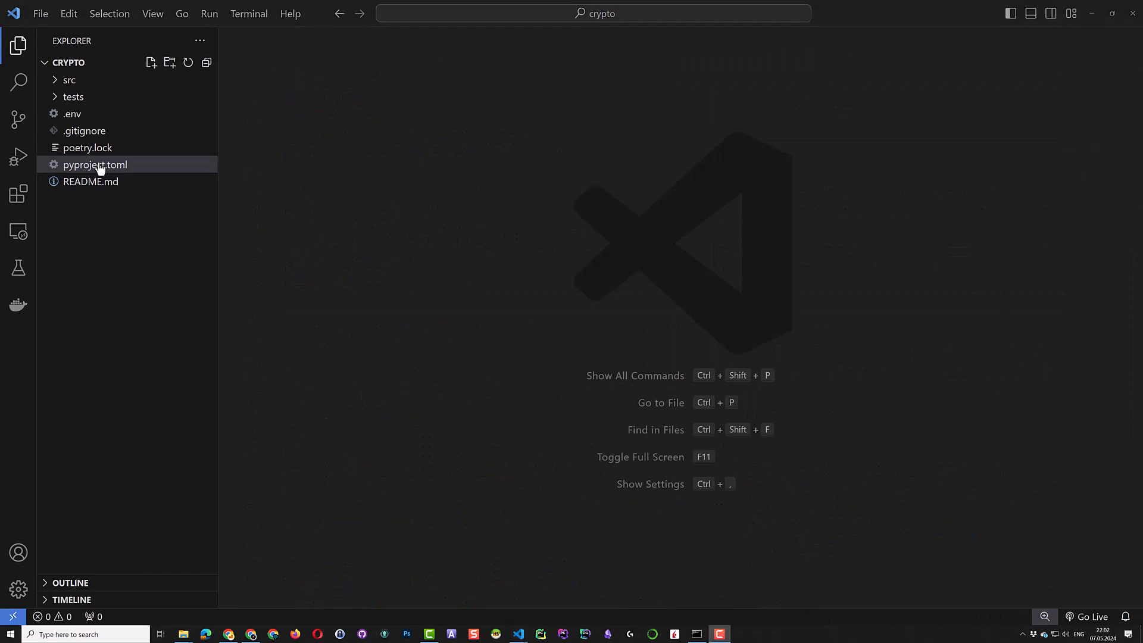
left_click(88, 147)
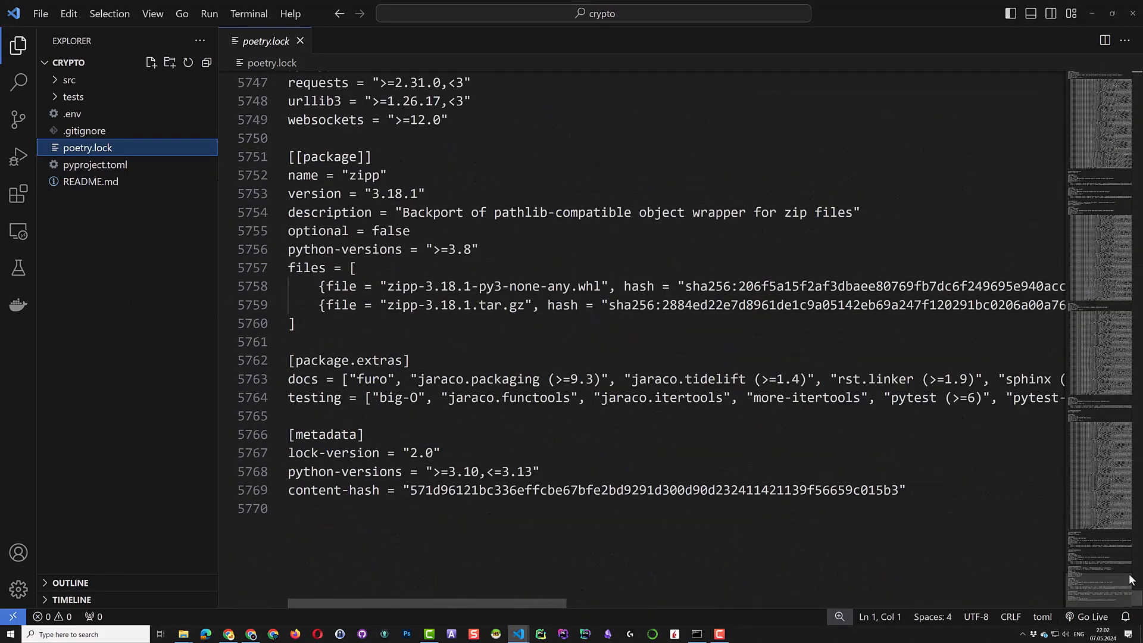
mouse_move(85, 130)
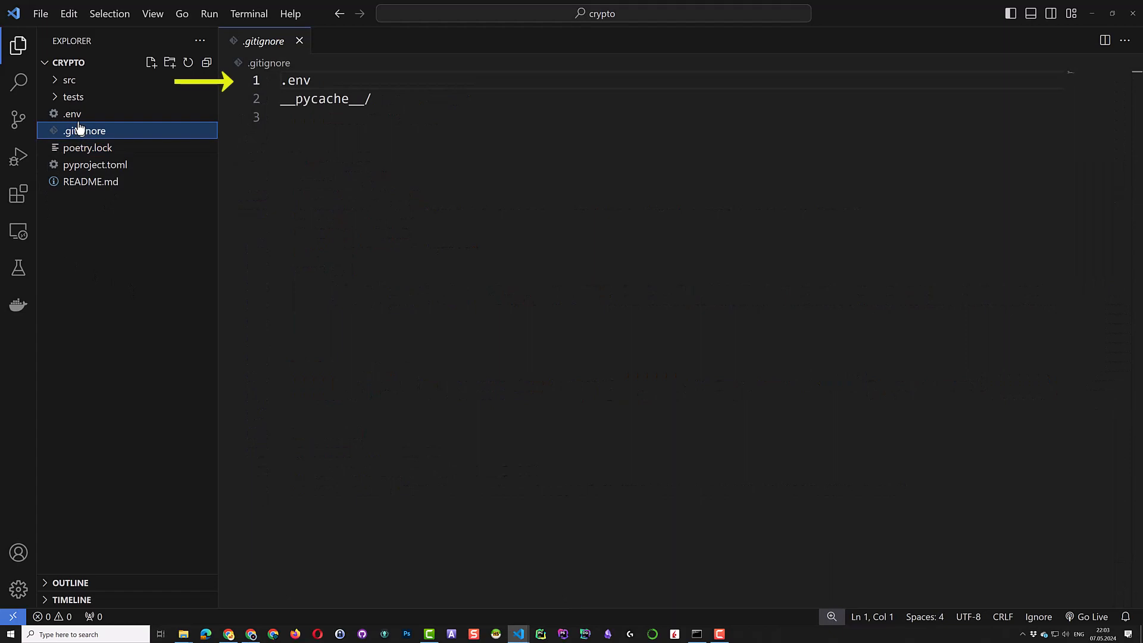
left_click(299, 42)
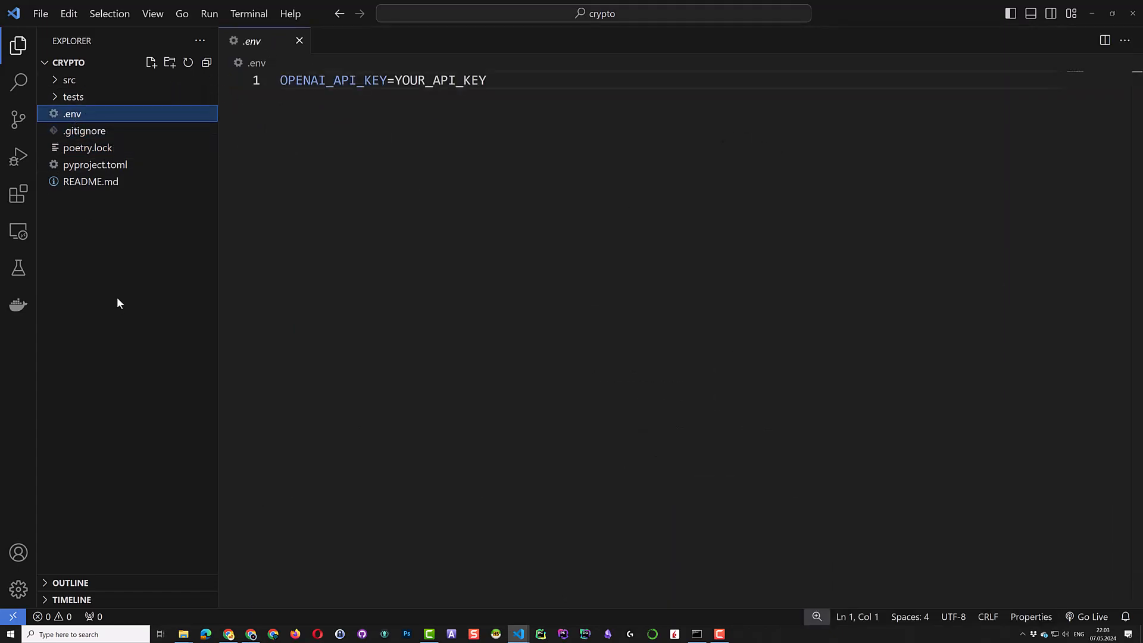
mouse_move(114, 265)
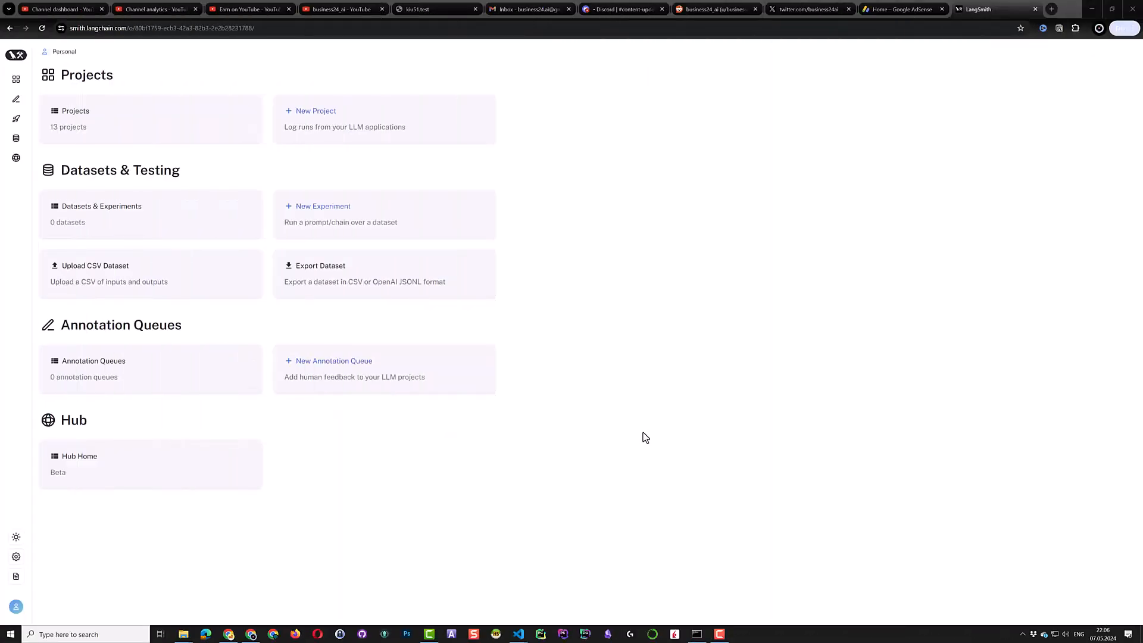
Create a LangSmith tracing project named crypto and copy its environment configuration
left_click(160, 28)
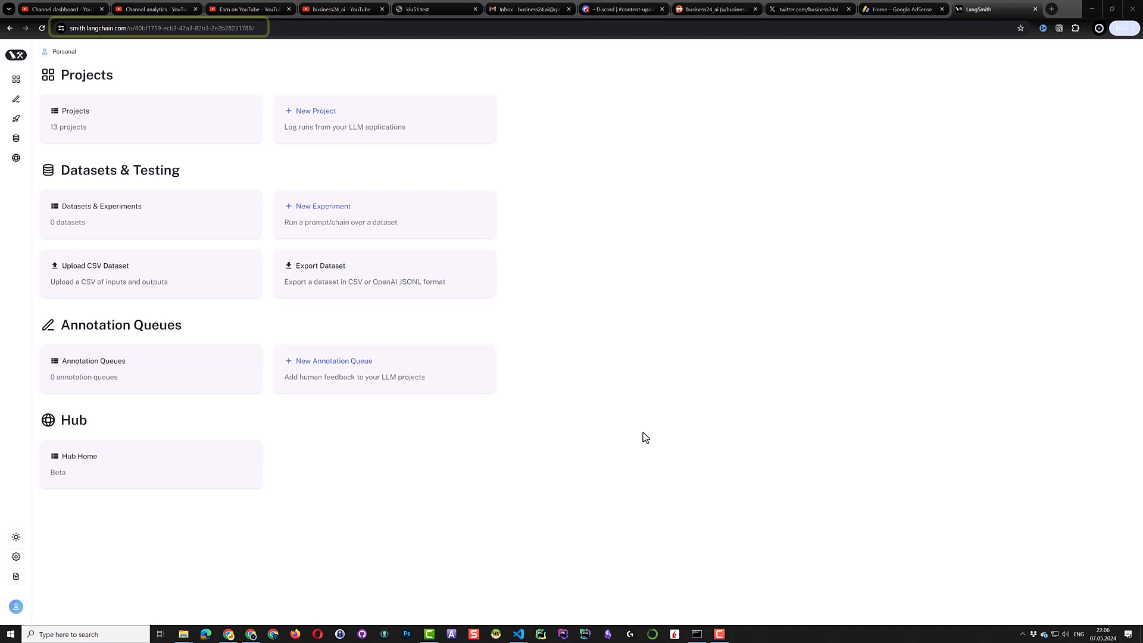
mouse_move(427, 283)
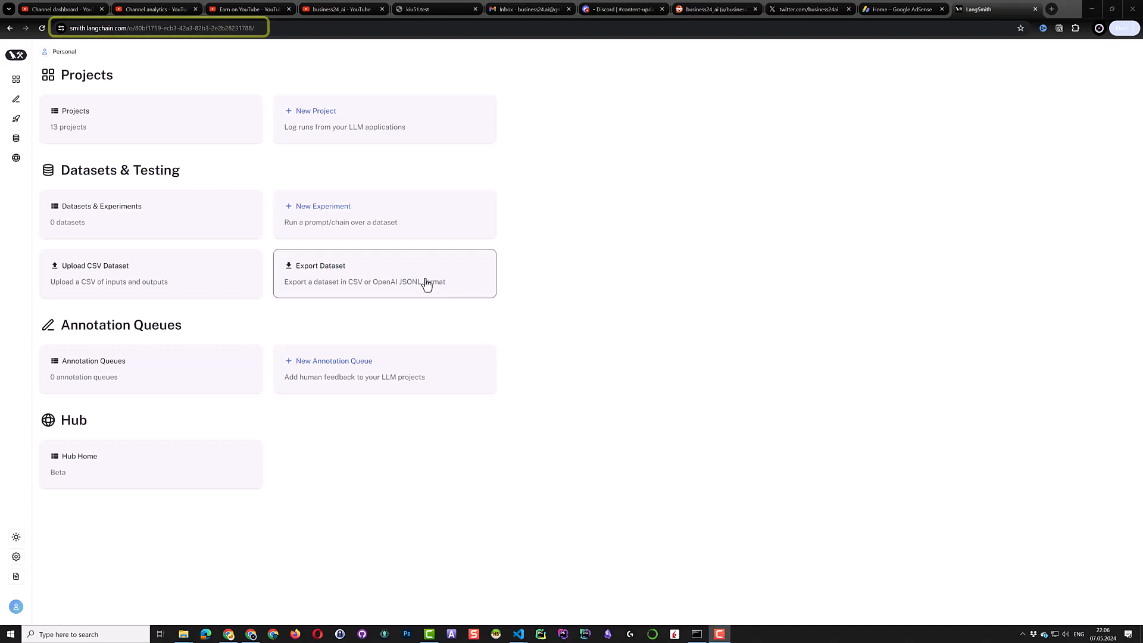
left_click(316, 111)
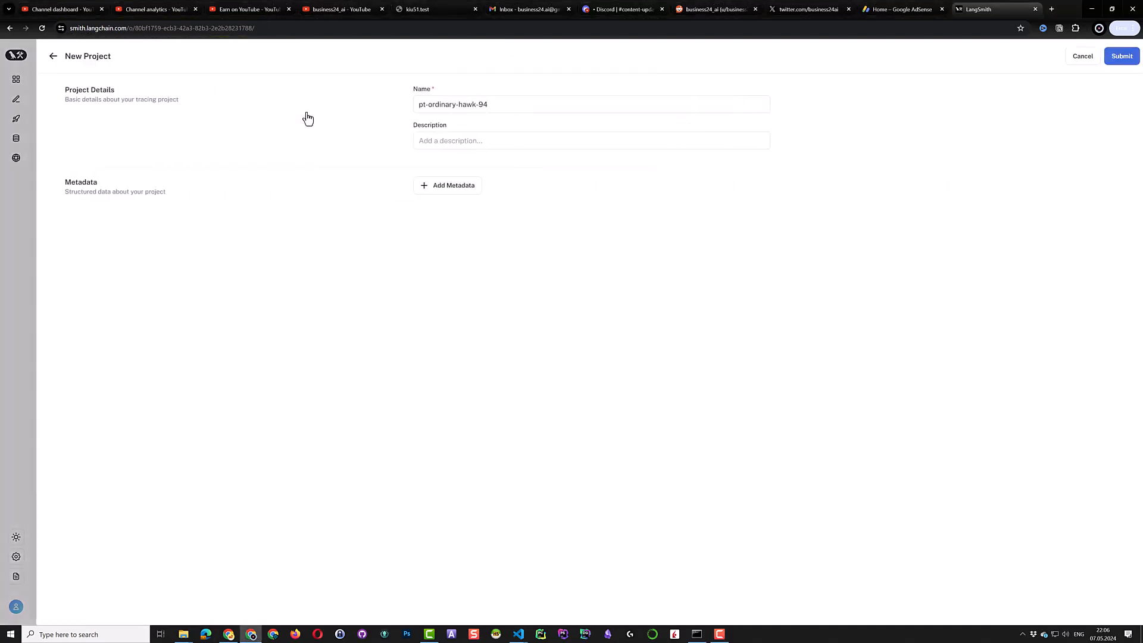
type("cr")
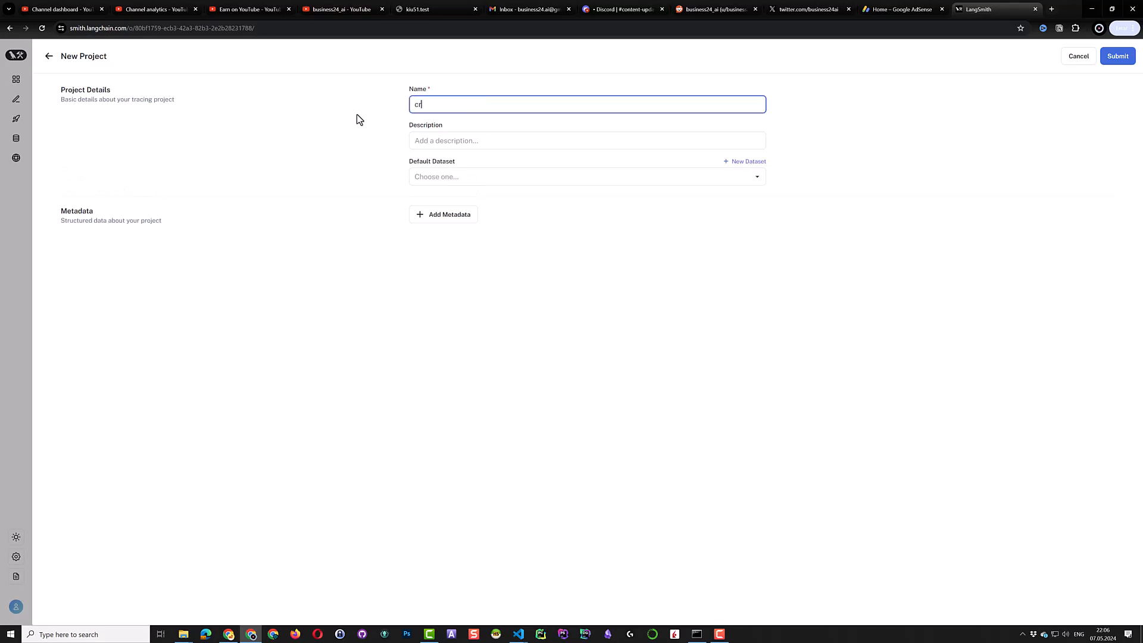
left_click(1117, 56)
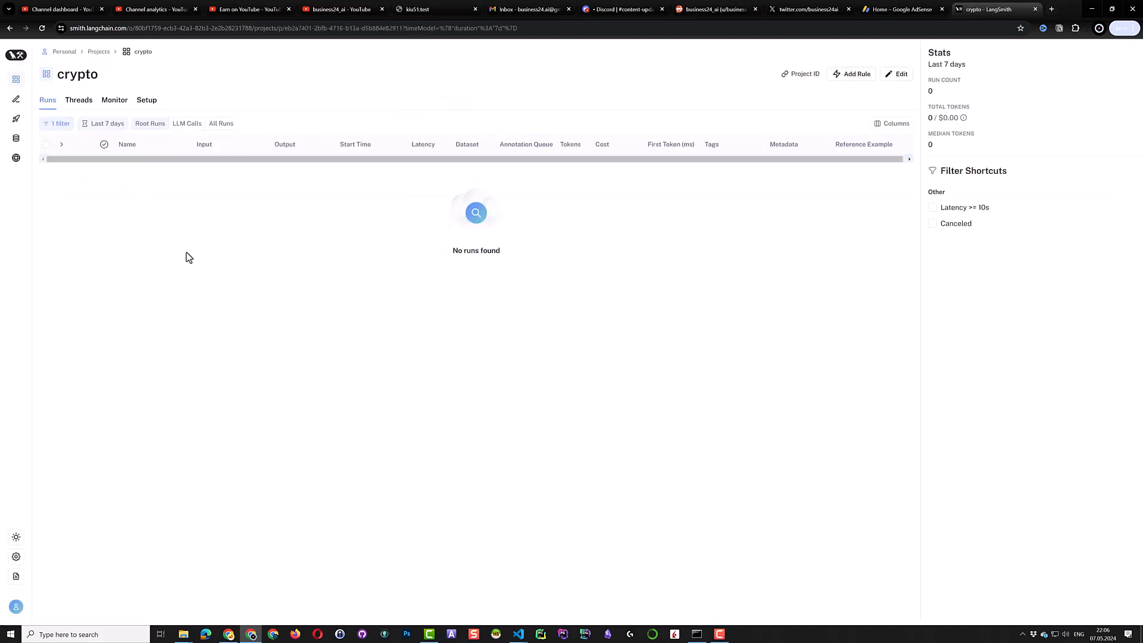
left_click(146, 100)
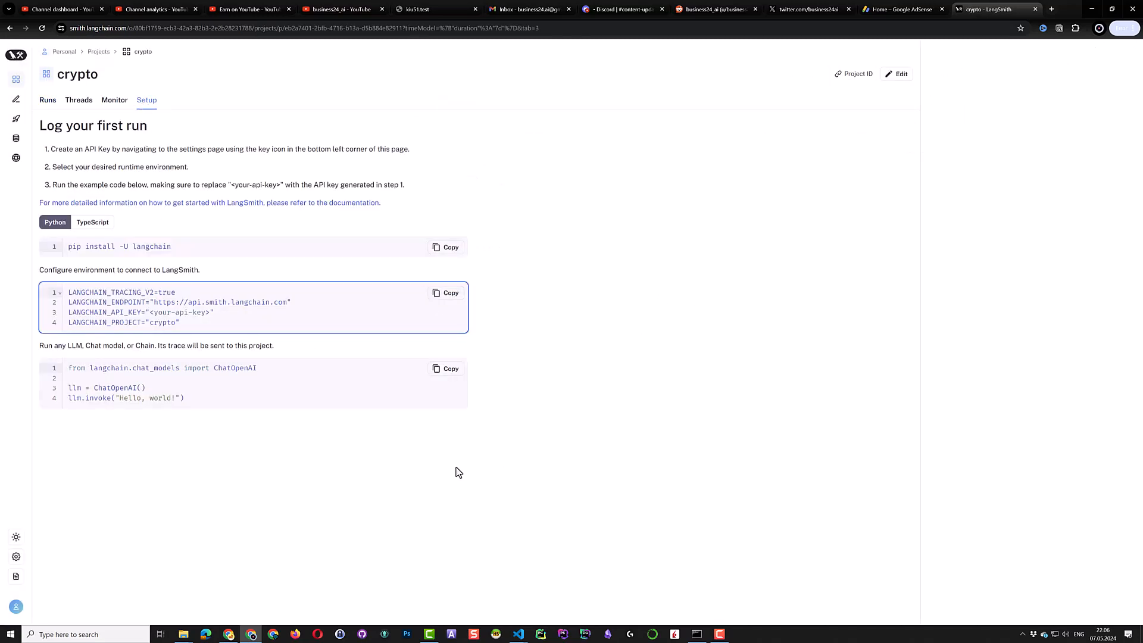
left_click(519, 633)
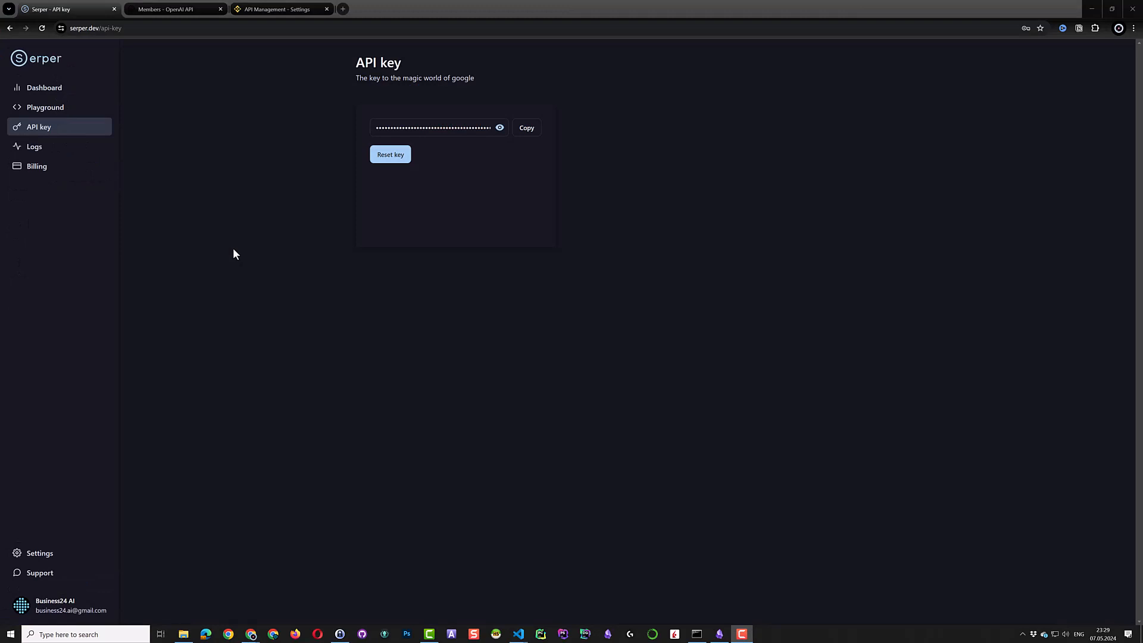
Check the Serper API key page, then switch to the OpenAI project's Members settings
left_click(175, 9)
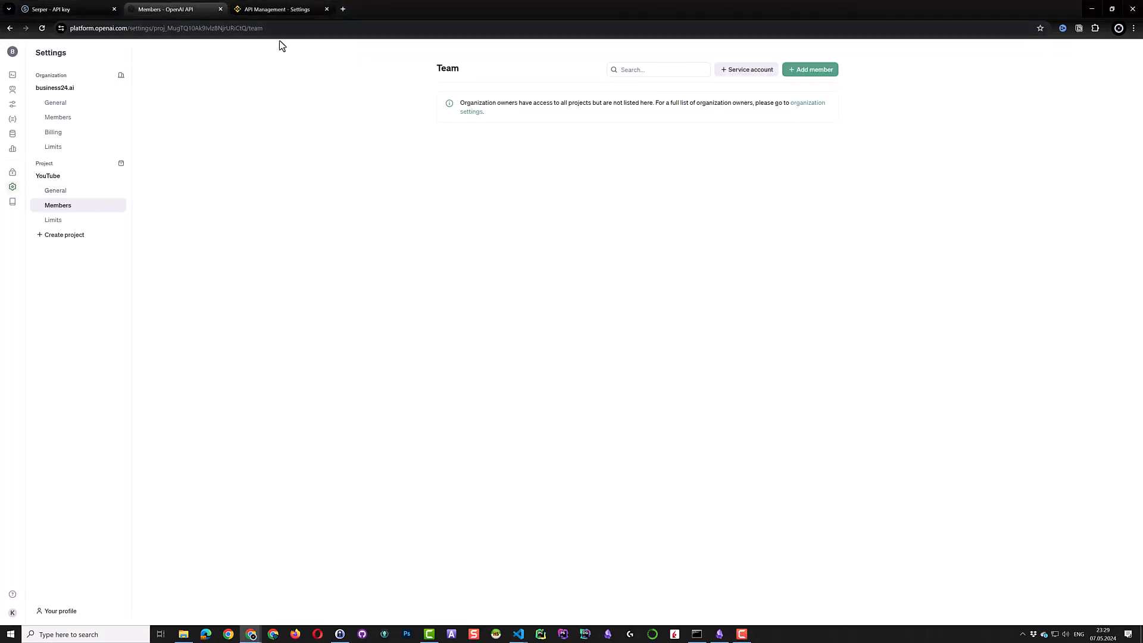
left_click(277, 9)
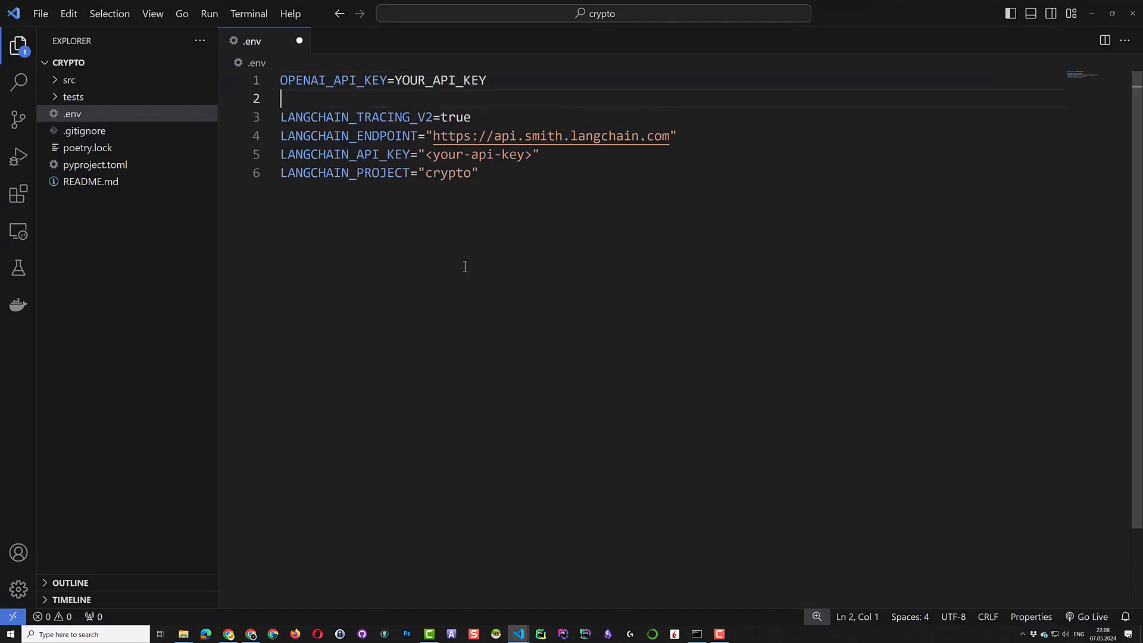
Add OPENAI_MODEL_NAME=gpt-3.5-turbo-0125 to .env and duplicate it as .env.sample
type("OPENAI_MODEL_NAME=gpt-3.5-turbo-0125")
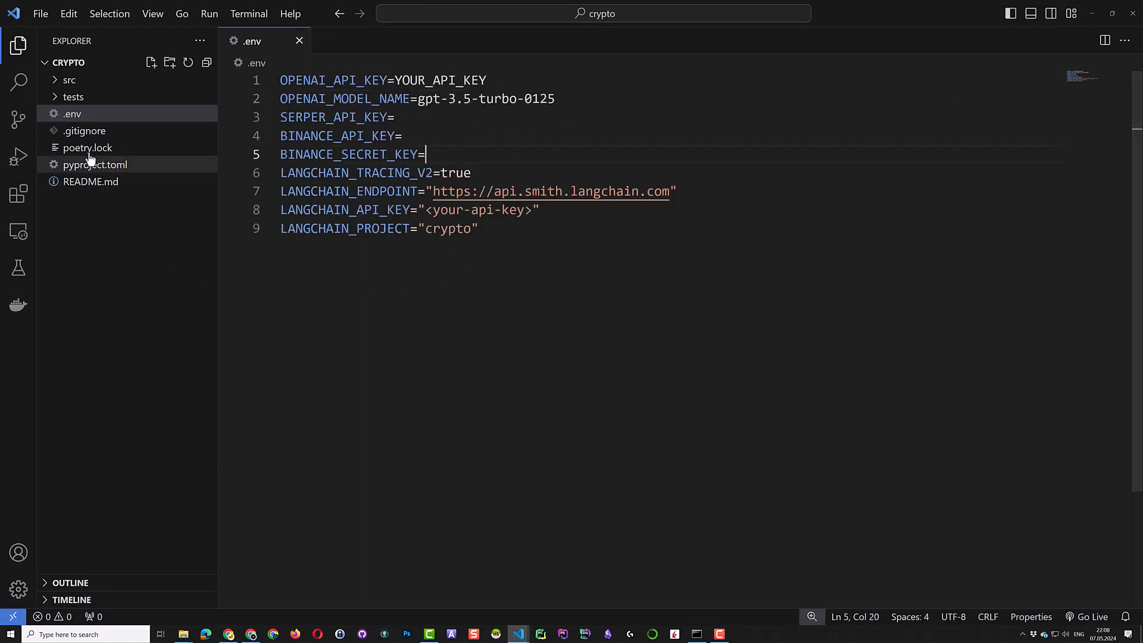
left_click(73, 114)
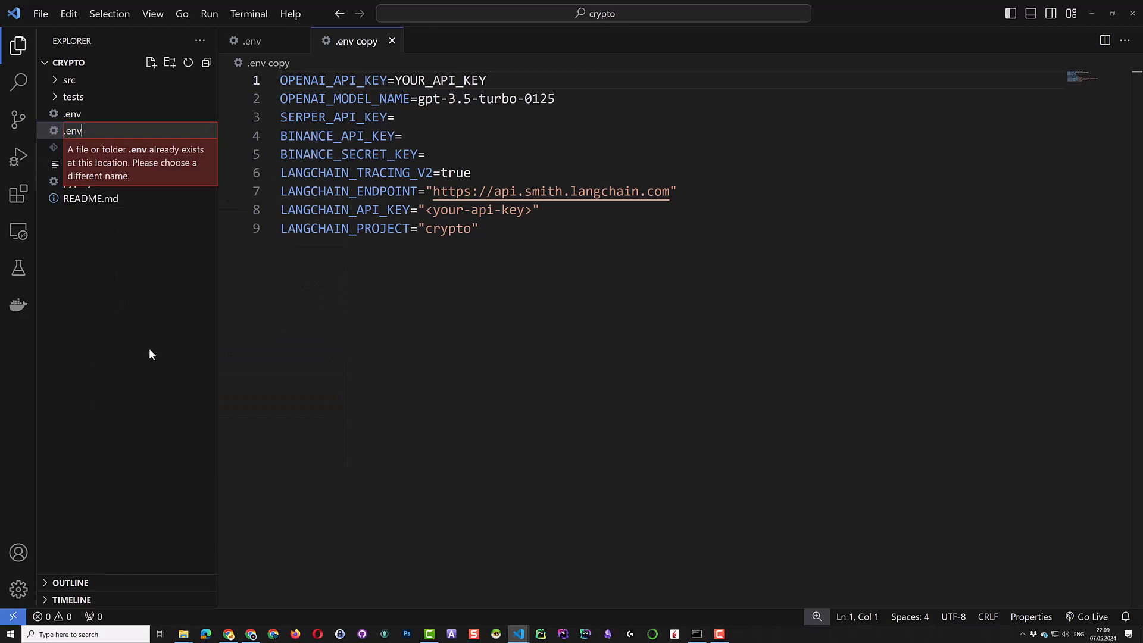
type(".sample")
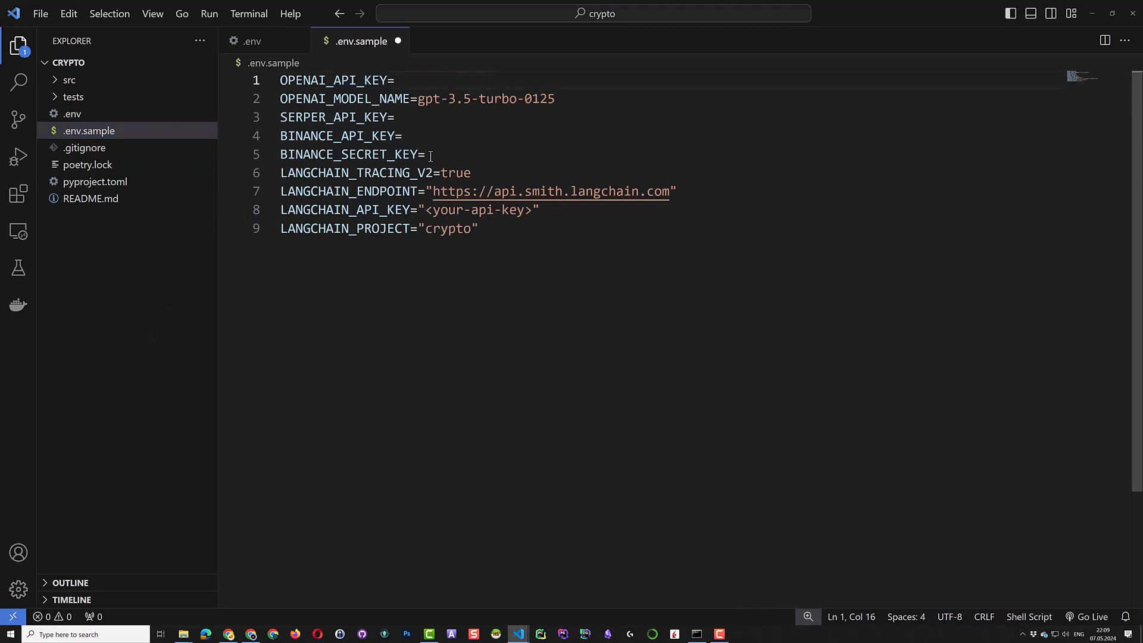
Strip the quotes and blank the key values in .env.sample, then close the env files
left_click_drag(475, 209, 539, 209)
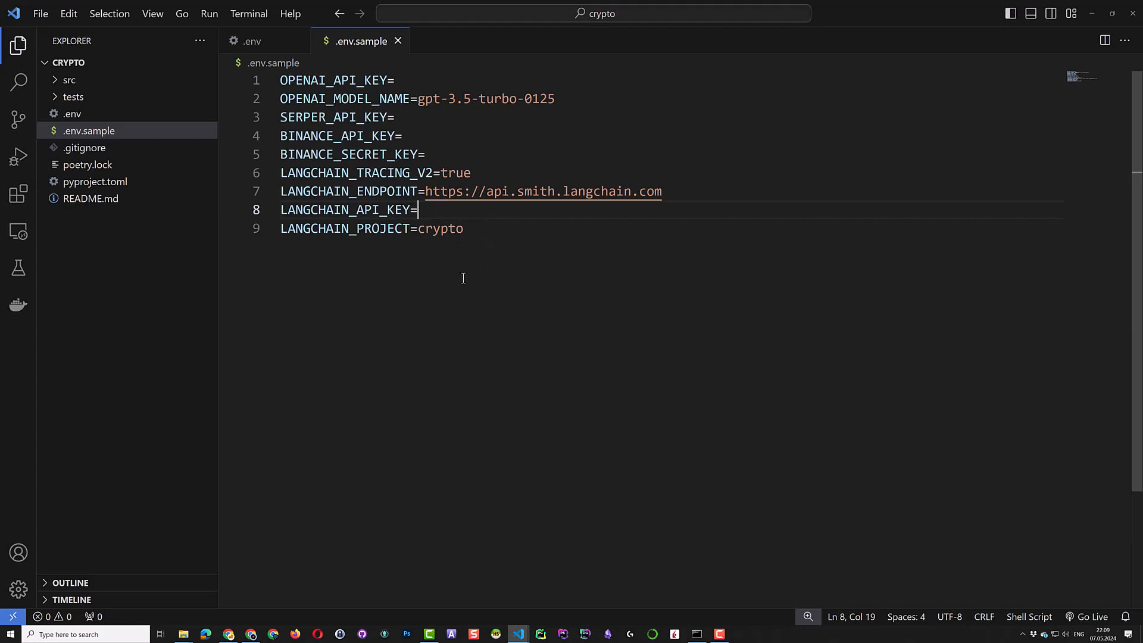
key("ctrl+a")
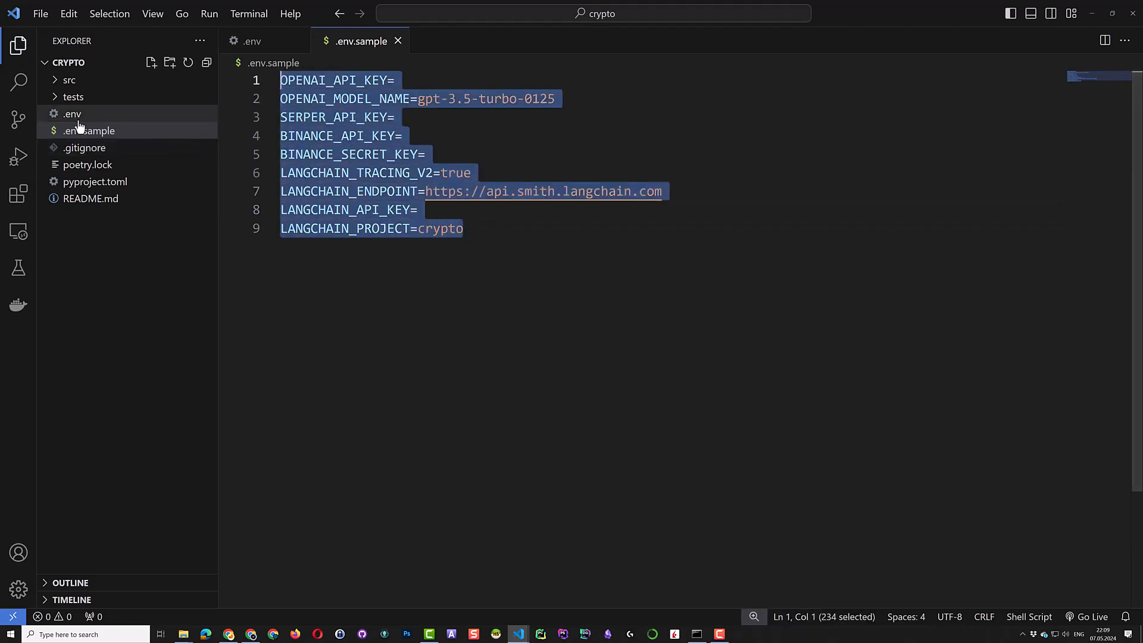
left_click(72, 114)
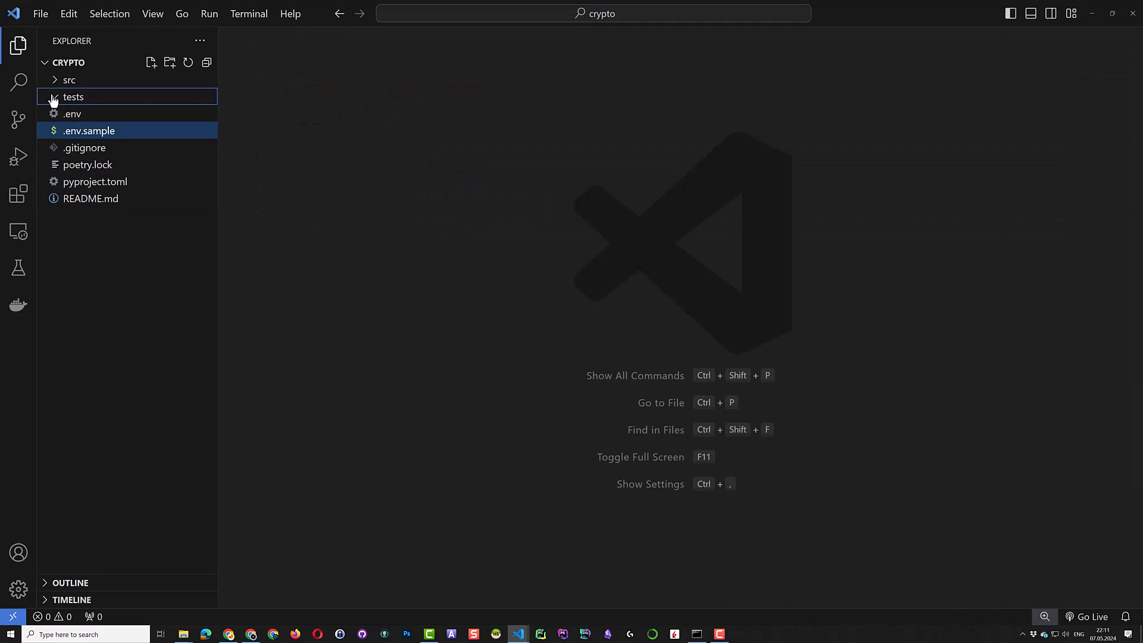
Open crew.py from src and set the interpreter to the crypto Poetry environment
left_click(69, 79)
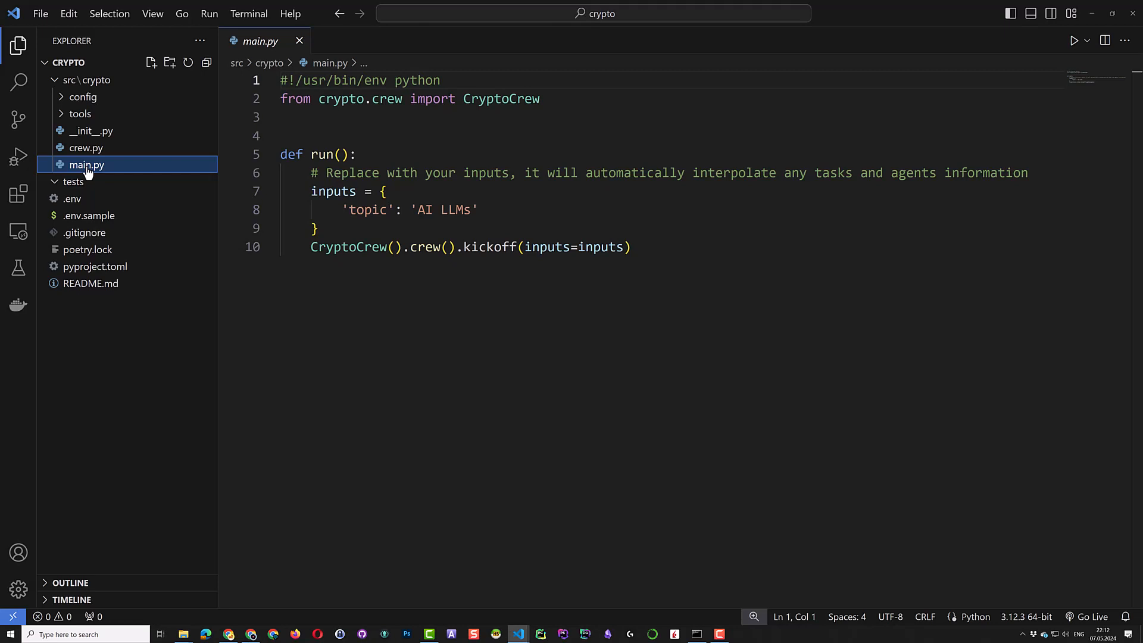
left_click(85, 148)
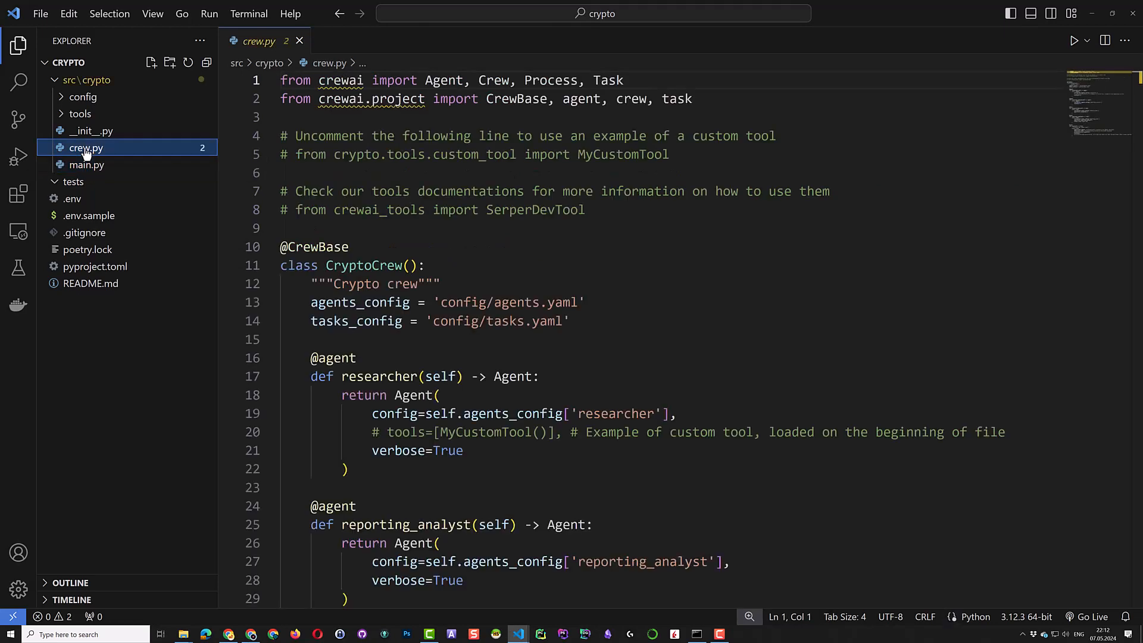
mouse_move(110, 165)
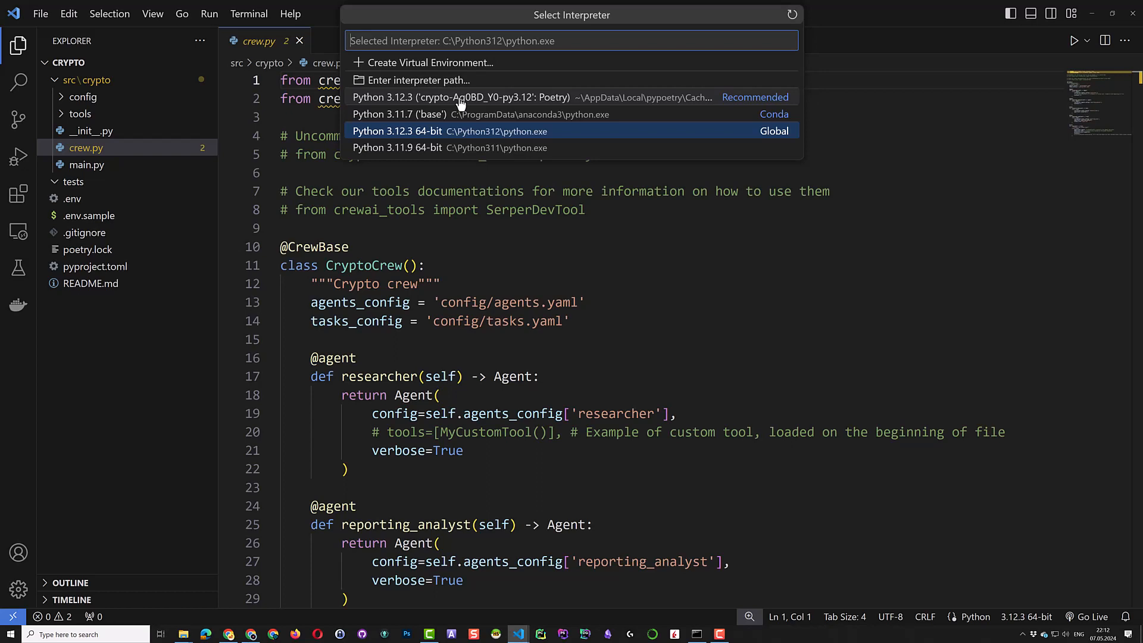
left_click(467, 97)
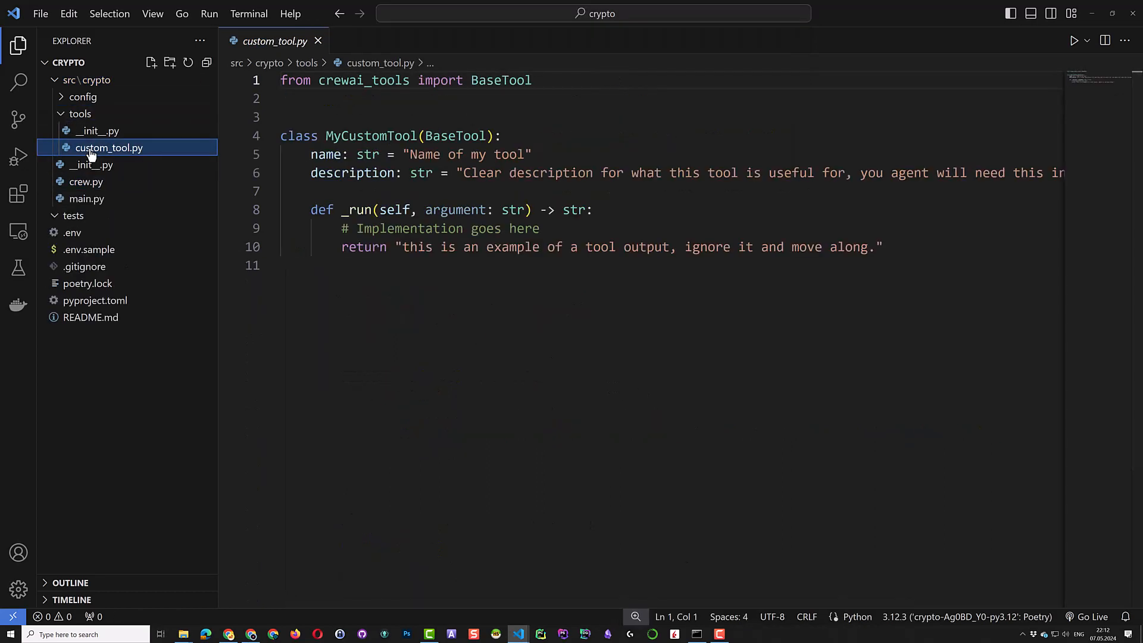
mouse_move(85, 181)
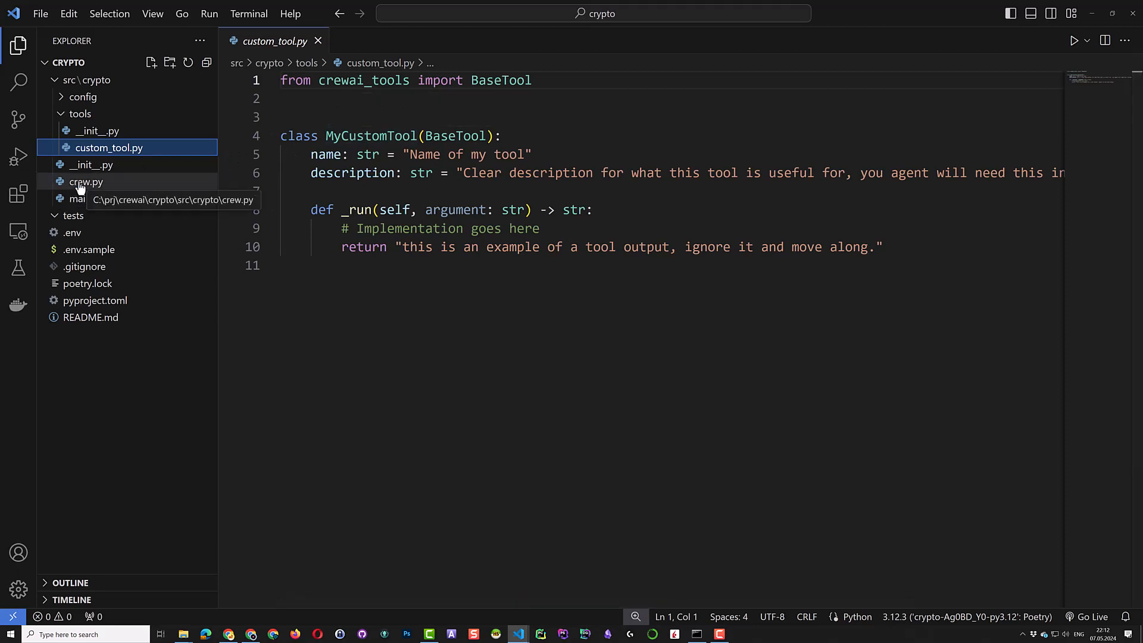
Uncomment the tool imports and tools= line in crew.py, renaming MyCustomTool to MyCryptoTool
left_click(86, 182)
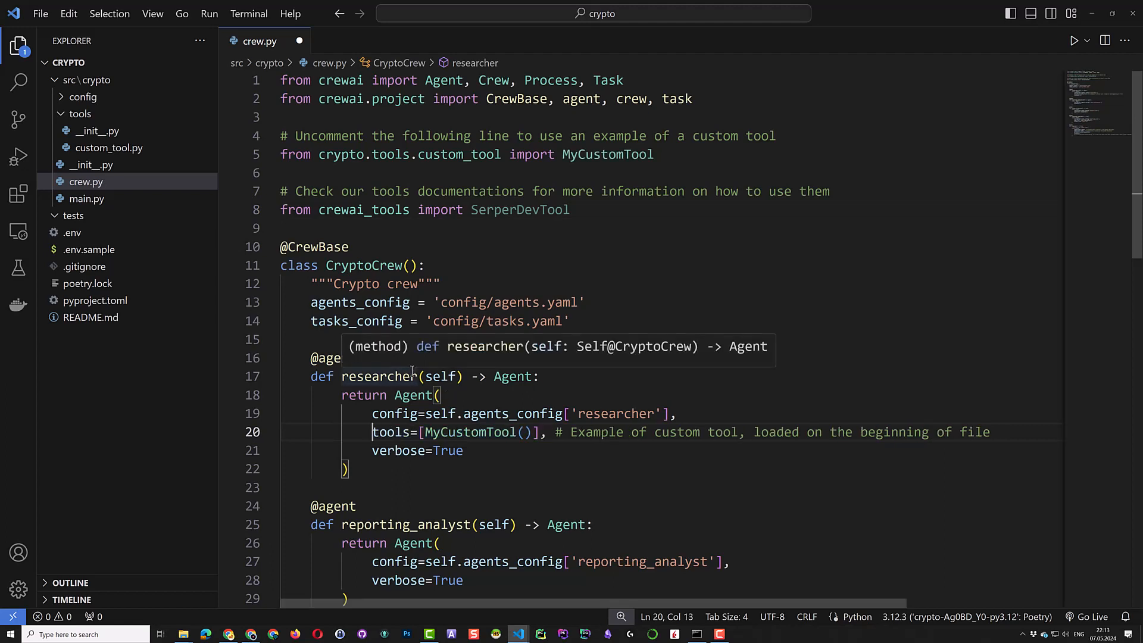
mouse_move(91, 153)
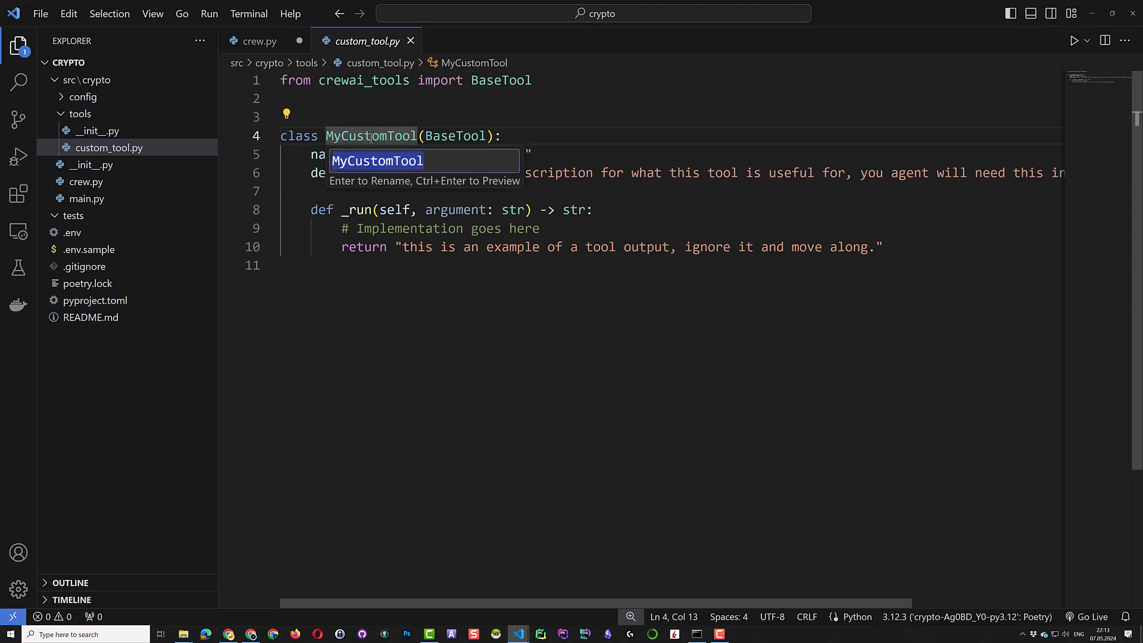
type("MyCTool")
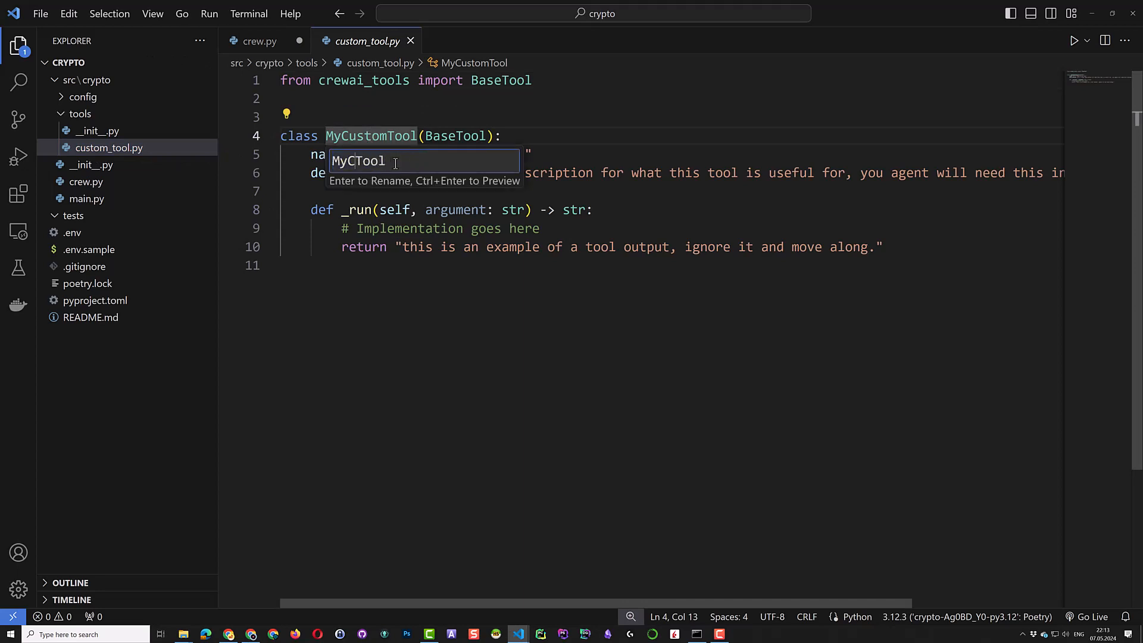
key("Escape")
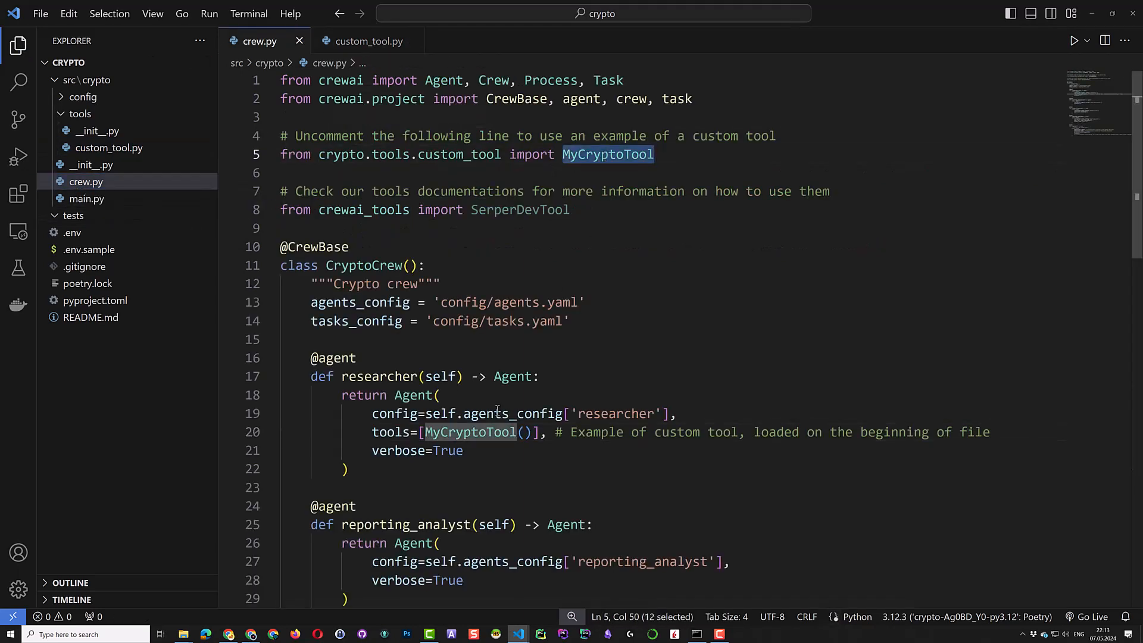
left_click(292, 228)
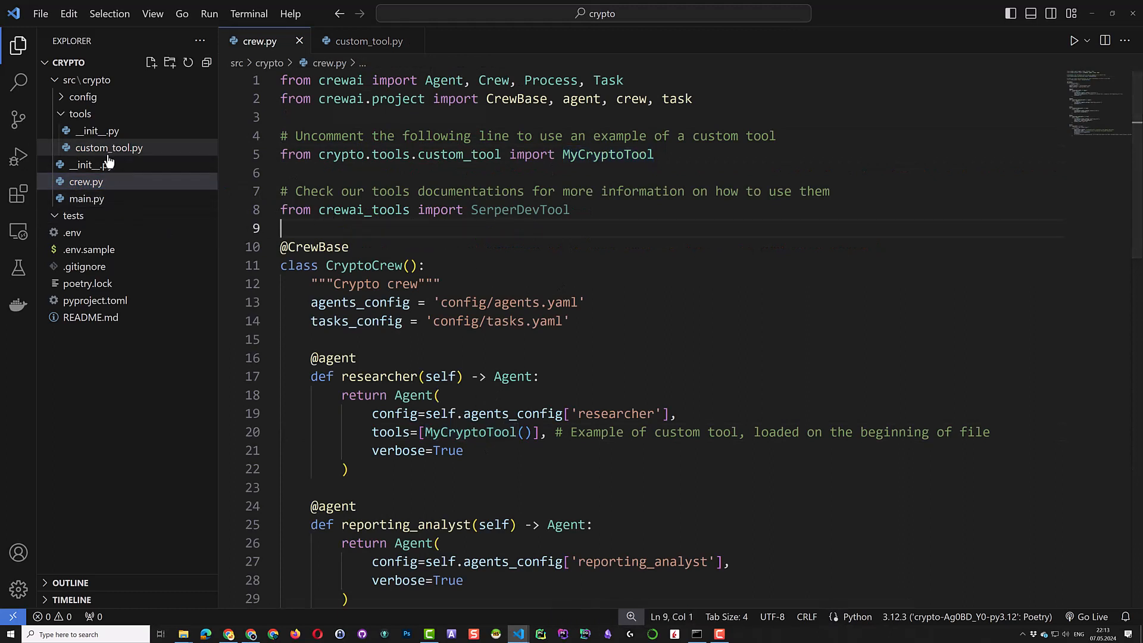
Name the tool get_position_with_highest_value, describe it as returning the top-value asset, and take **kwargs: Any
left_click(110, 147)
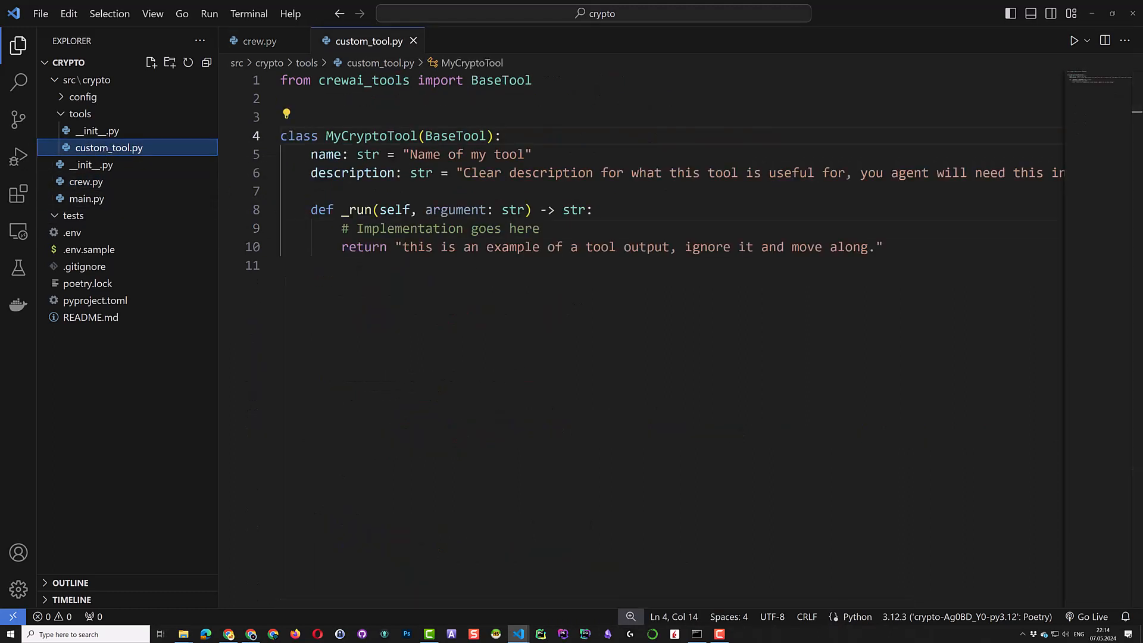
mouse_move(134, 461)
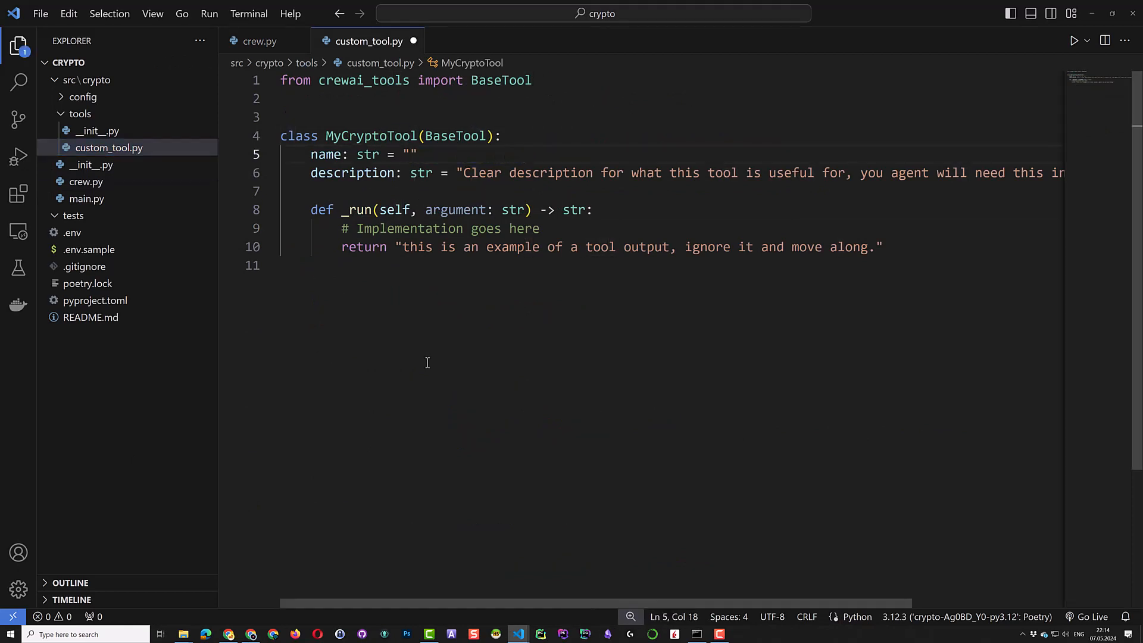
type("get_position_with_highest_value")
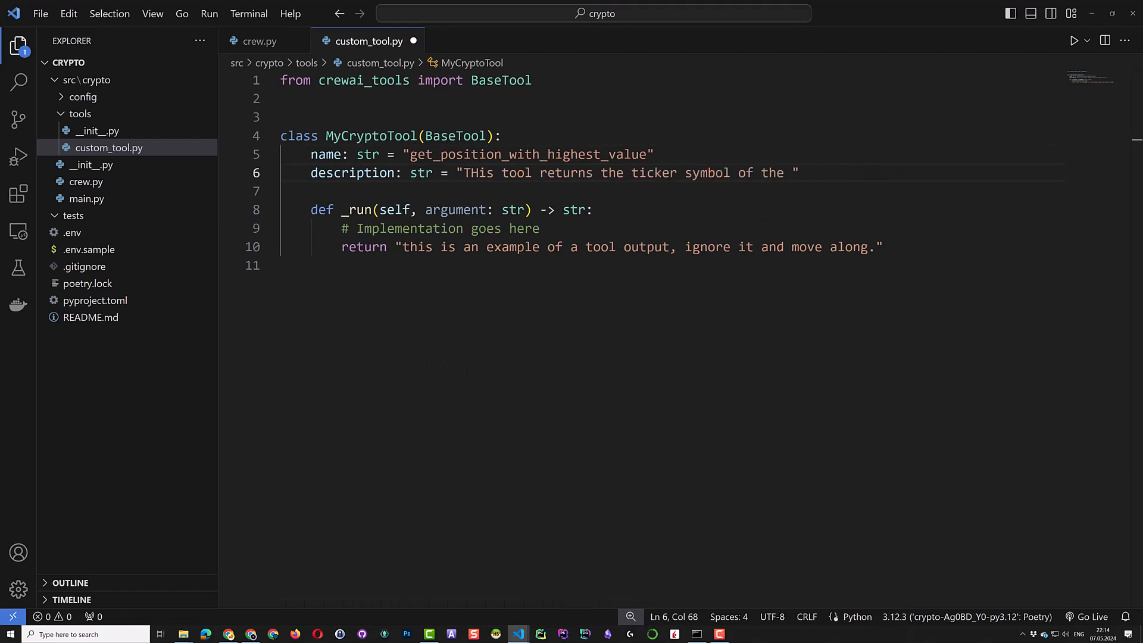
type("asset with the highest value in the private portfolio.")
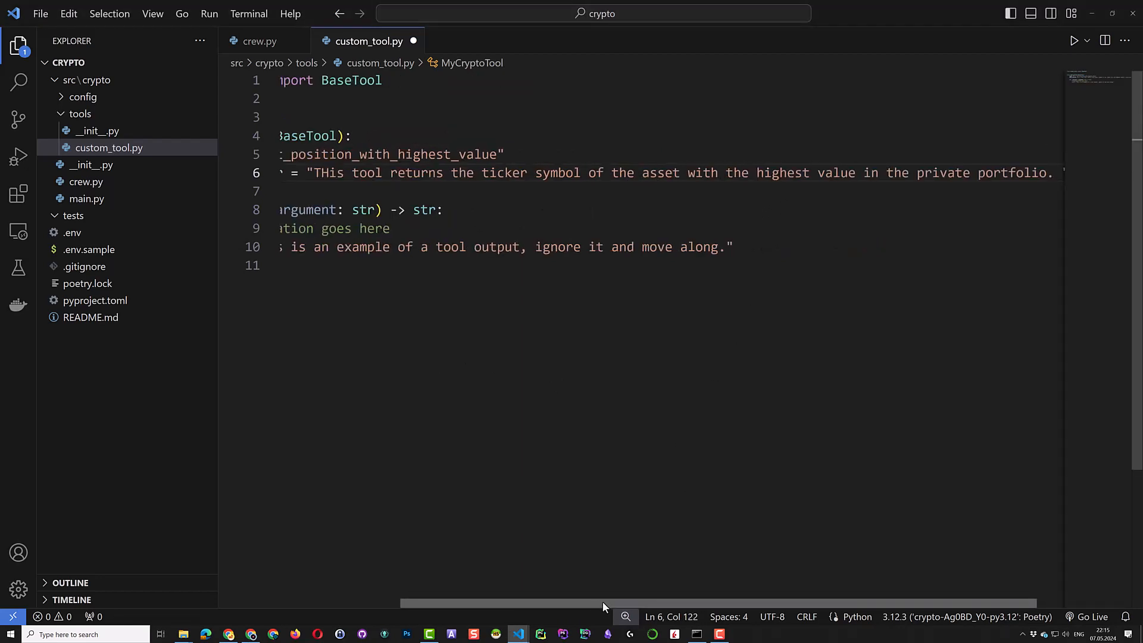
scroll("left", 3)
type("return 'ETH")
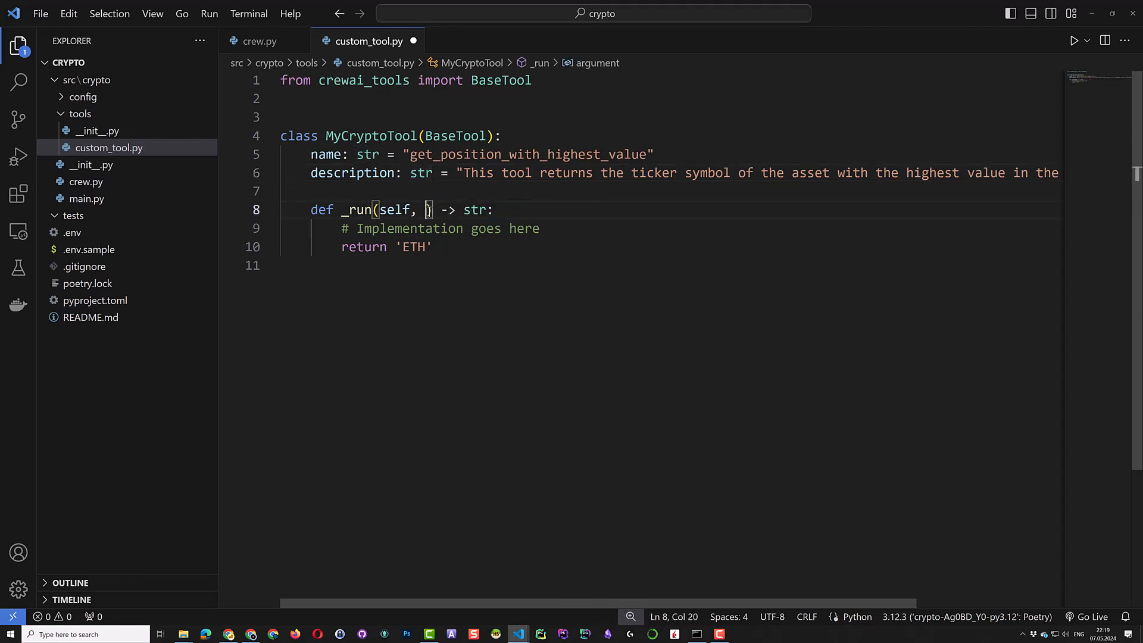
type("**kwargs: Any")
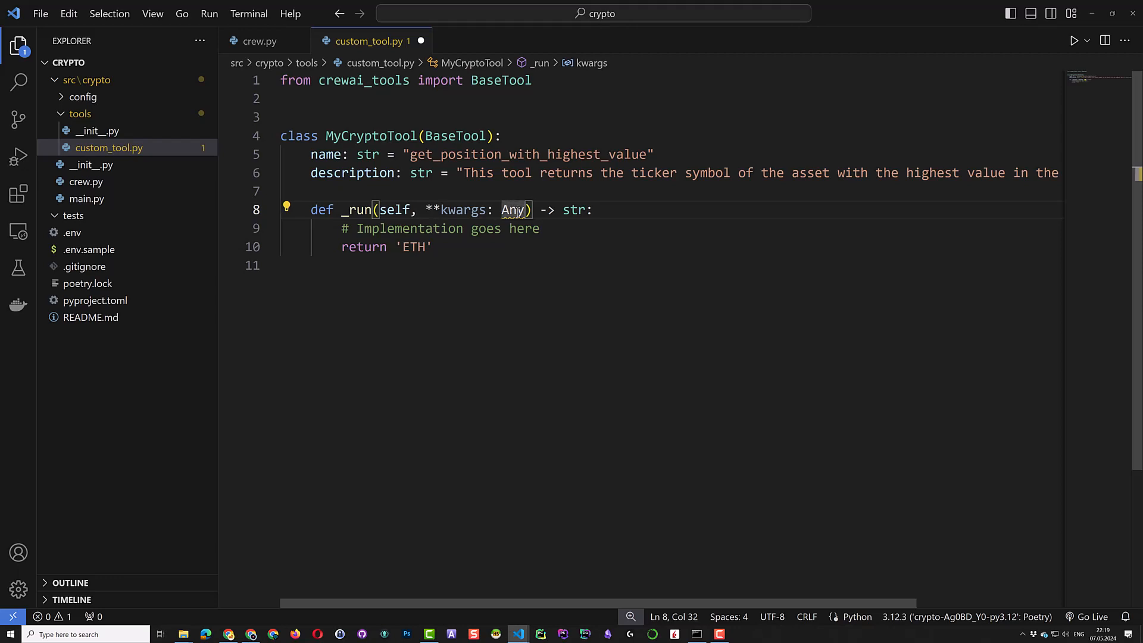
left_click(285, 204)
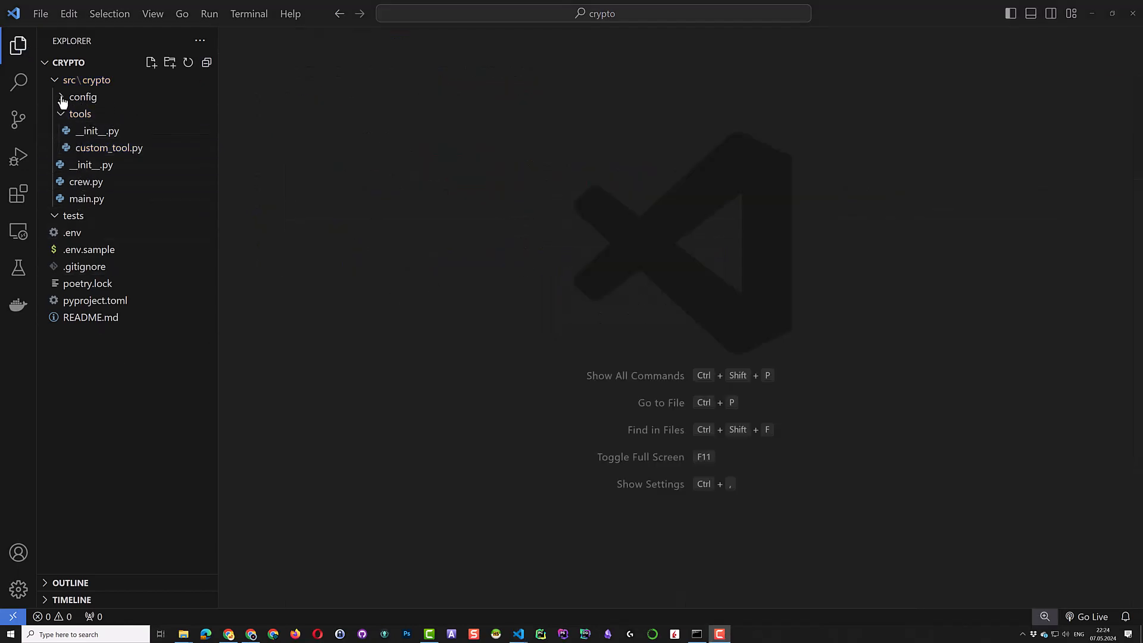
Expand the config folder and open agents.yaml with the portfolio manager and reporting analyst
left_click(82, 97)
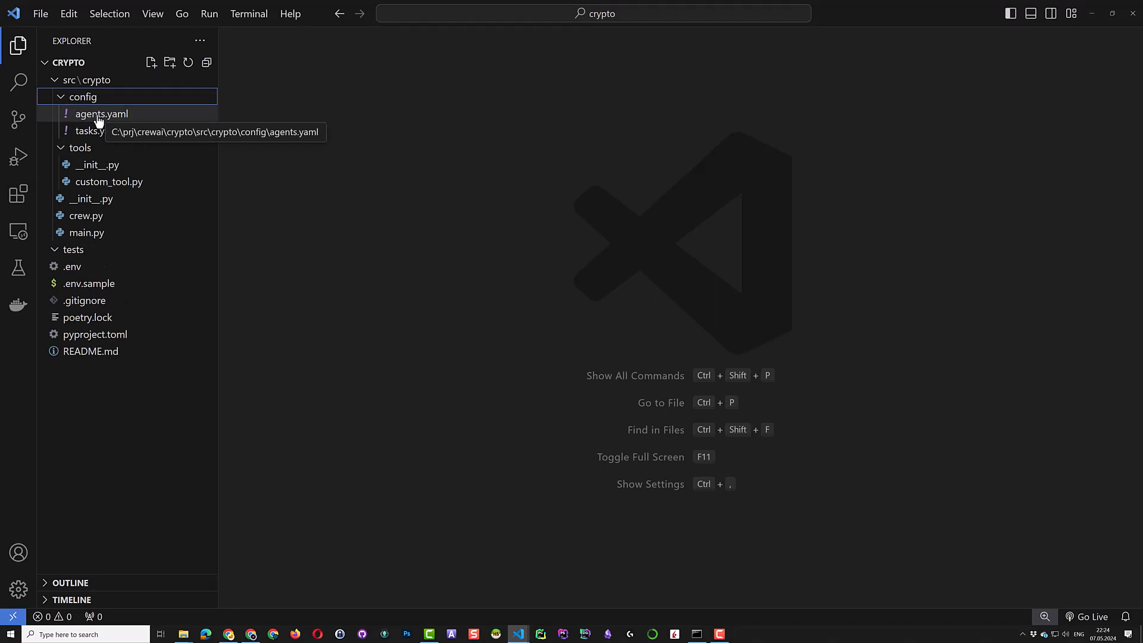
double_click(101, 114)
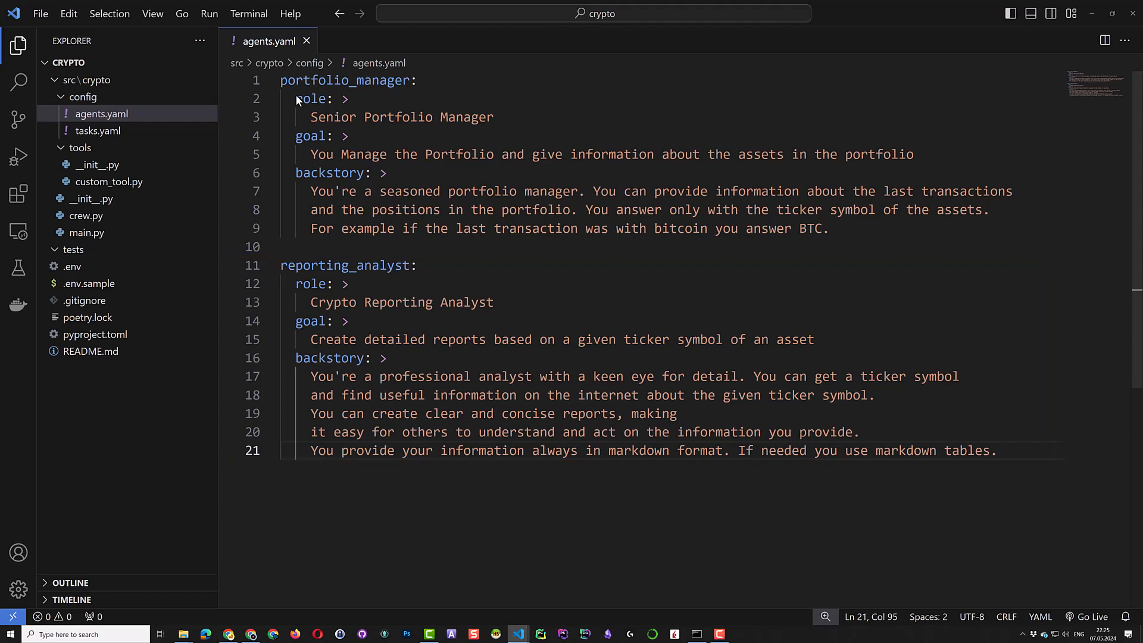
Review highest_position_task and reporting_task in tasks.yaml, then bring up crew.py
left_click(97, 131)
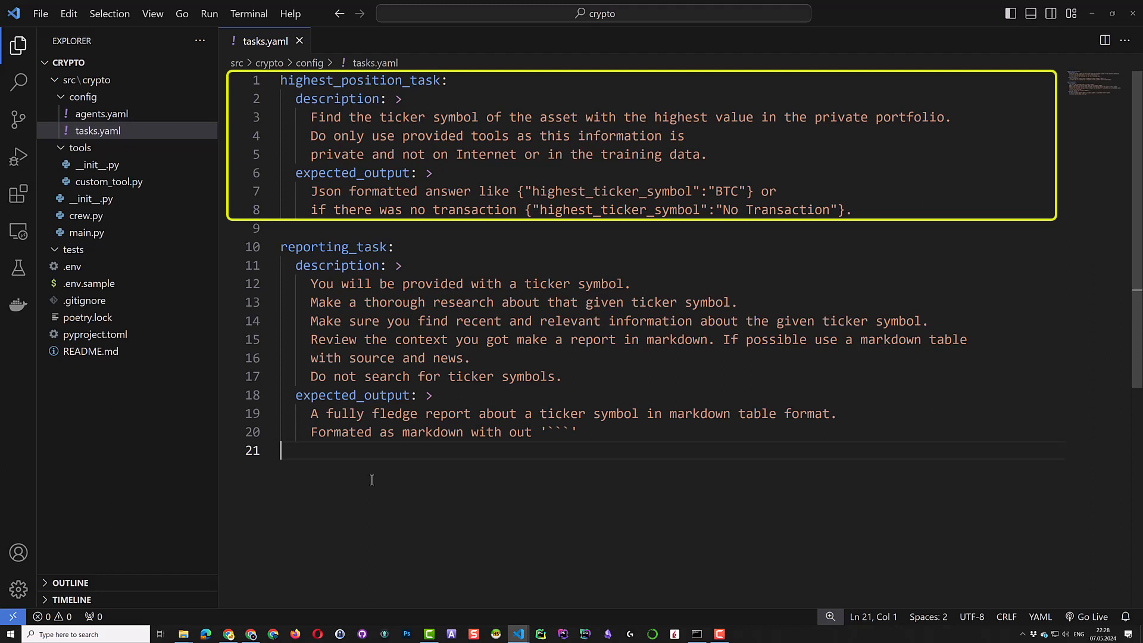
mouse_move(257, 508)
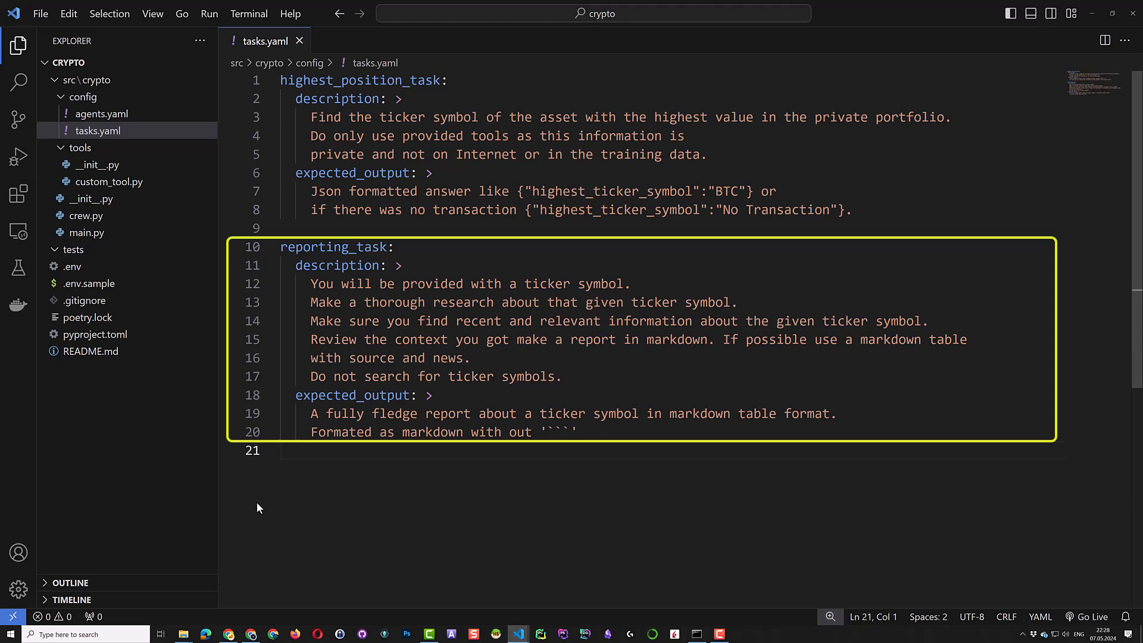
left_click(85, 214)
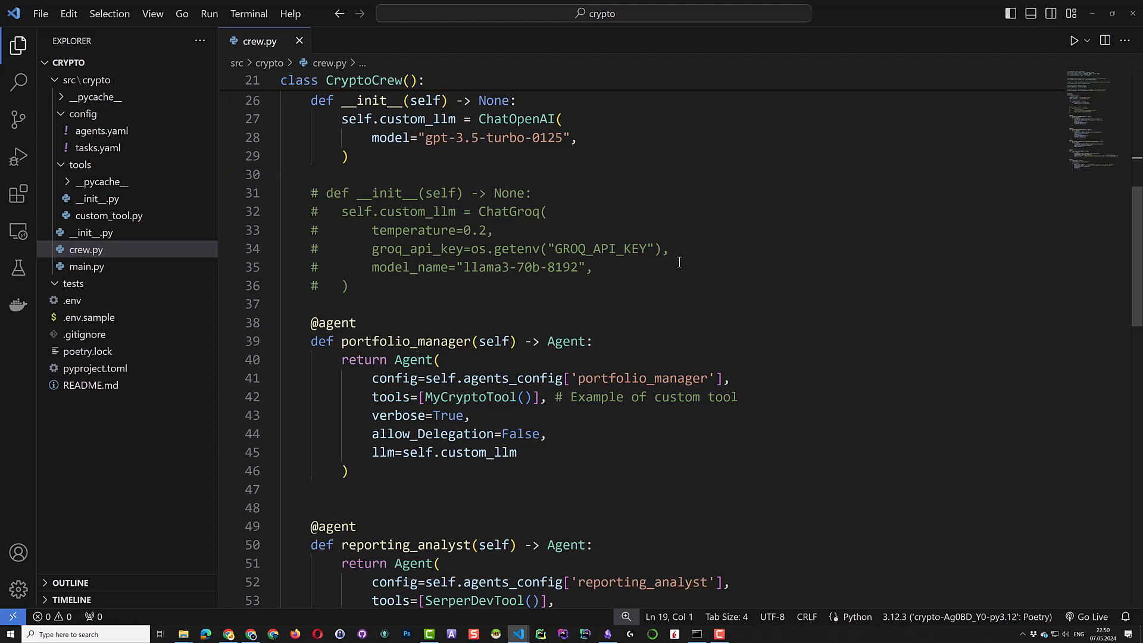
Highlight every custom_llm occurrence in crew.py and scroll down through the agent definitions
double_click(417, 119)
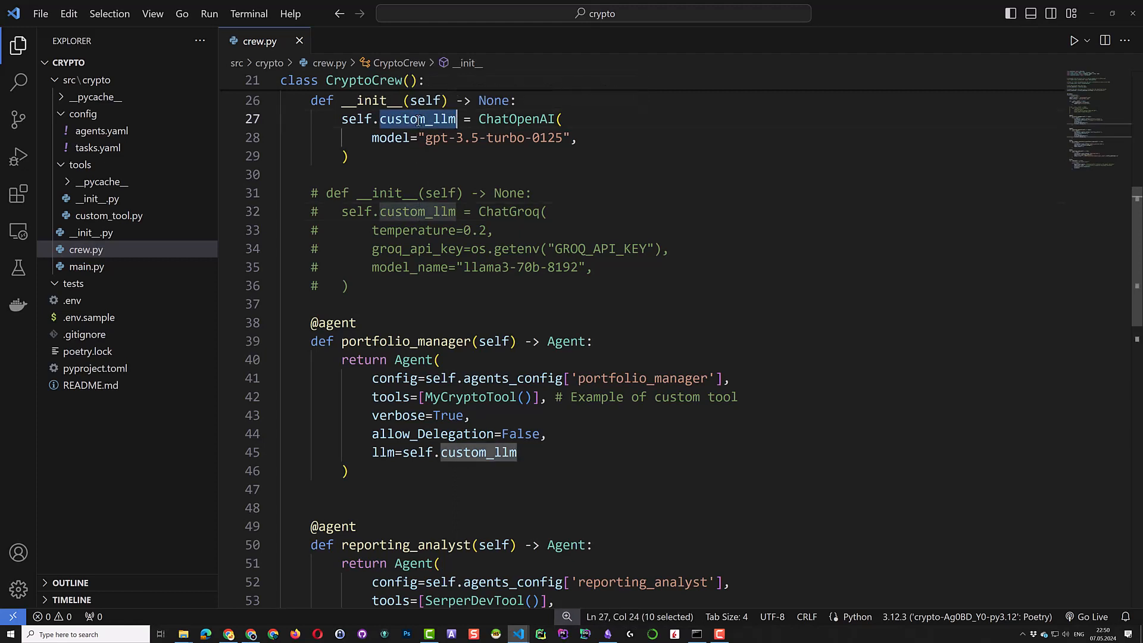
mouse_move(480, 412)
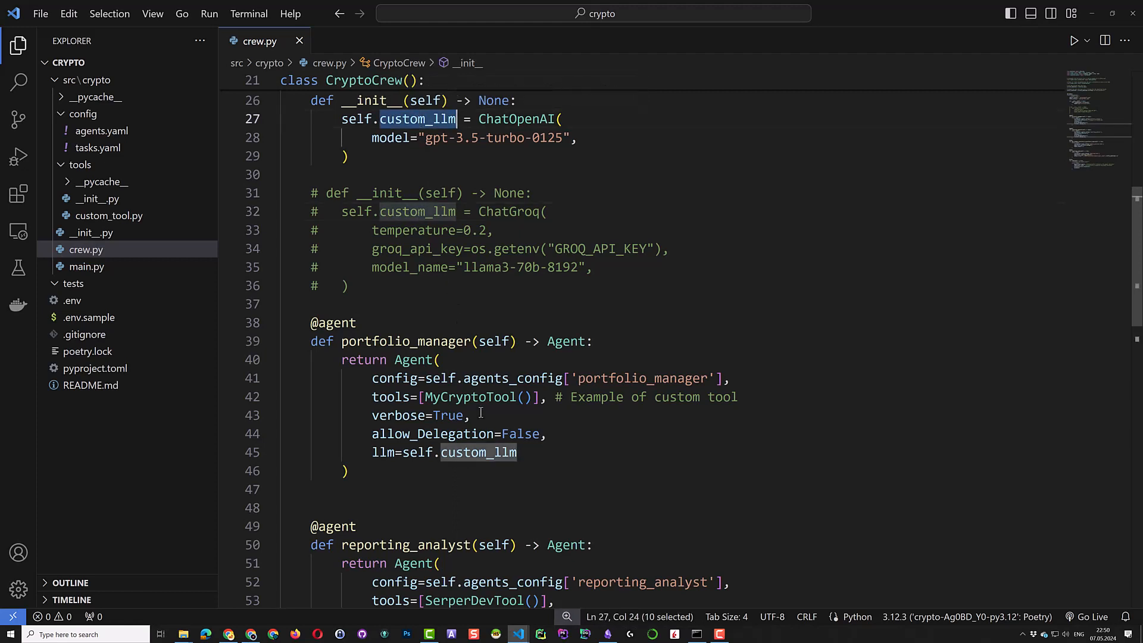
scroll("down", 3)
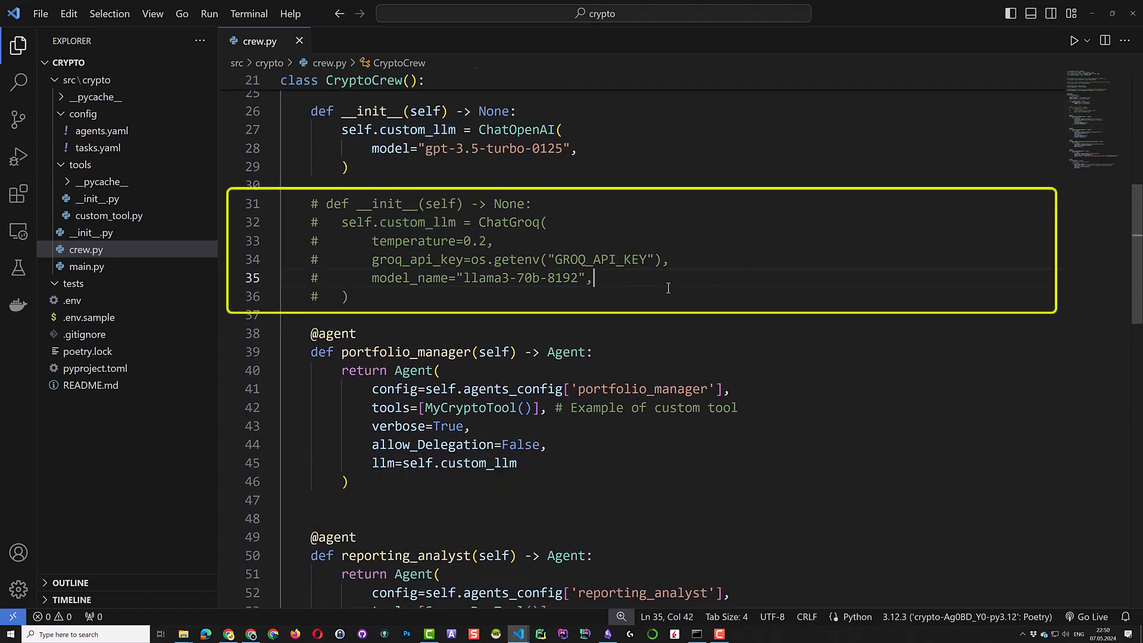
scroll("down", 3)
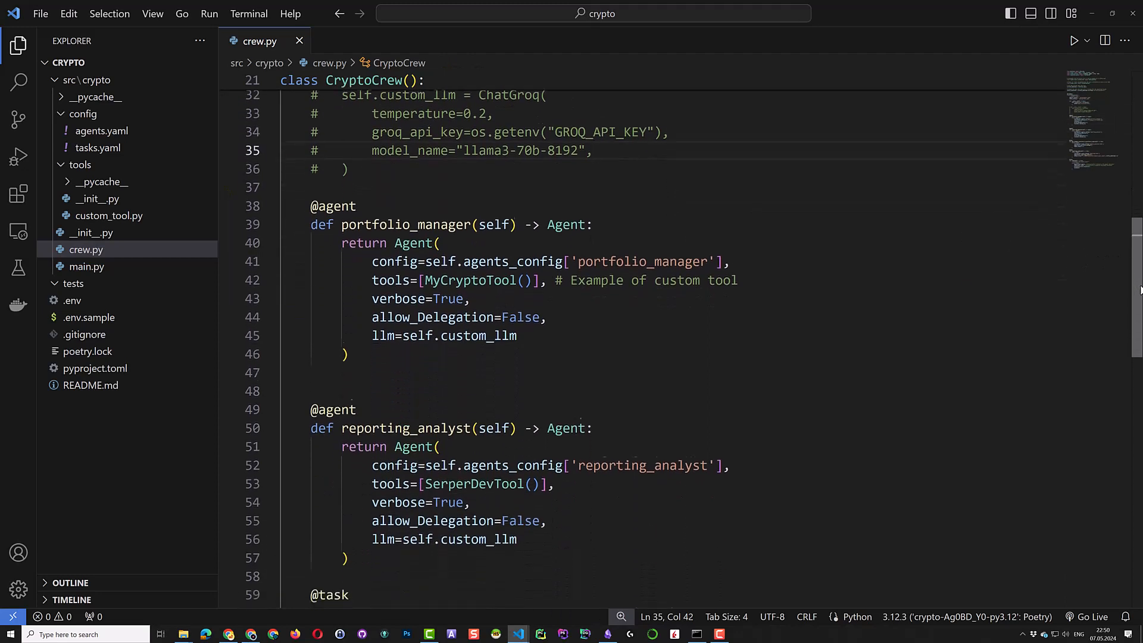
scroll("down", 3)
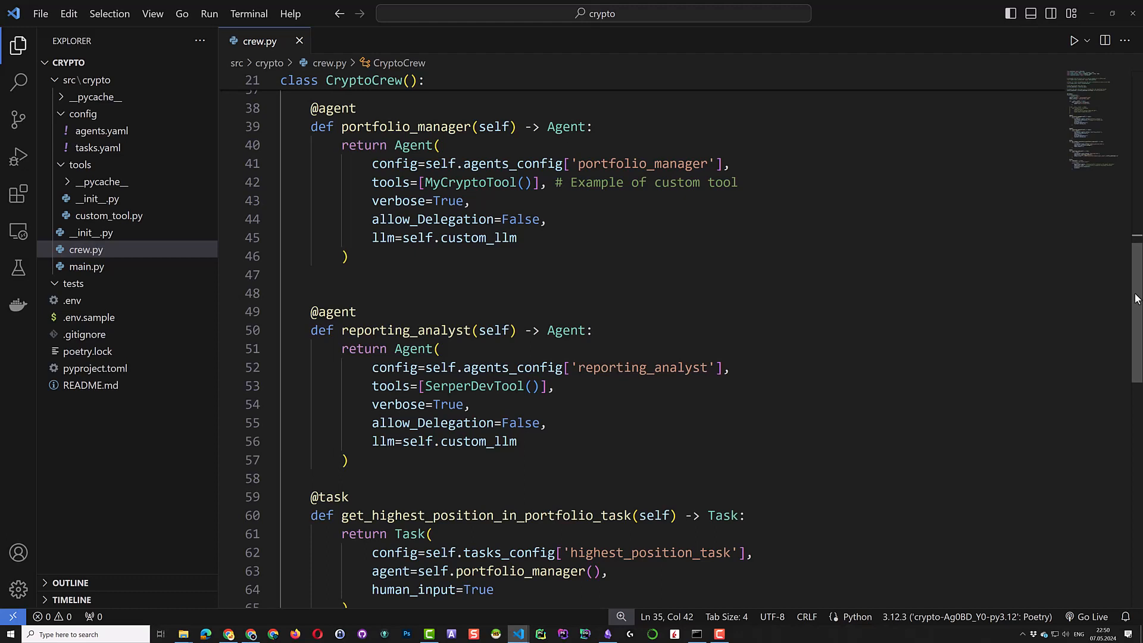
scroll("down", 3)
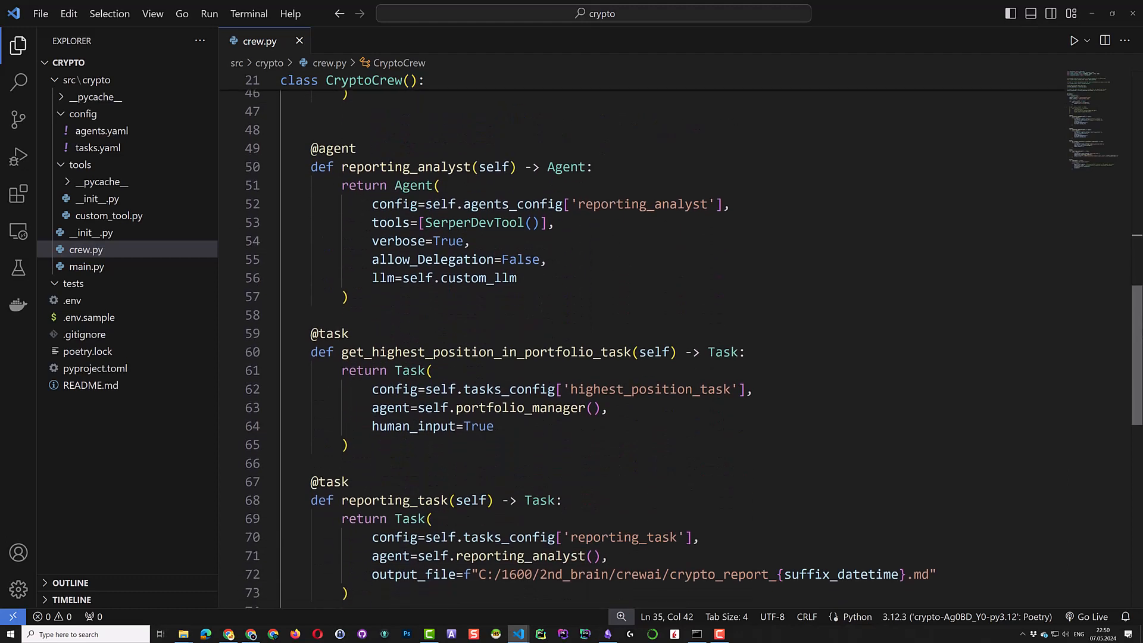
scroll("down", 3)
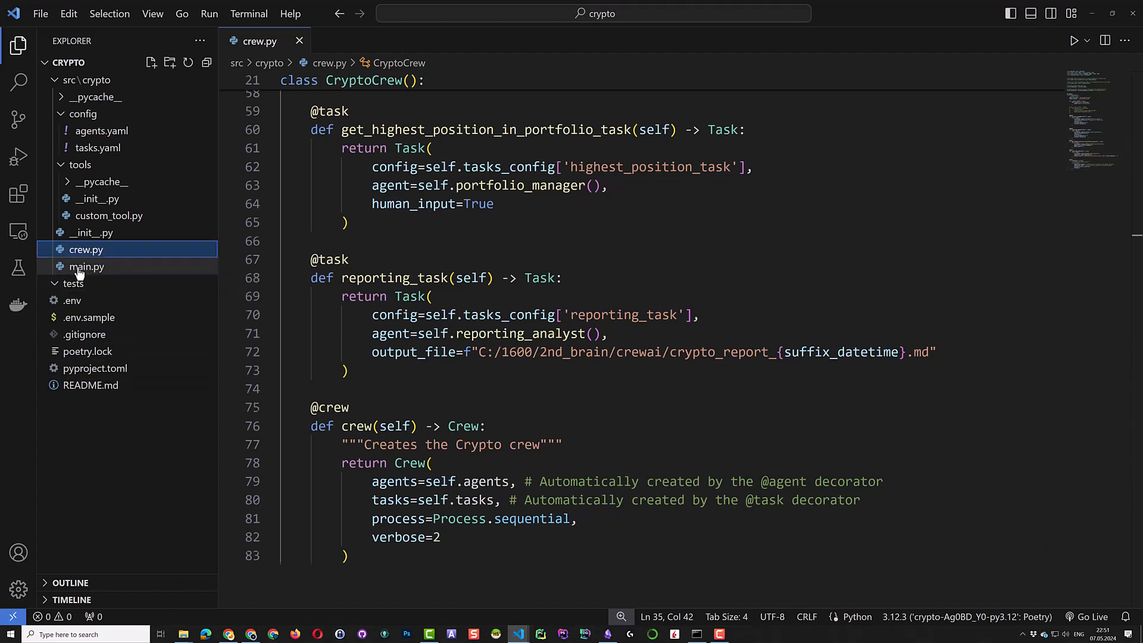
Glance at main.py, then view pyproject.toml's crypto script pointing to crypto.main:run
double_click(86, 266)
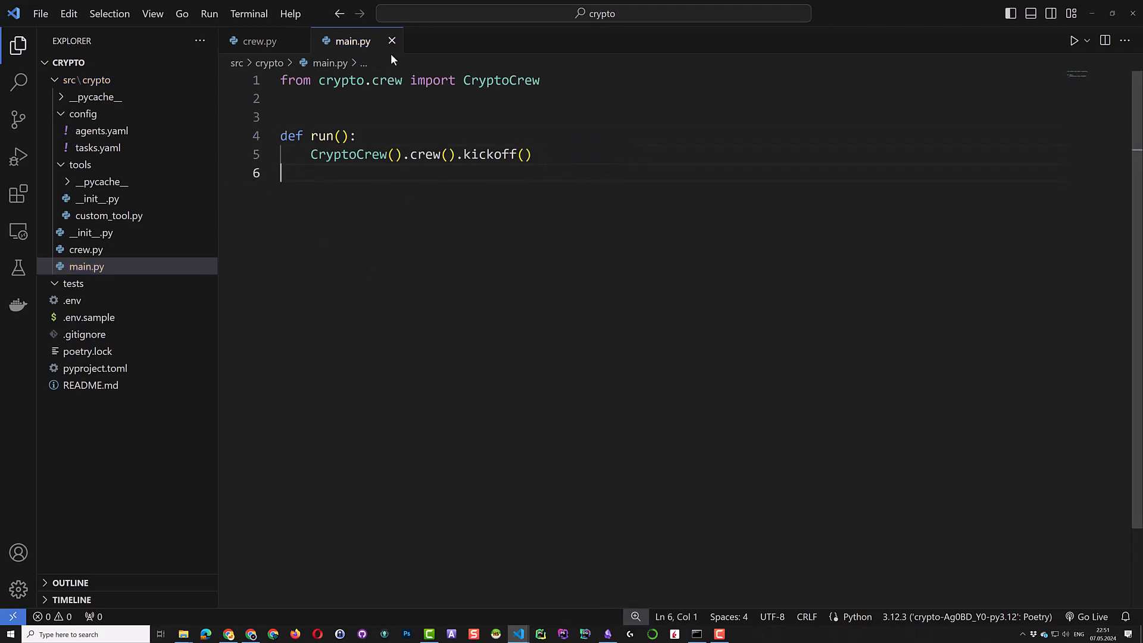
left_click(94, 368)
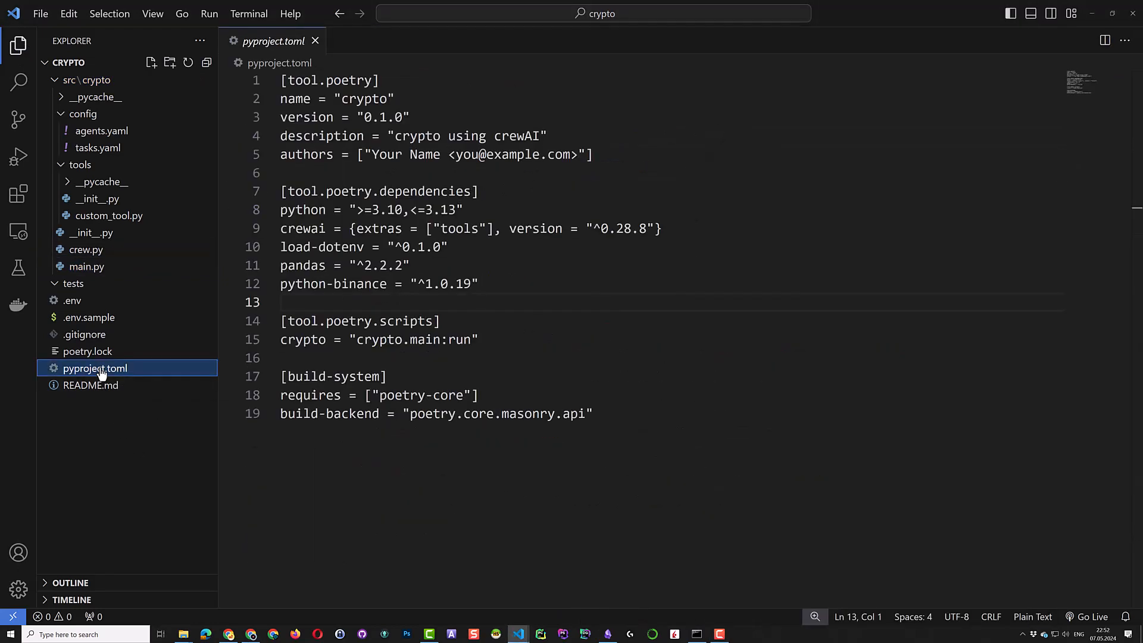
mouse_move(1032, 13)
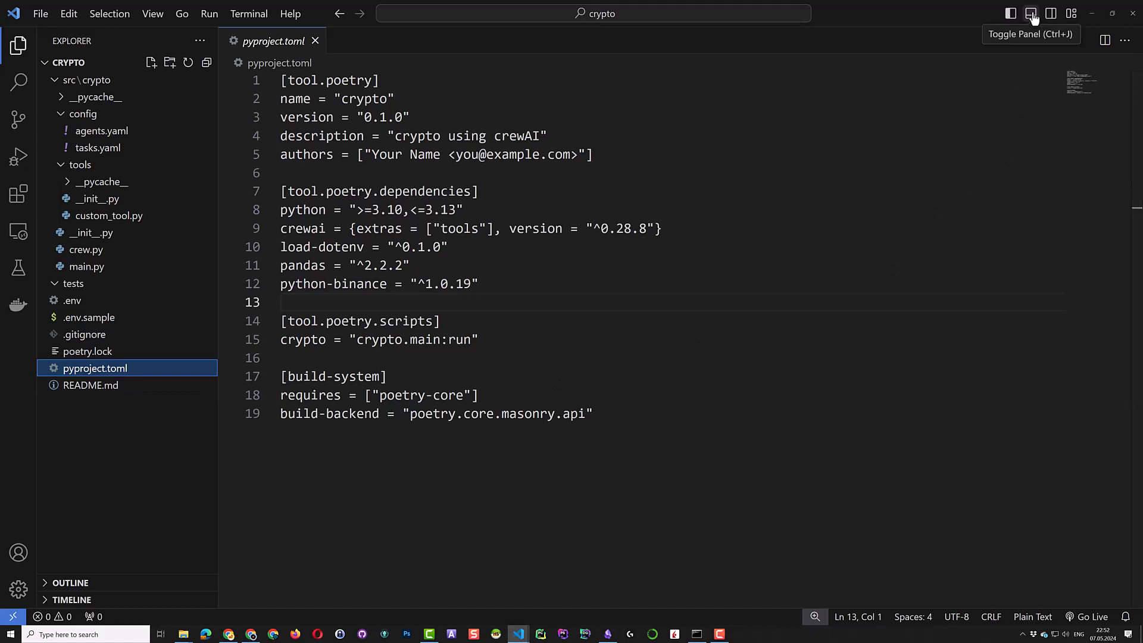
Lock and install the project dependencies with poetry in the integrated terminal
left_click(1030, 13)
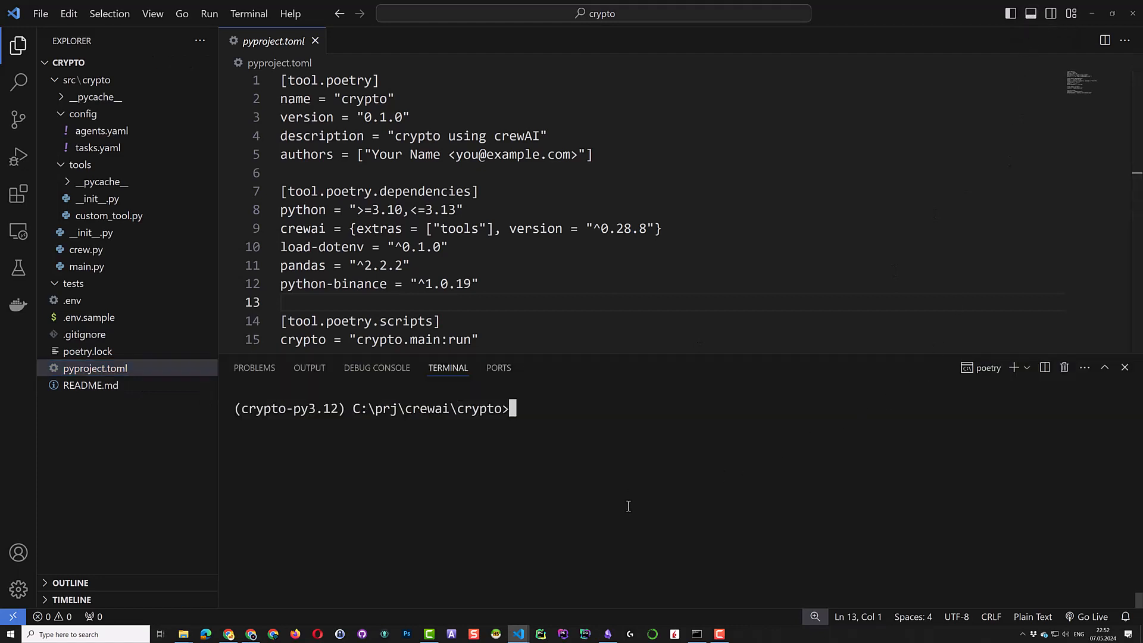
type("poetry lock")
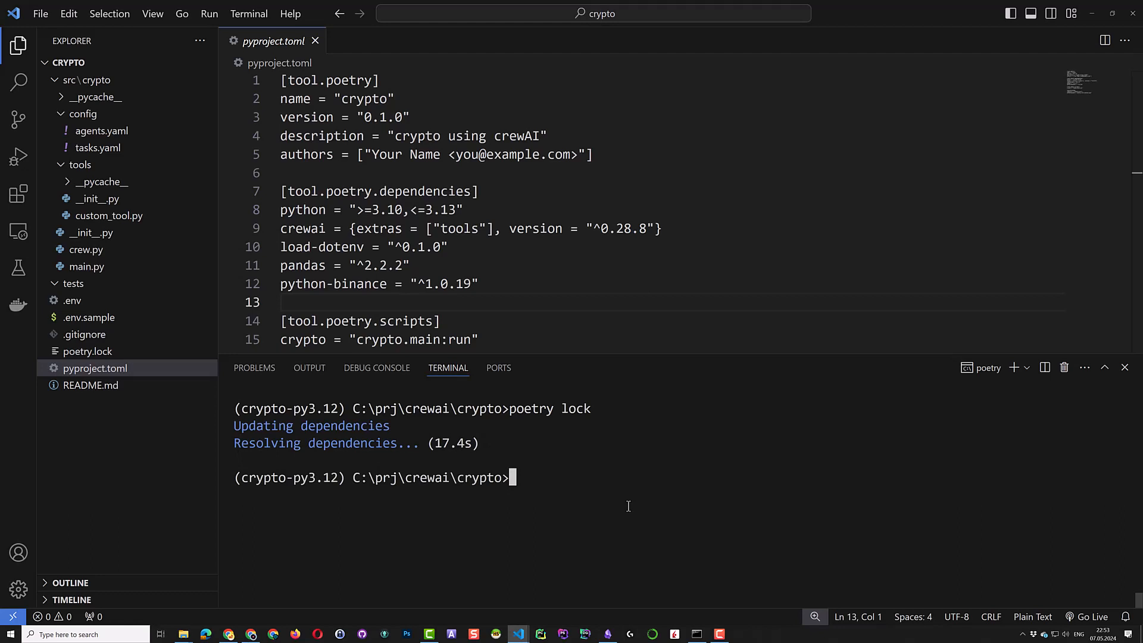
type("poetry install")
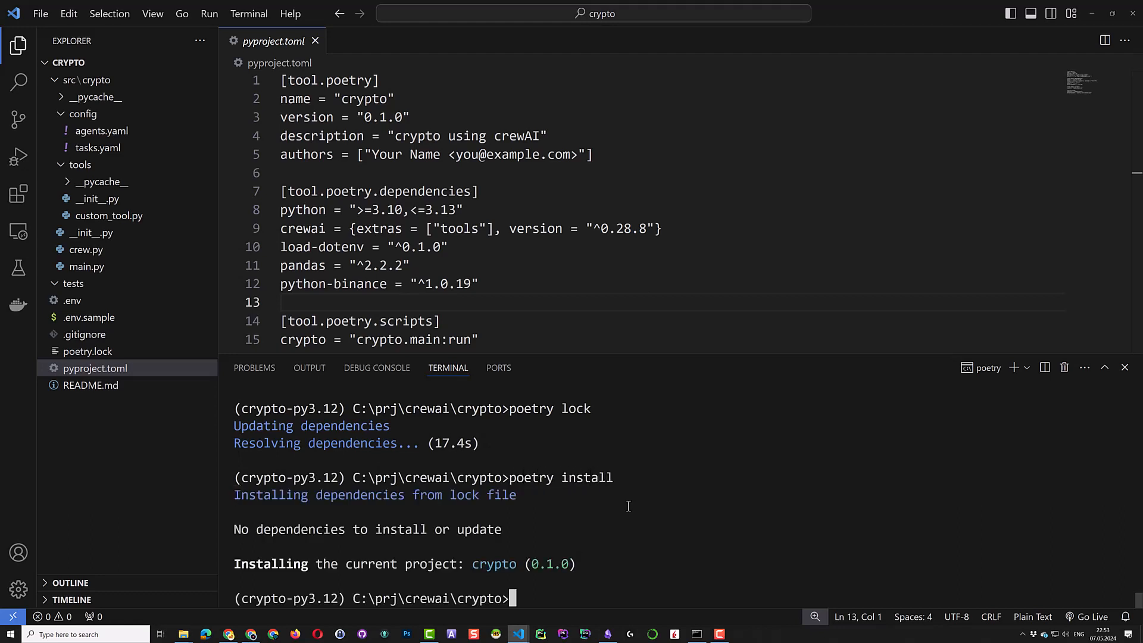
Run the crypto crew to print the Ethereum report, then clear the terminal with cls
type("c")
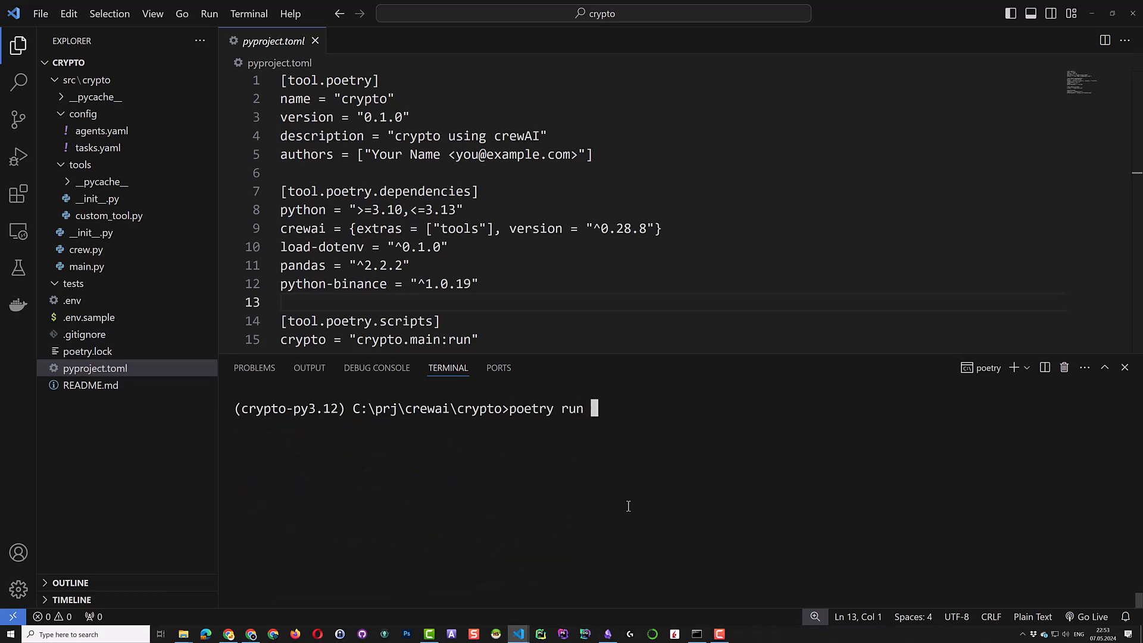
type("crypto")
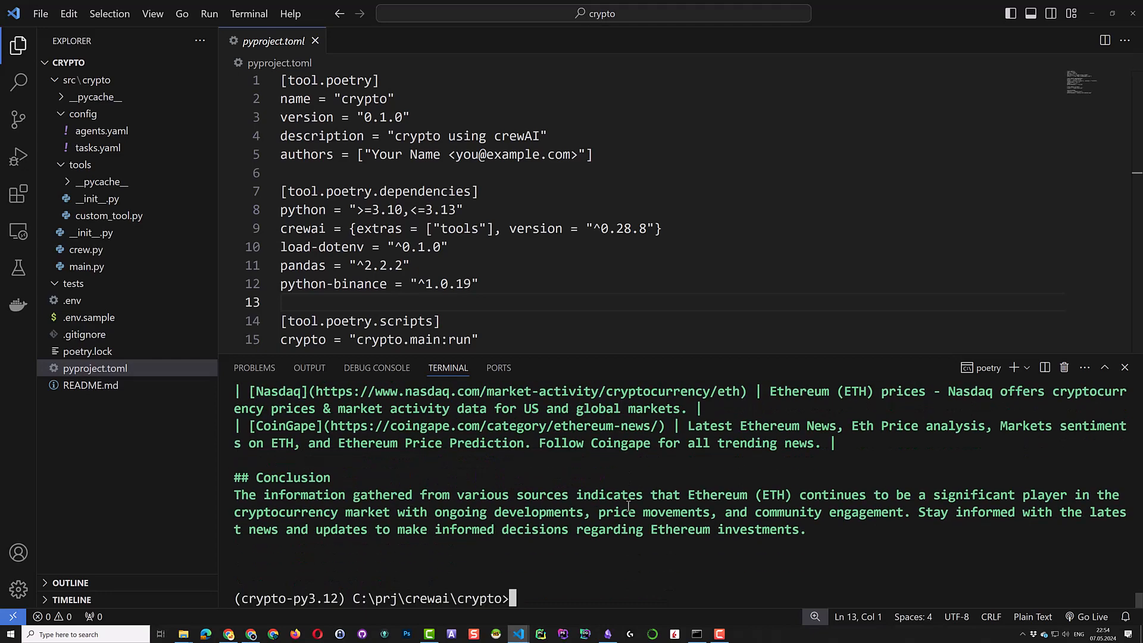
type("cls")
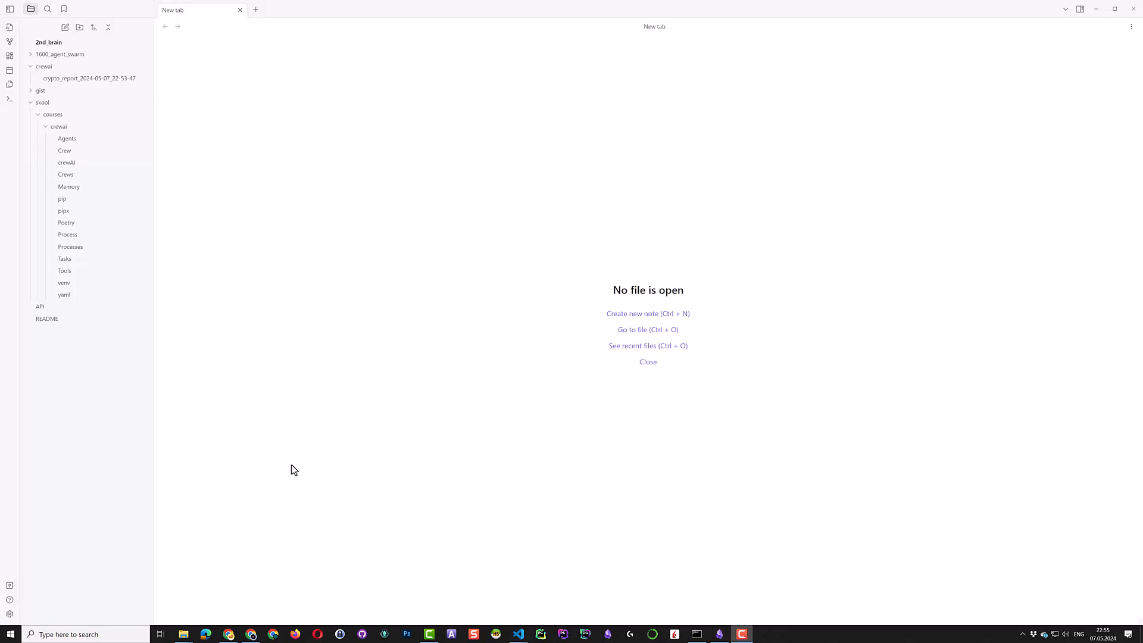
mouse_move(149, 358)
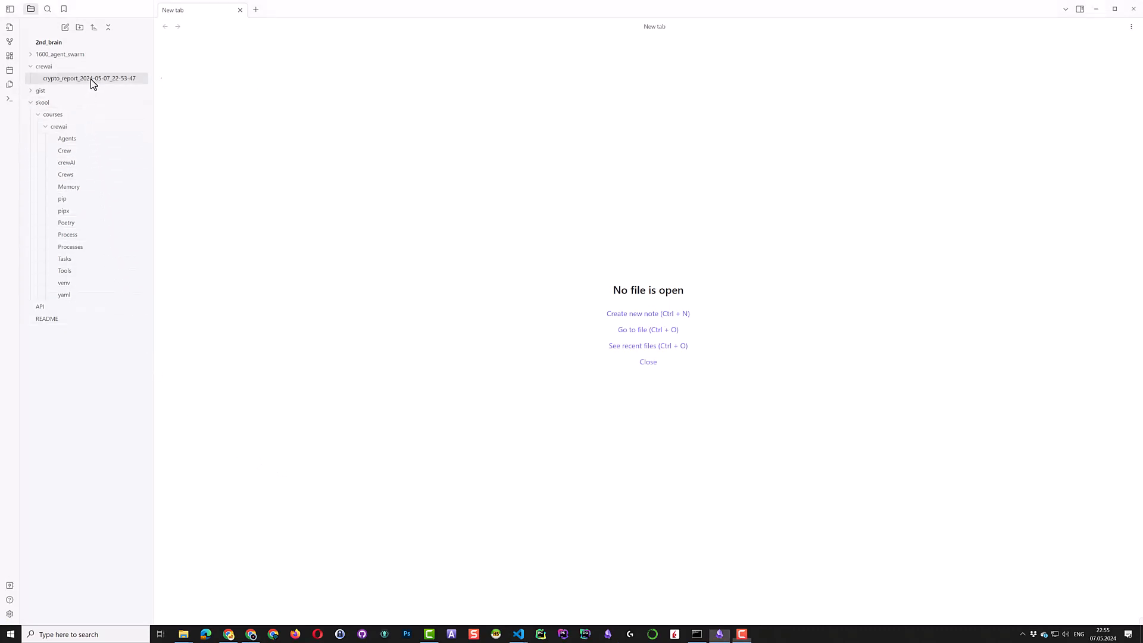
Open the crypto_report_2024-05-07_22-53-47 note containing the Ethereum (ETH) report
left_click(89, 78)
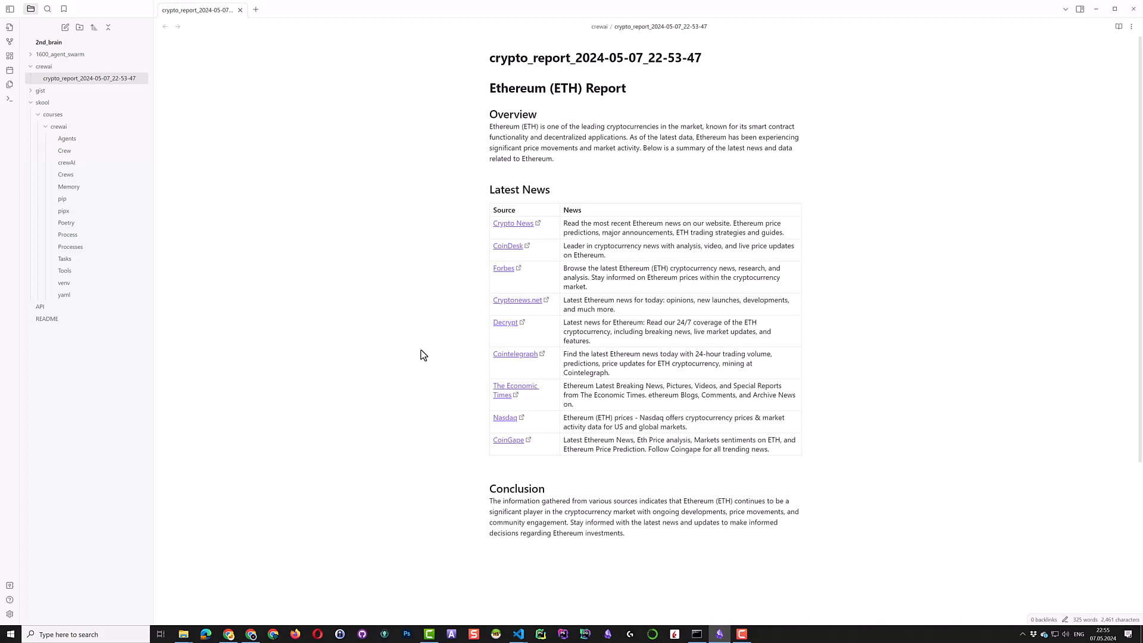
mouse_move(452, 325)
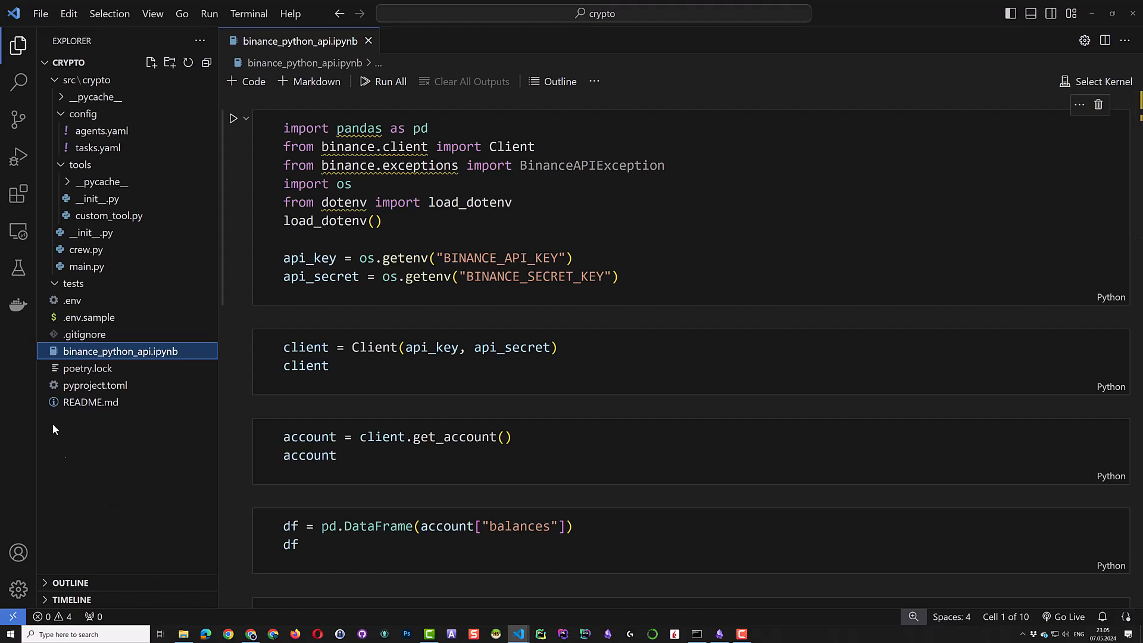
Hide the sidebar, set the notebook kernel to crypto-Ag0BD_Y0-py3.12 (Python 3.12.3), and save
left_click(18, 45)
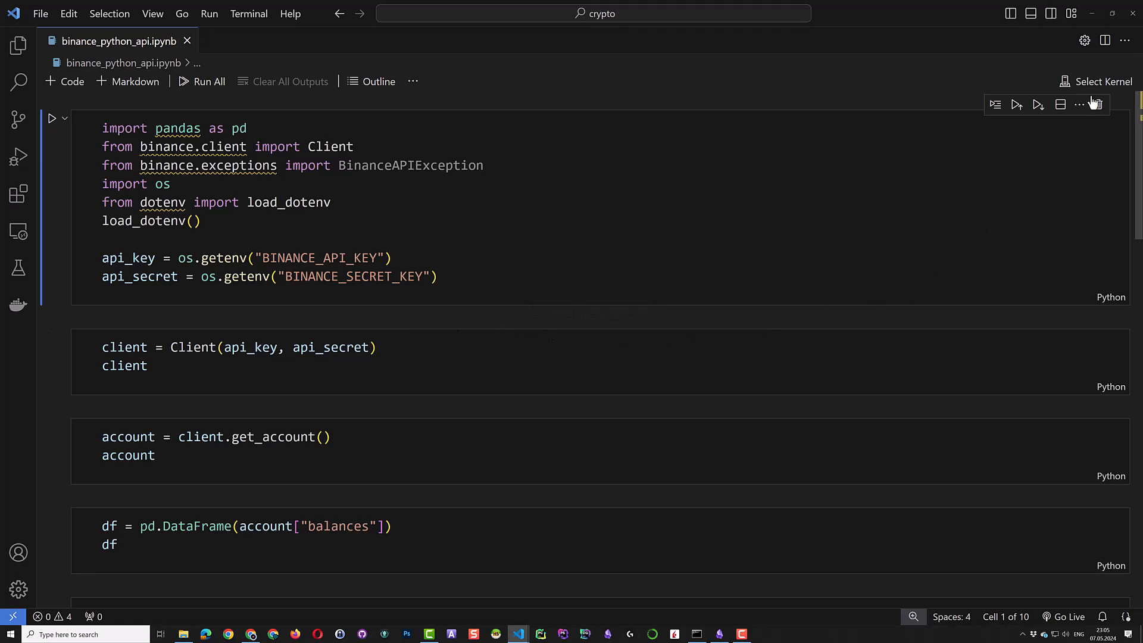
left_click(1097, 81)
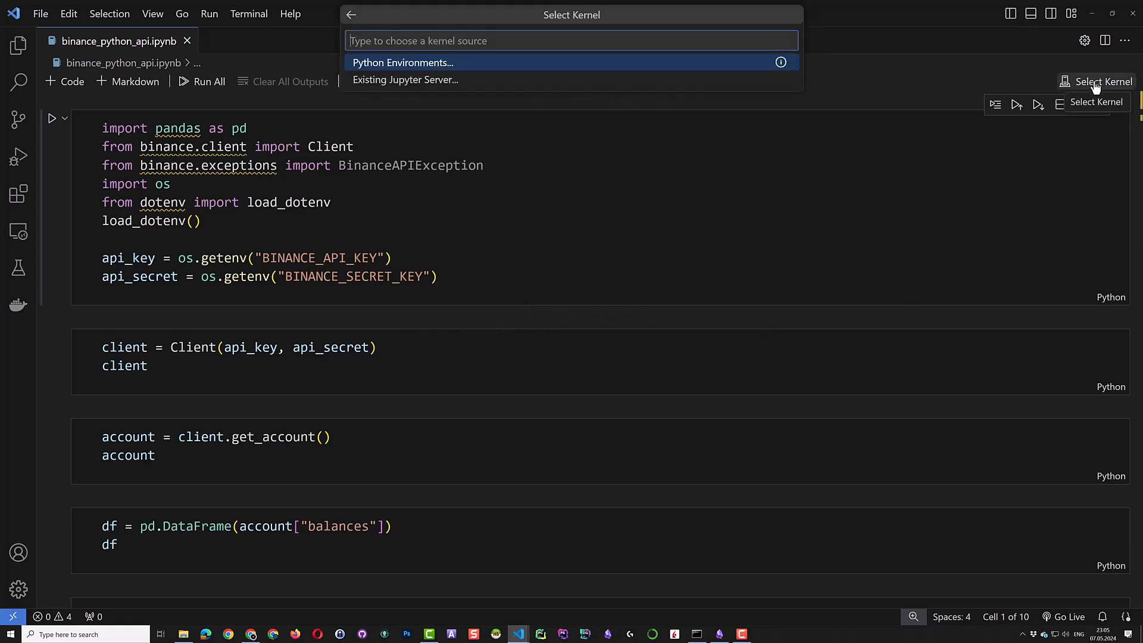
left_click(402, 62)
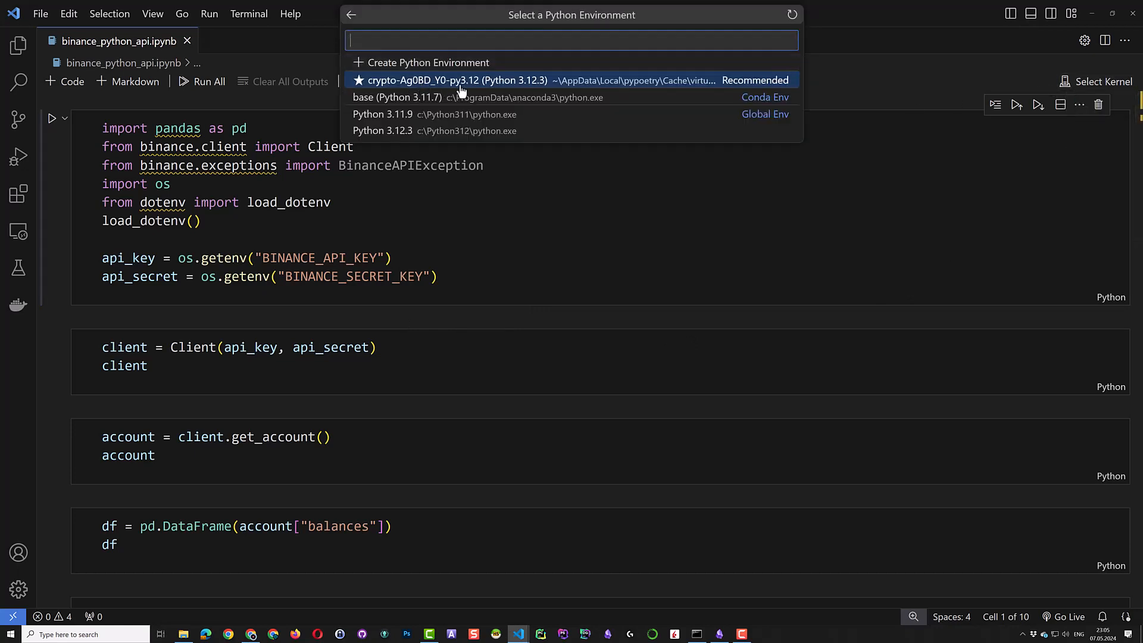
left_click(454, 80)
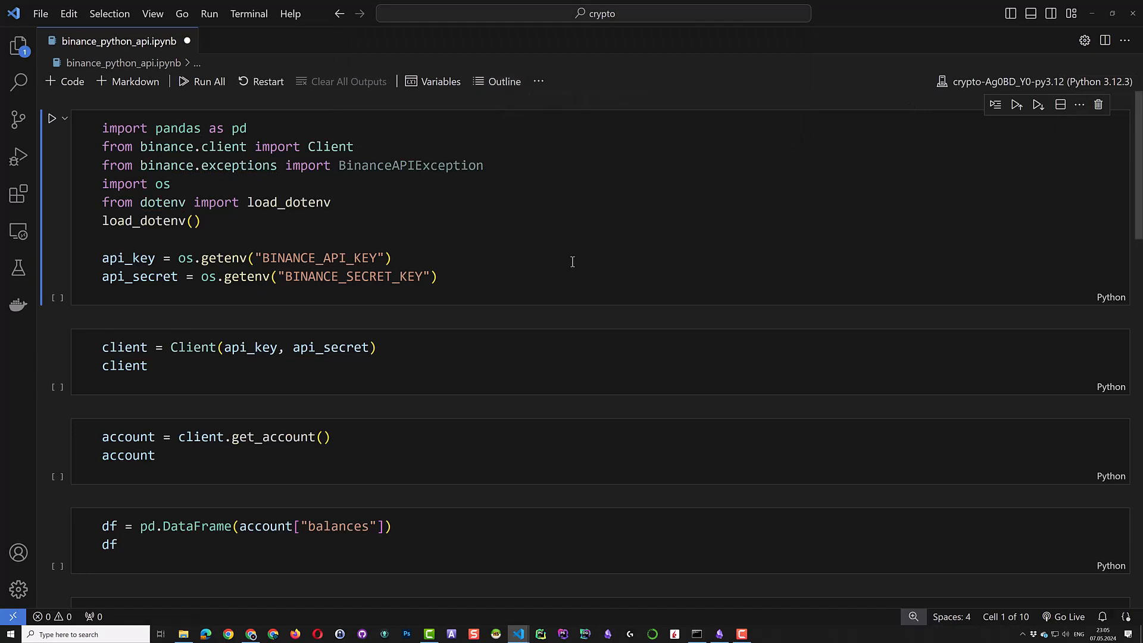
key("ctrl+s")
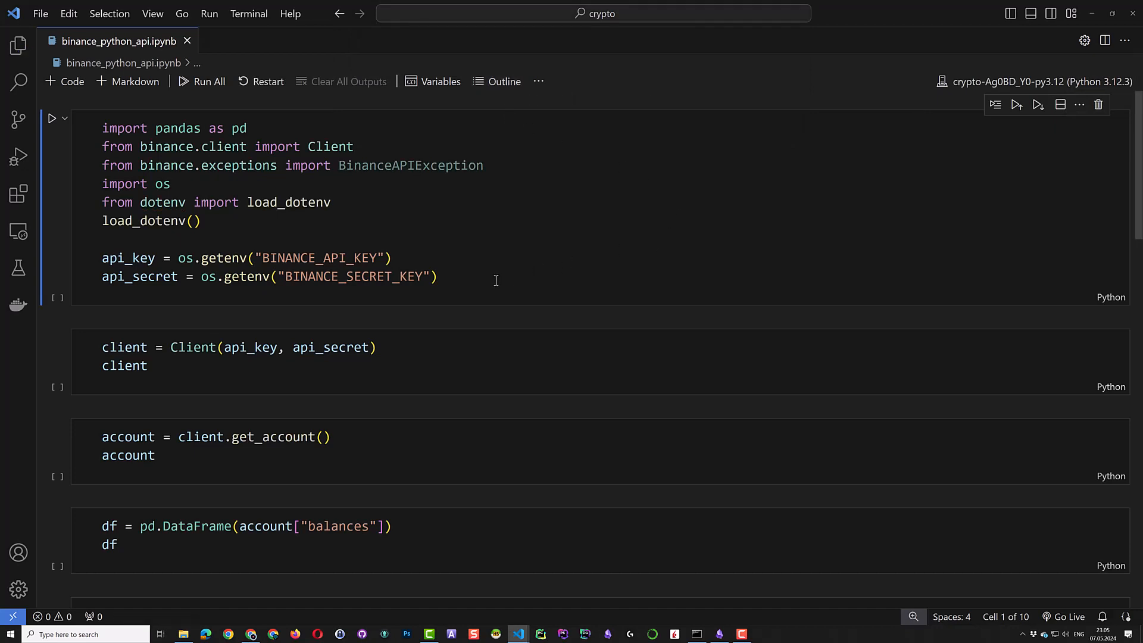
Run the imports, Binance client and account-details cells, then scroll through the balances output
left_click(51, 118)
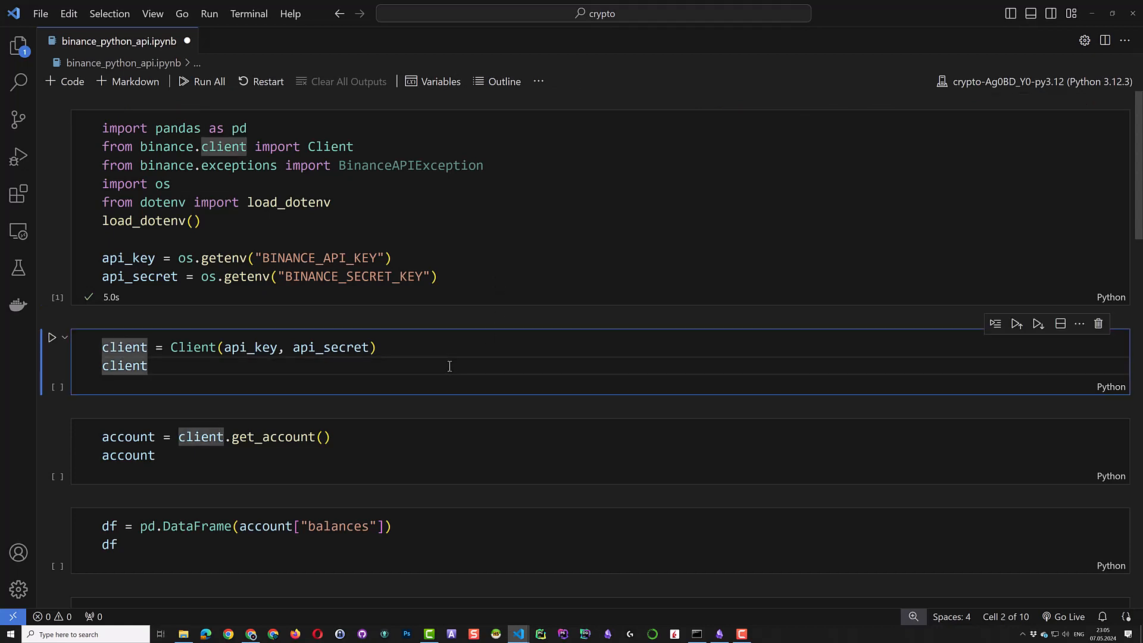
left_click(52, 337)
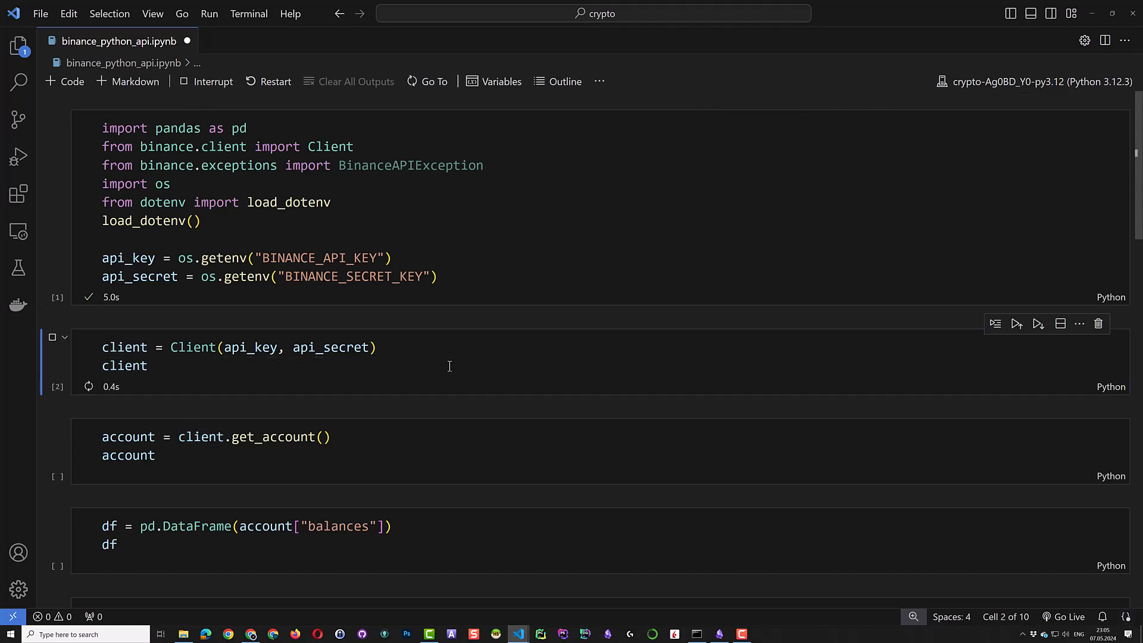
left_click(1016, 324)
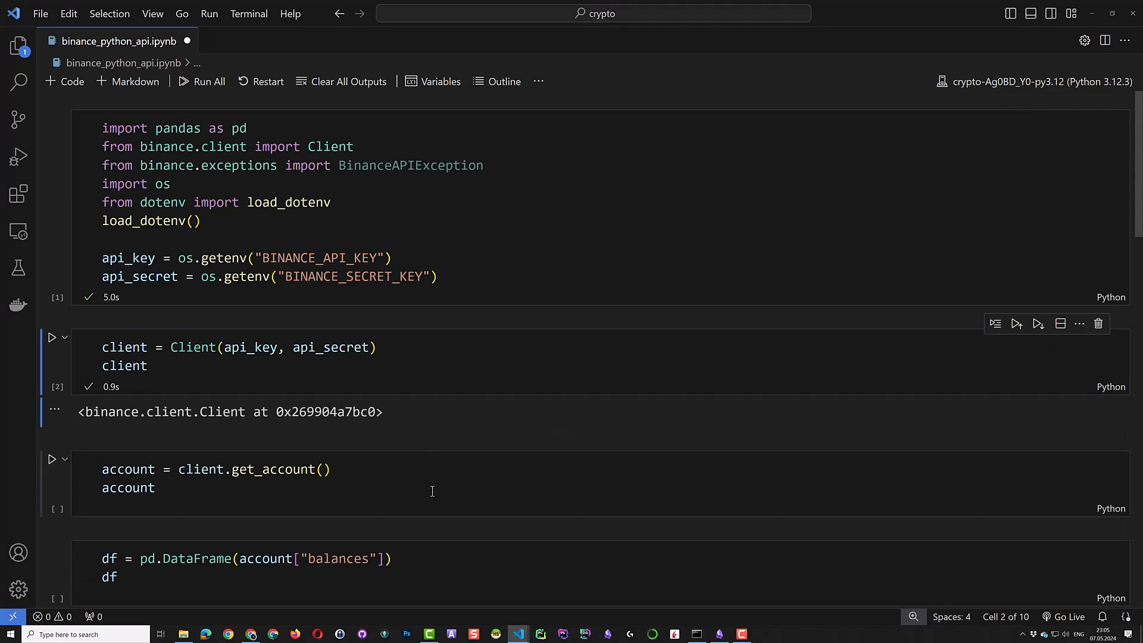
left_click(52, 469)
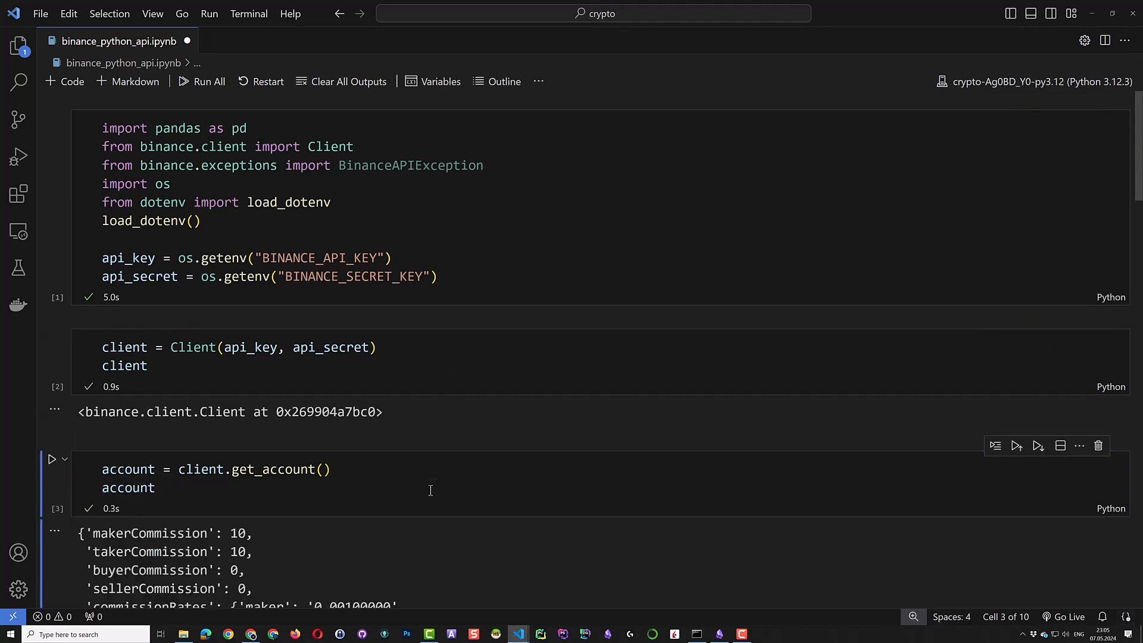
scroll("down", 3)
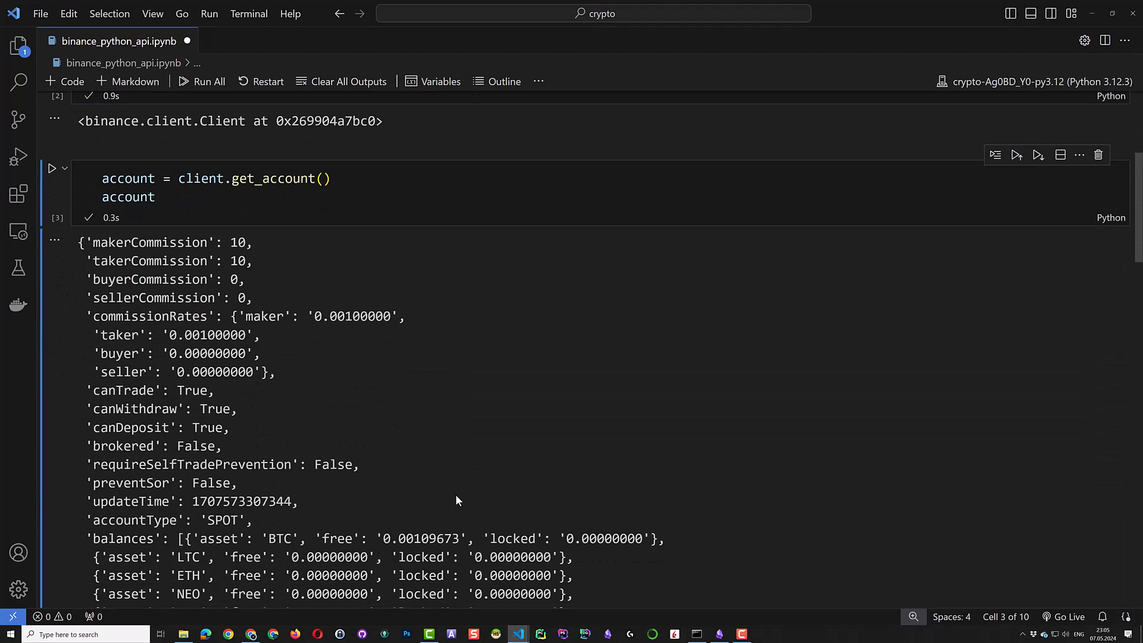
scroll("down", 3)
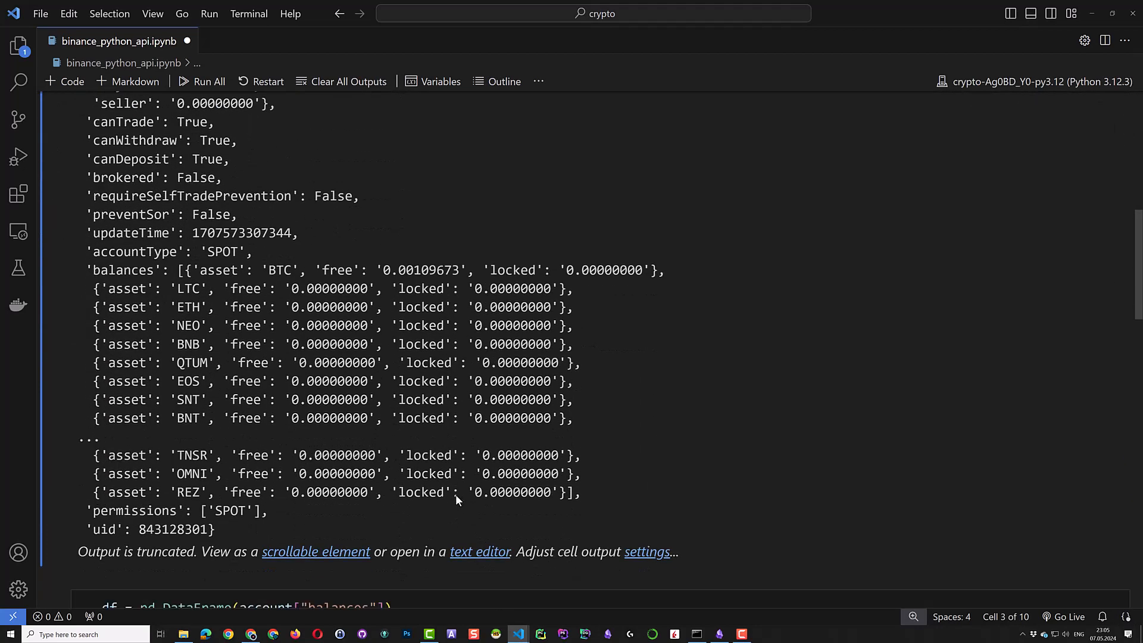
scroll("down", 3)
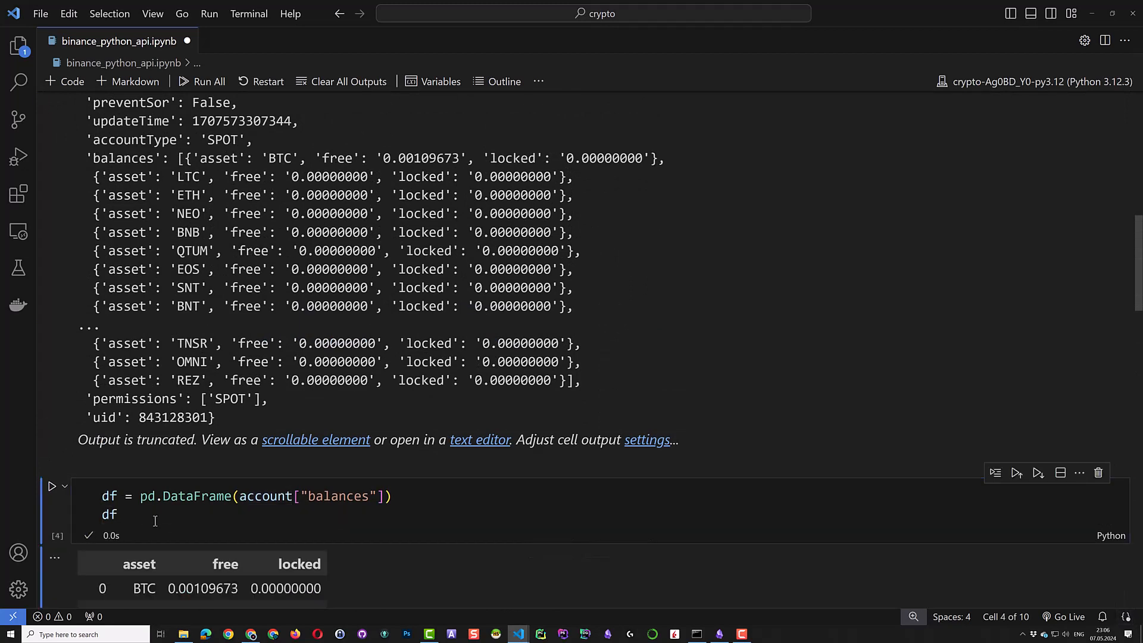
Run the non-zero balances cell and the current prices cell
scroll("down", 3)
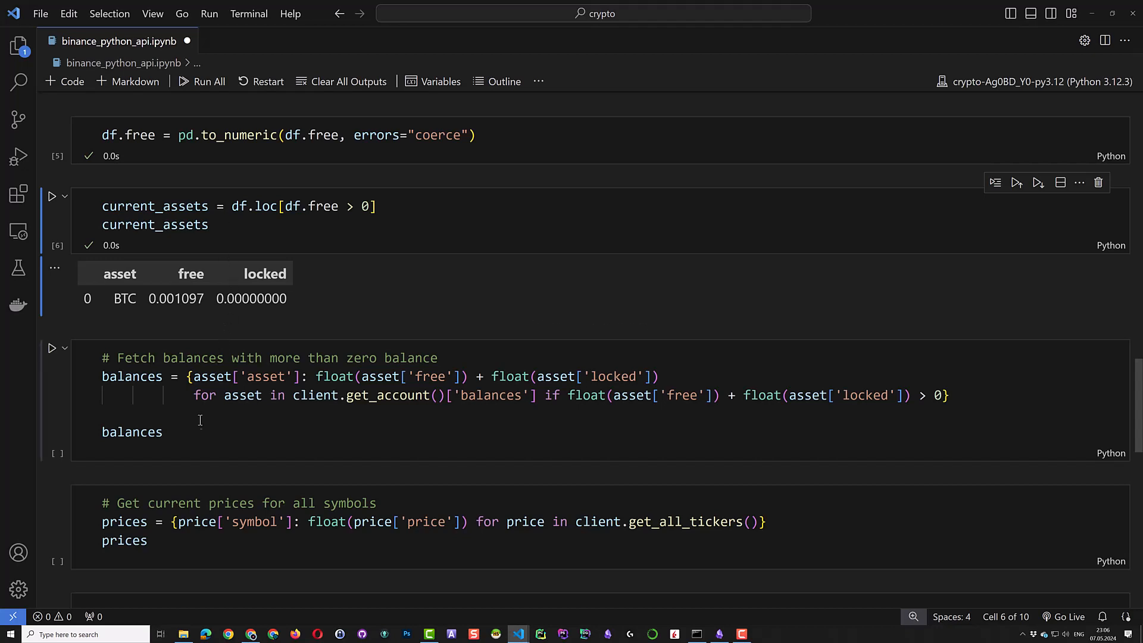
left_click(165, 432)
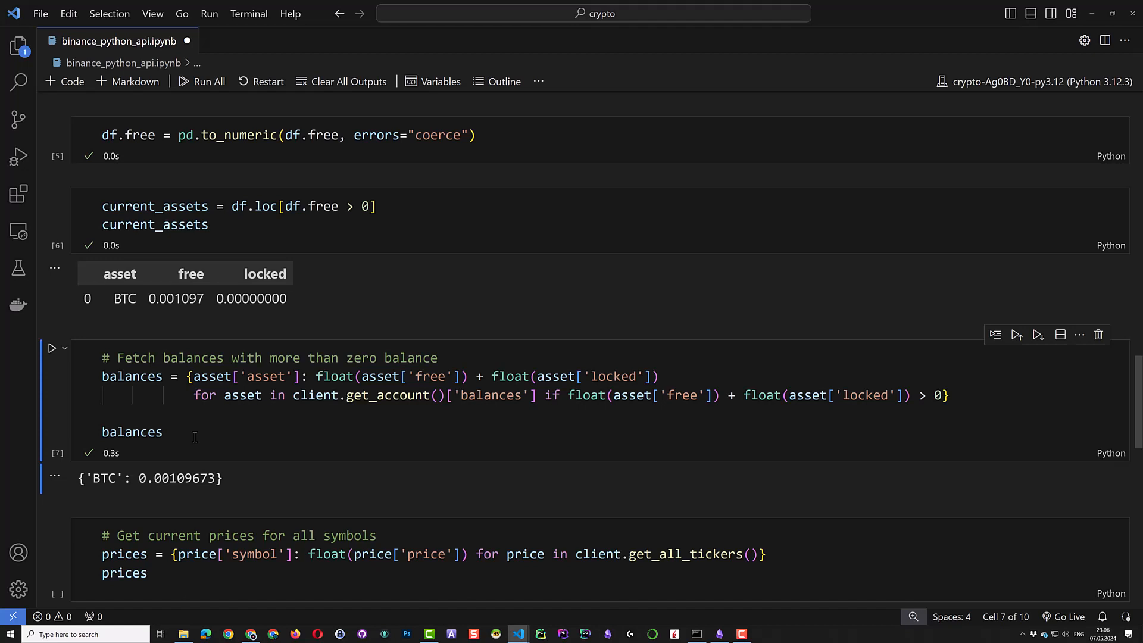
mouse_move(233, 444)
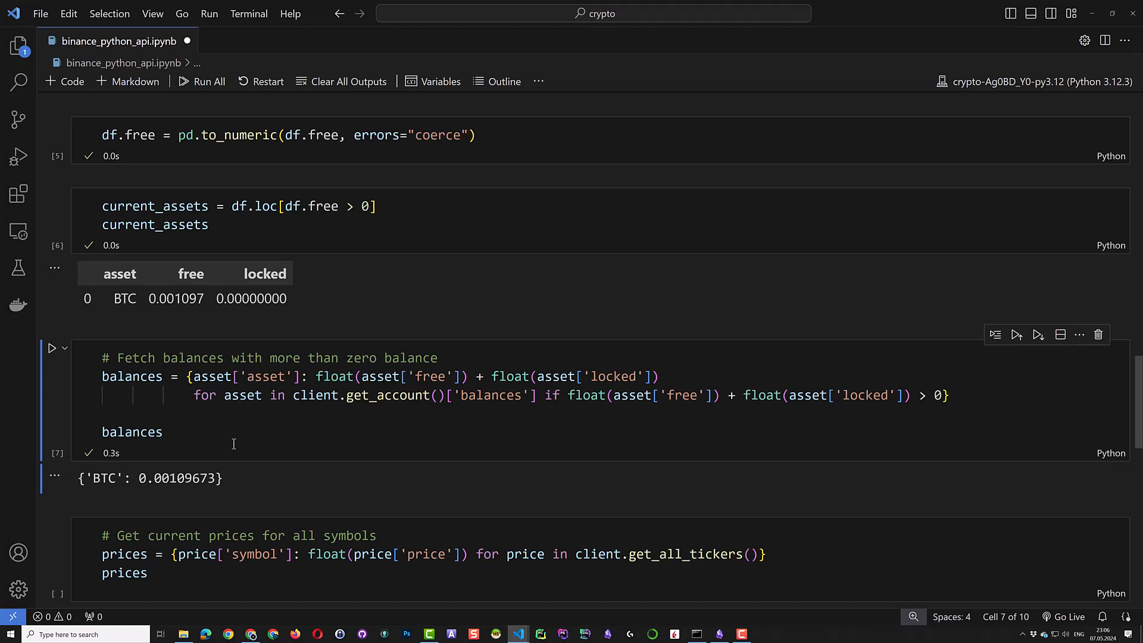
scroll("down", 3)
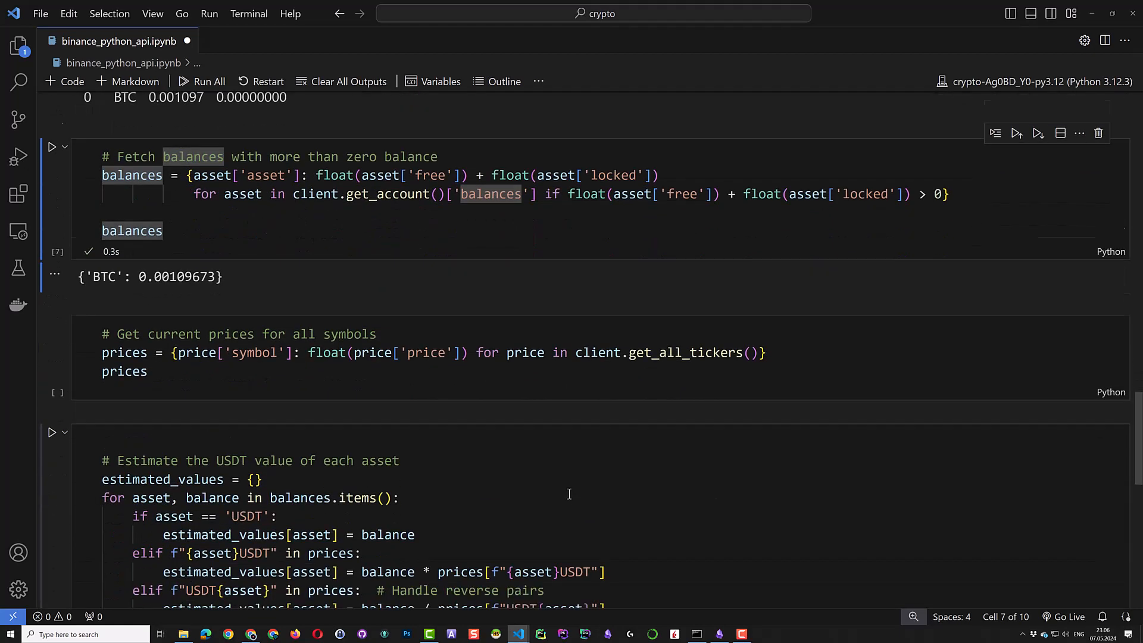
scroll("down", 3)
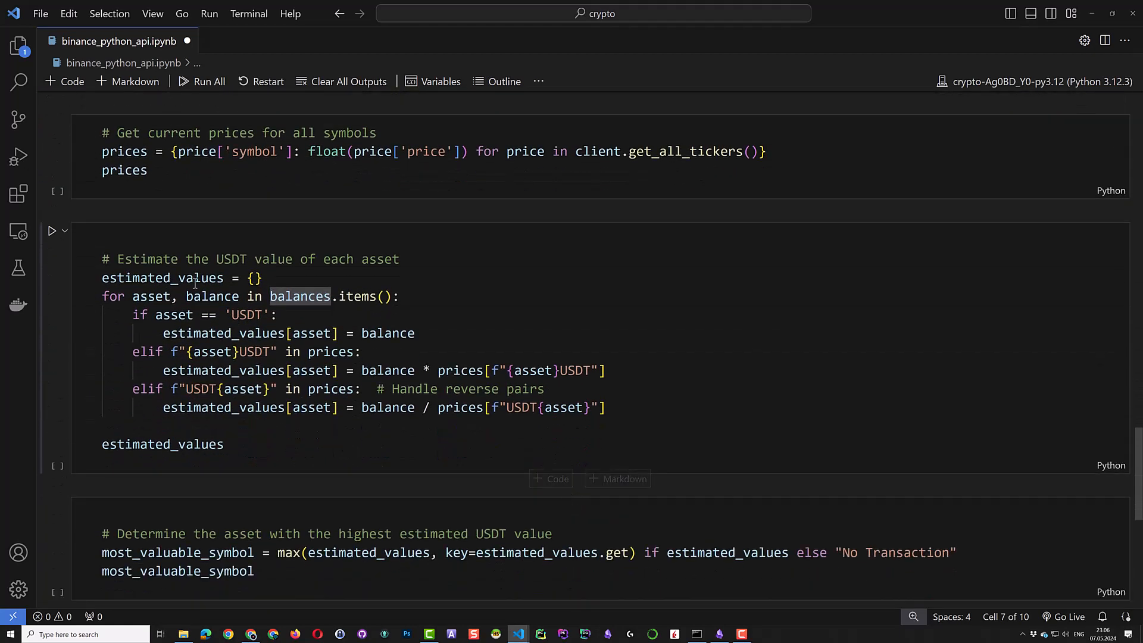
left_click(52, 123)
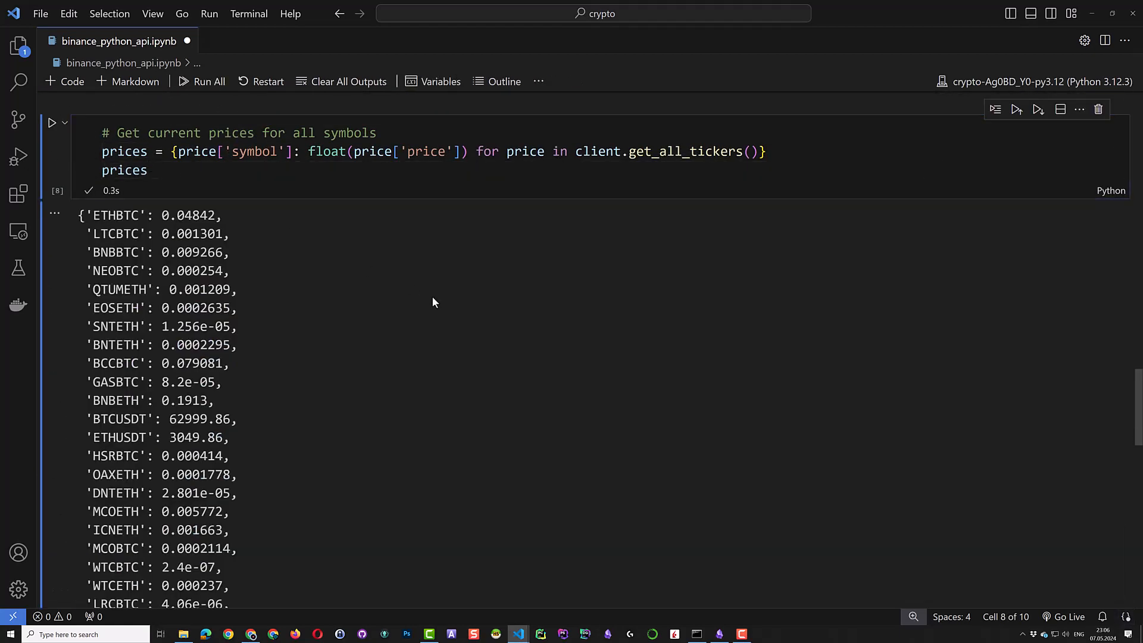
Run the USDT value estimation and most valuable asset cells, which name BTC
scroll("down", 3)
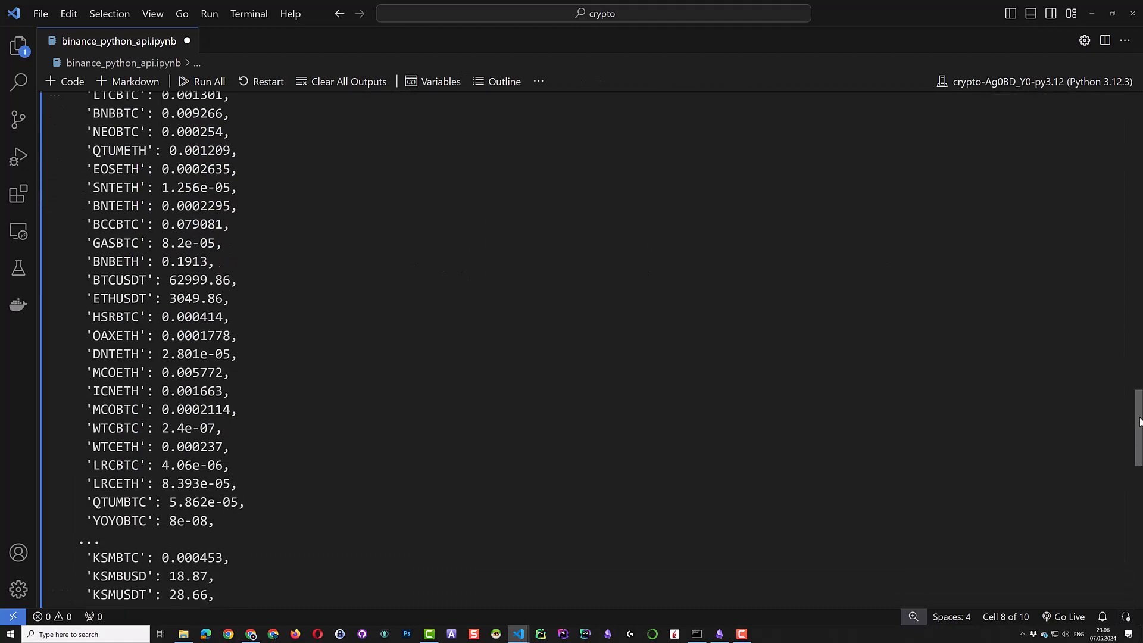
scroll("down", 3)
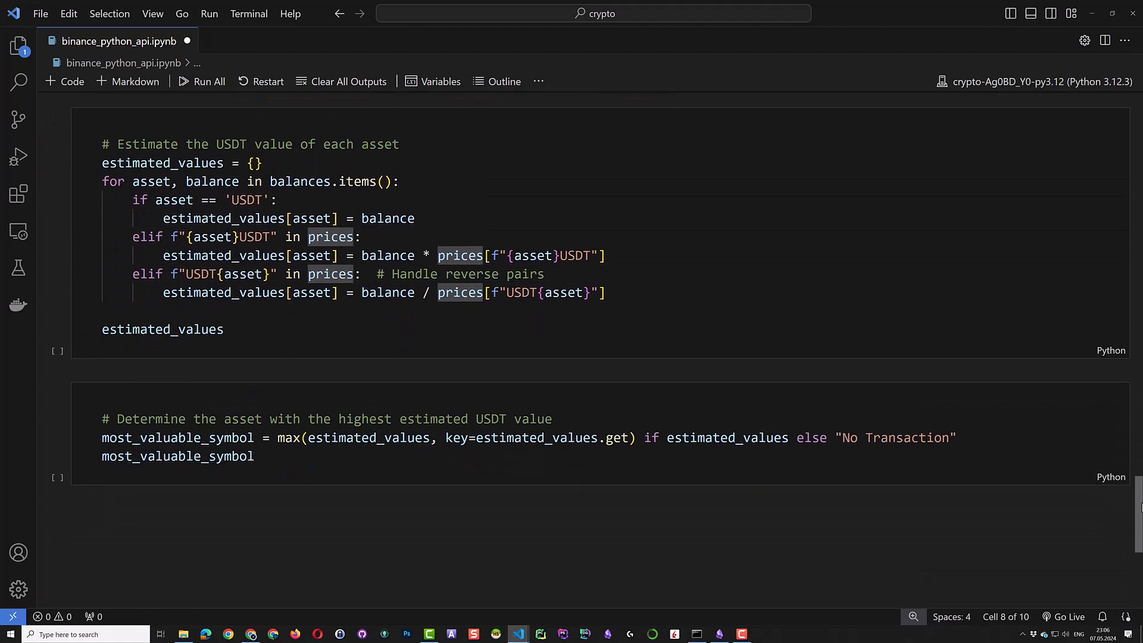
left_click(275, 331)
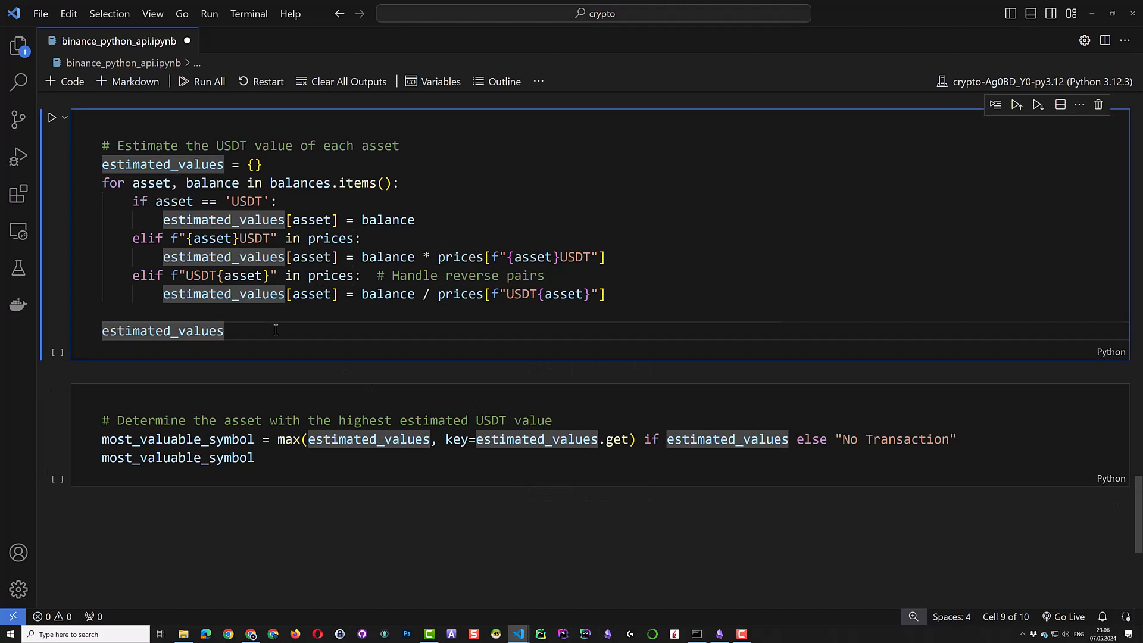
left_click(52, 118)
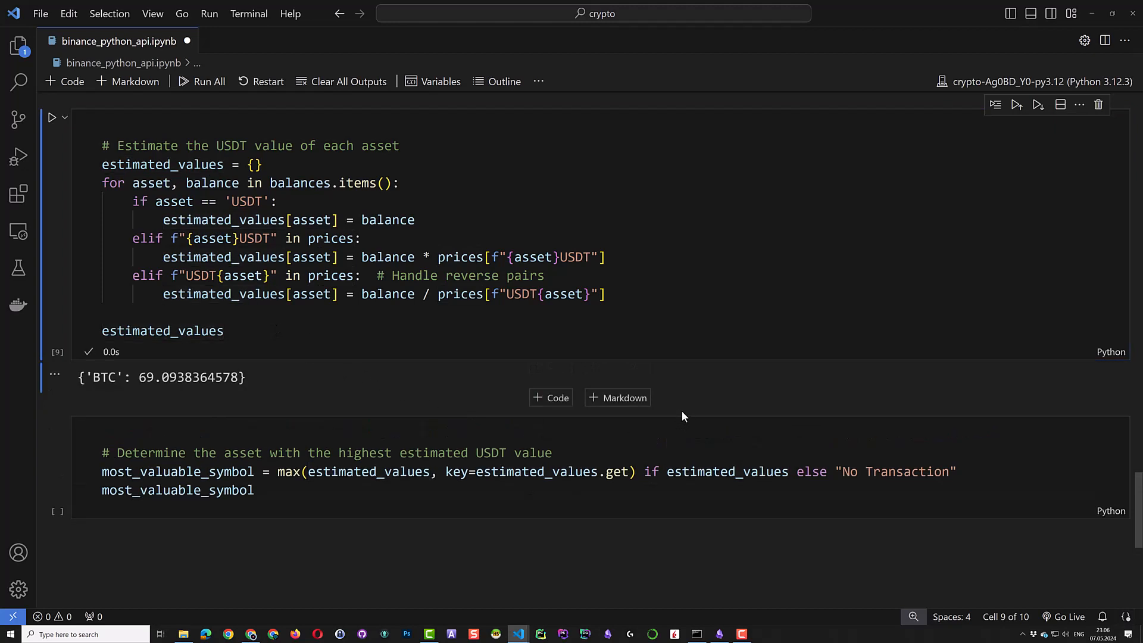
left_click(270, 490)
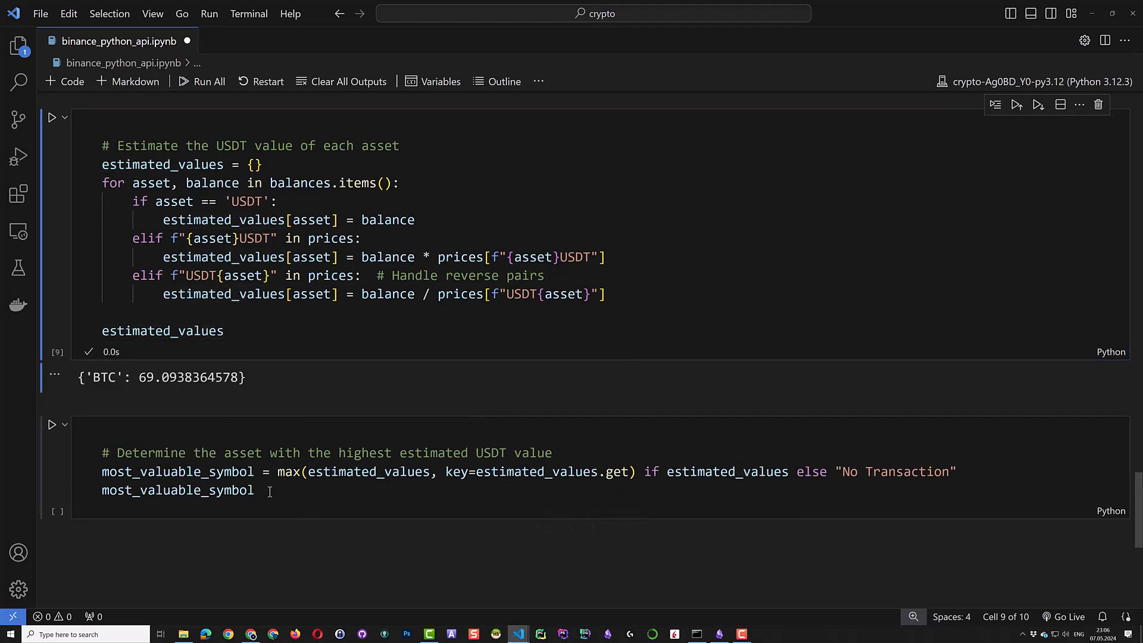
left_click(270, 490)
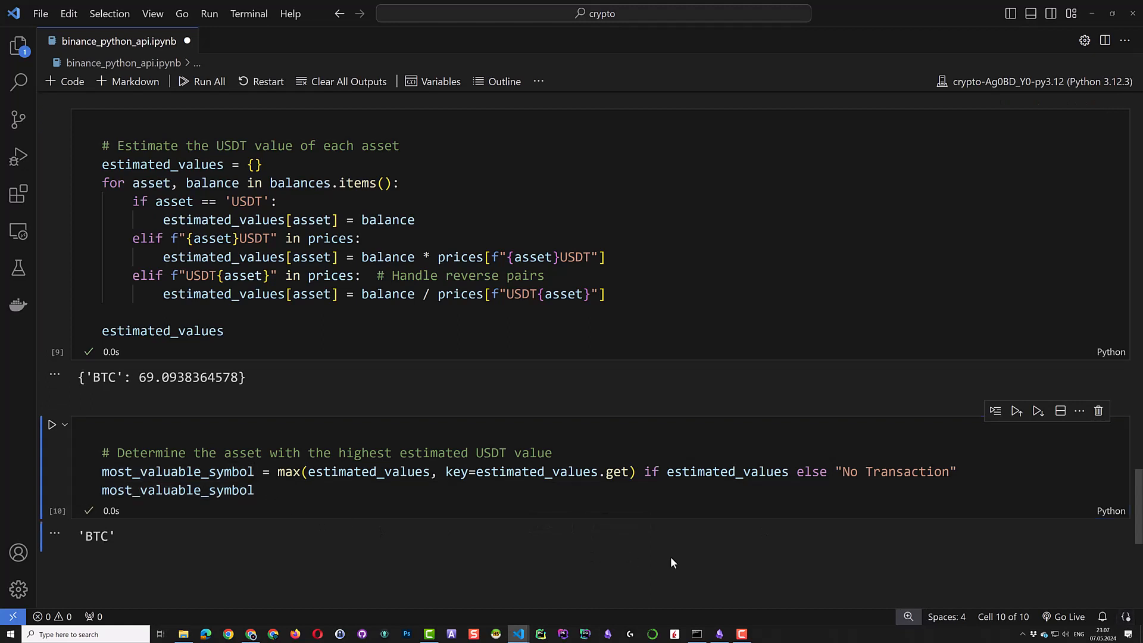
scroll("down", 3)
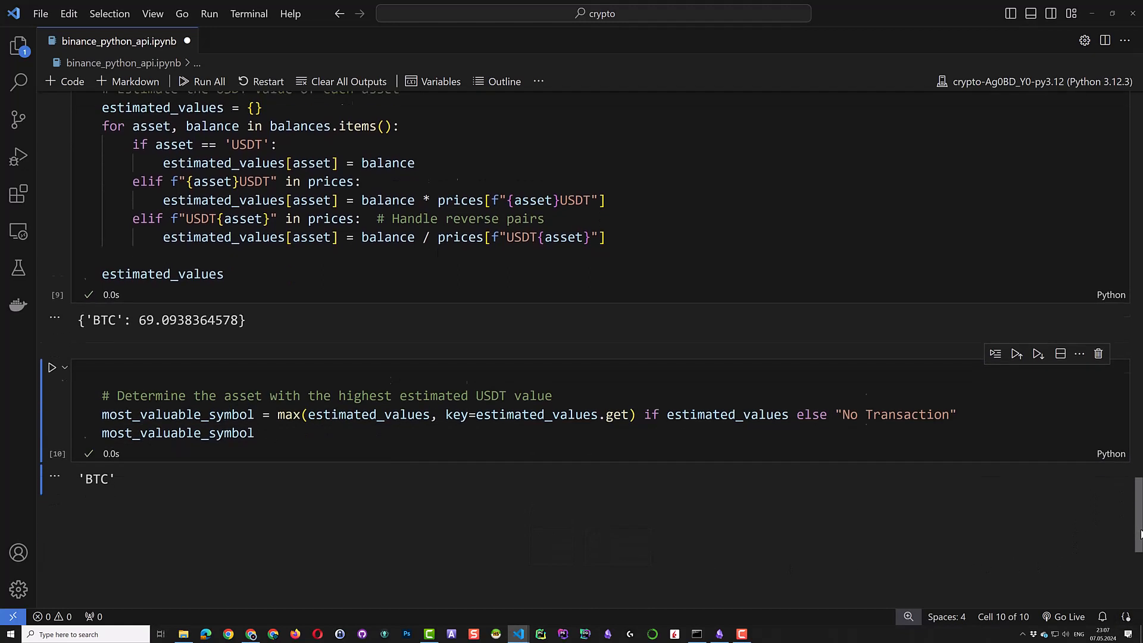
scroll("down", 3)
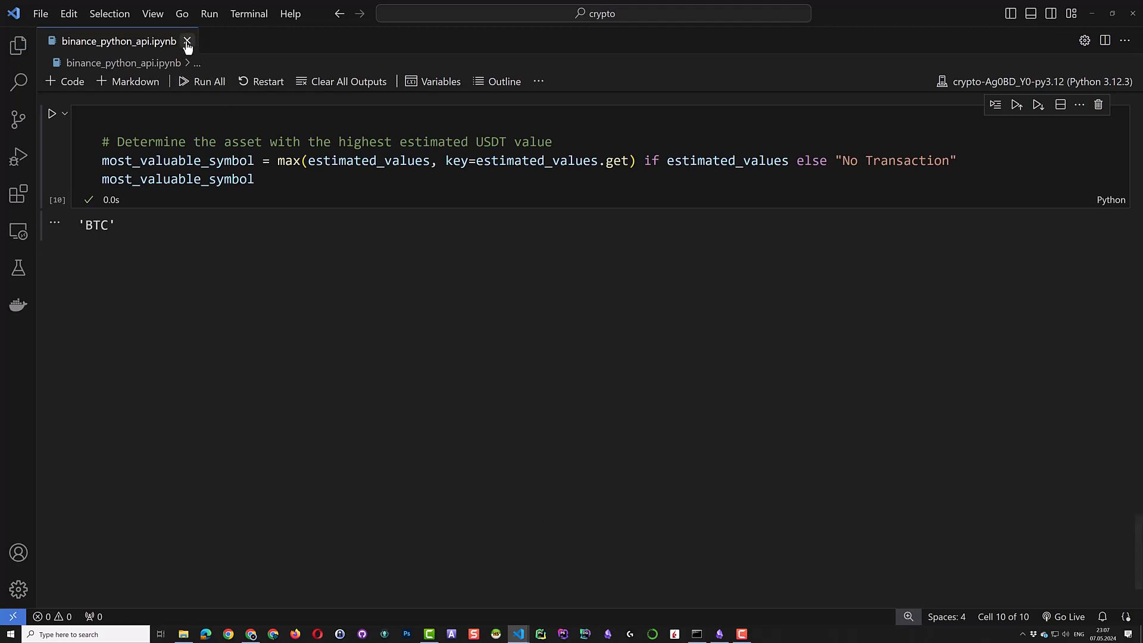
Close the notebook, review MyCryptoTool in custom_tool.py, then view pyproject.toml
left_click(188, 41)
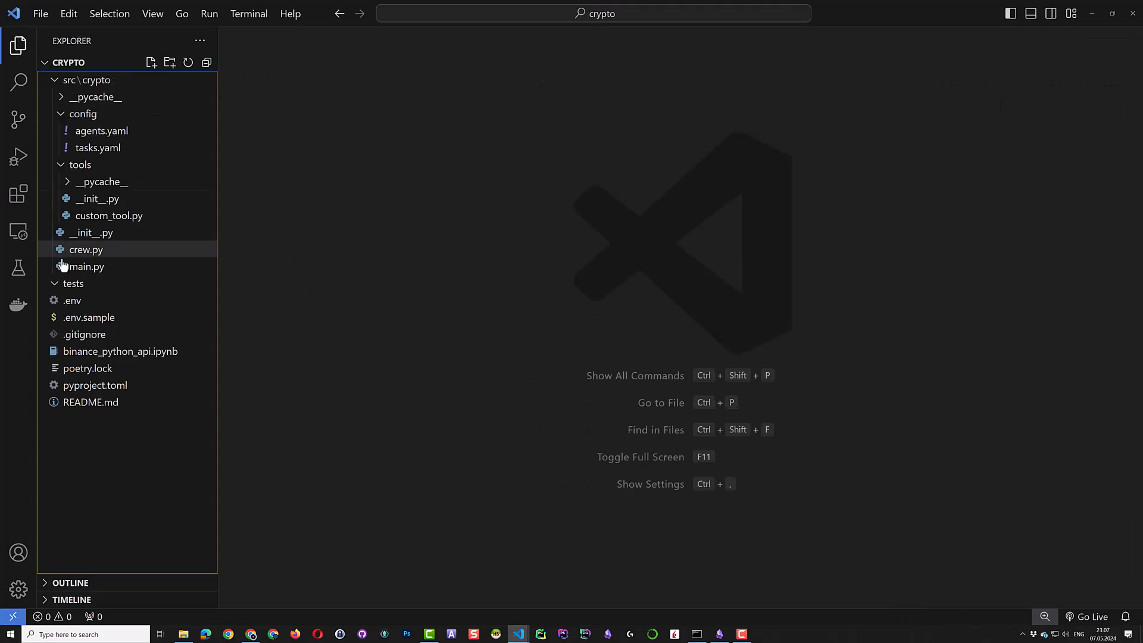
double_click(109, 215)
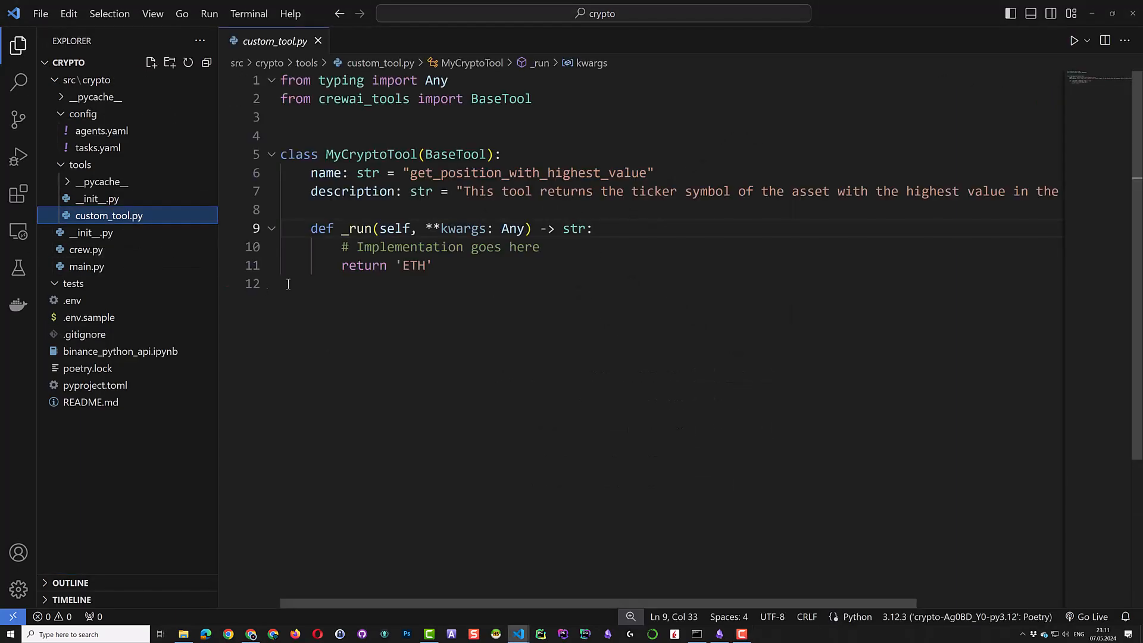
scroll("down", 3)
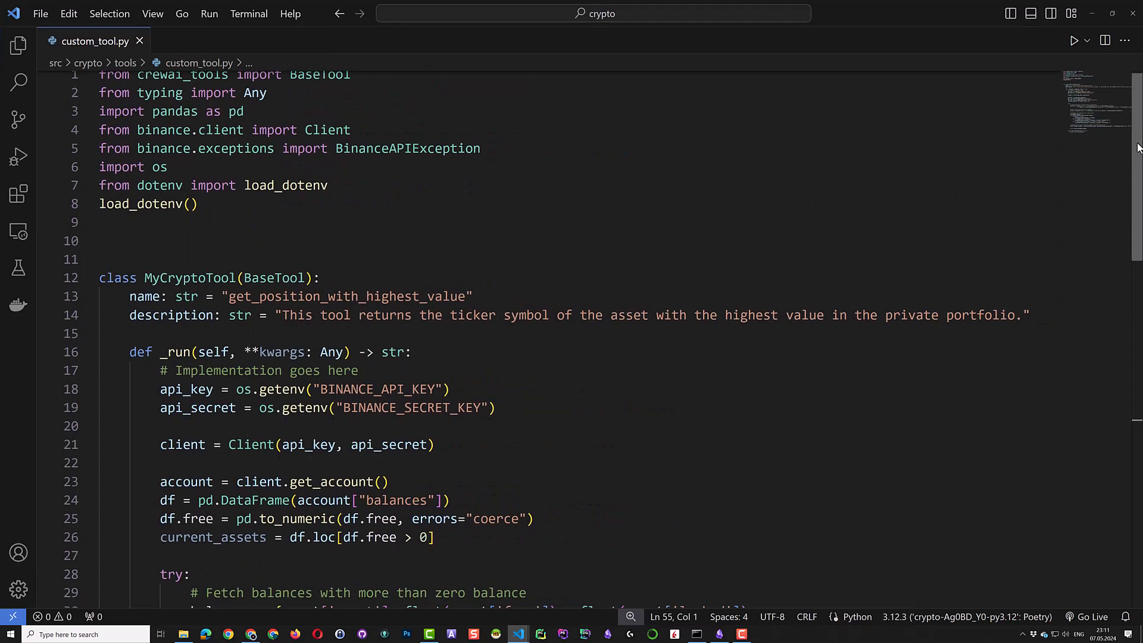
scroll("down", 3)
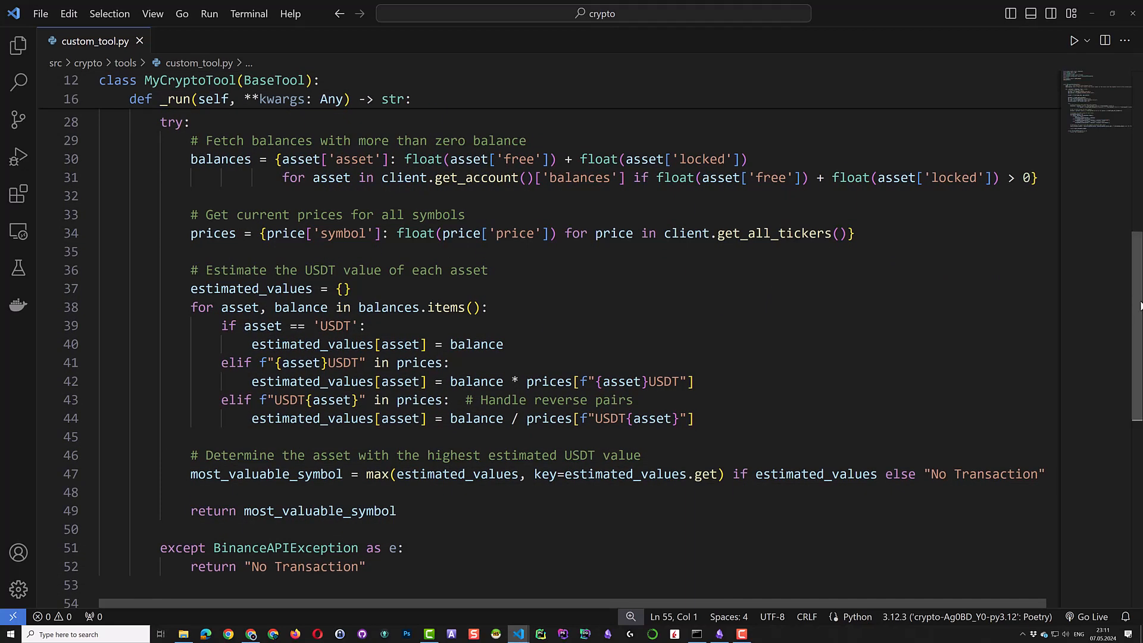
left_click(1031, 13)
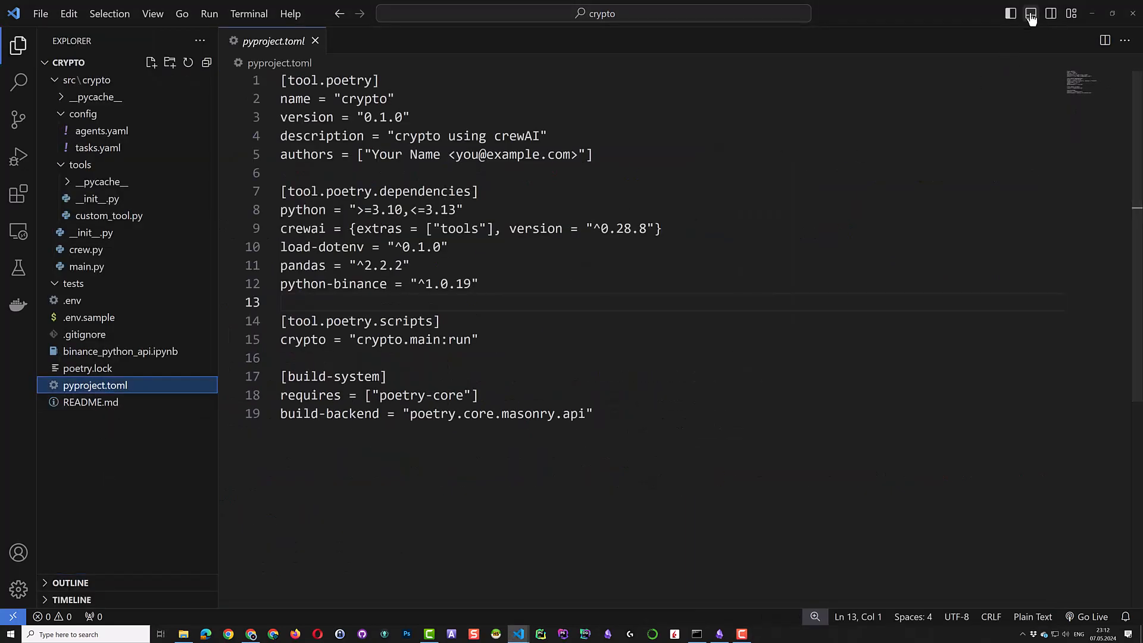
Run poetry run crypto in the terminal and approve the BTC answer with 'ok'
left_click(1030, 13)
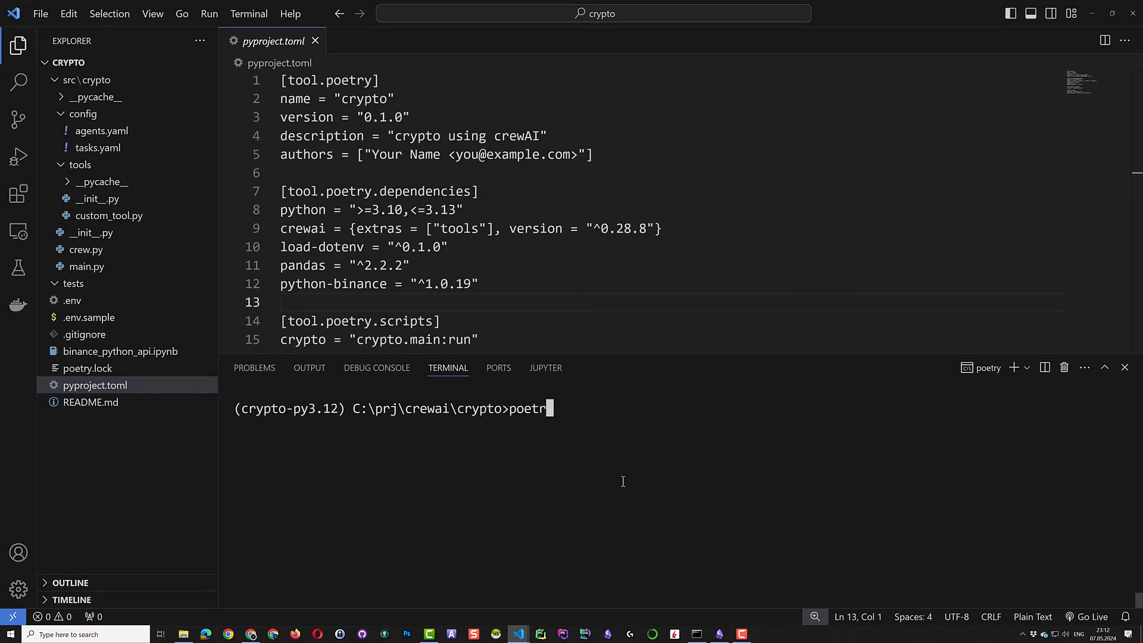
key("Enter")
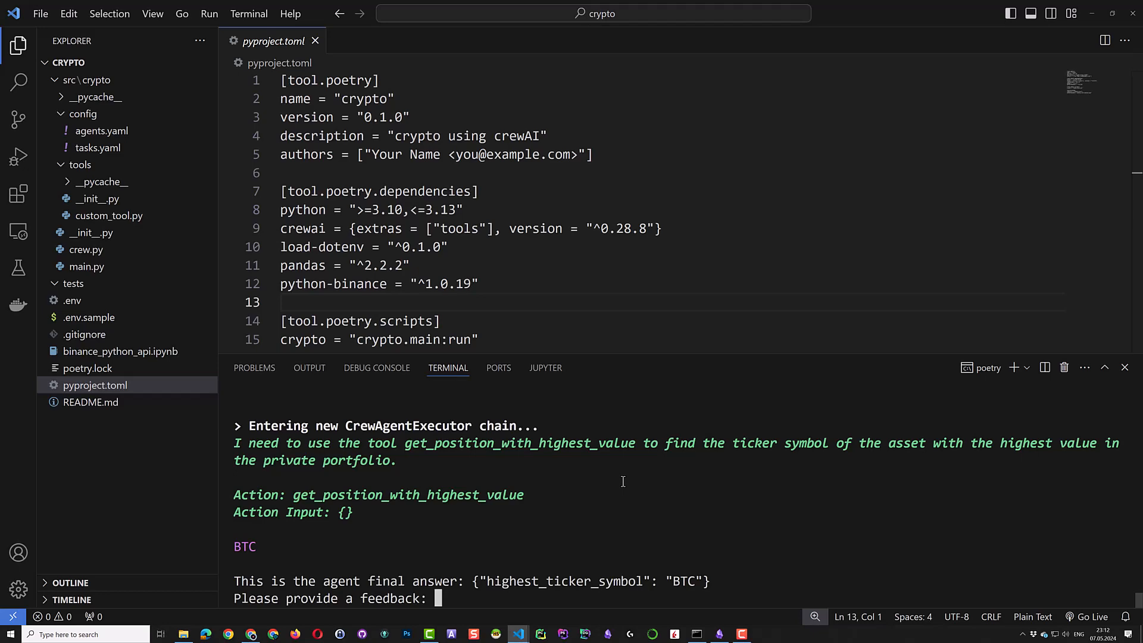
type("ok")
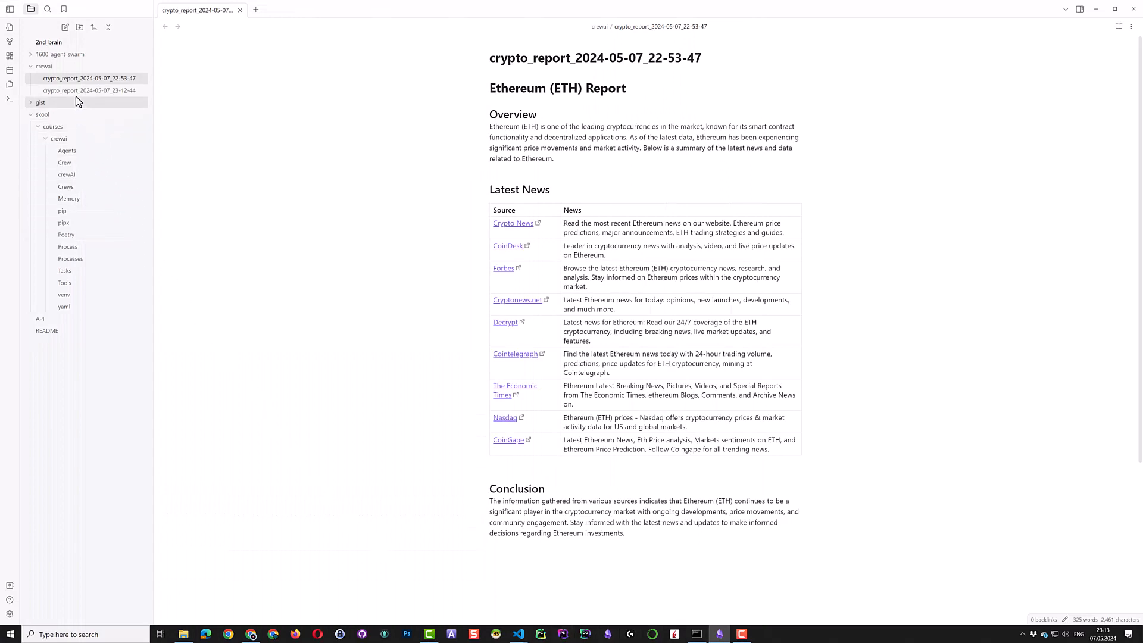
Open the 23-14-44 Bitcoin report note and rerun the crypto crew
left_click(89, 90)
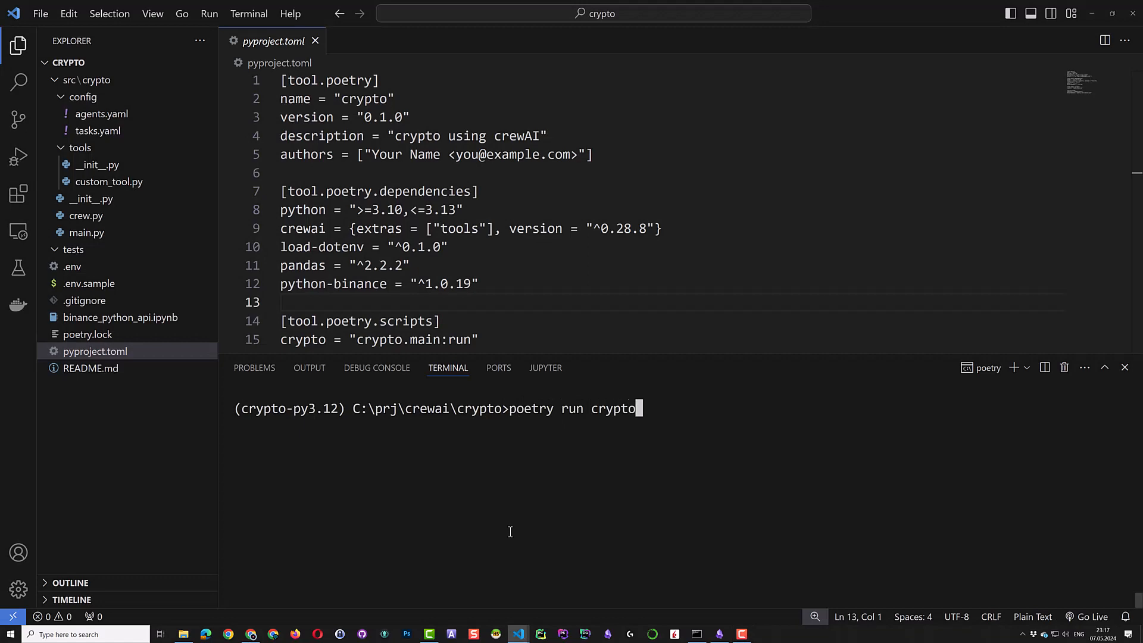
key("enter")
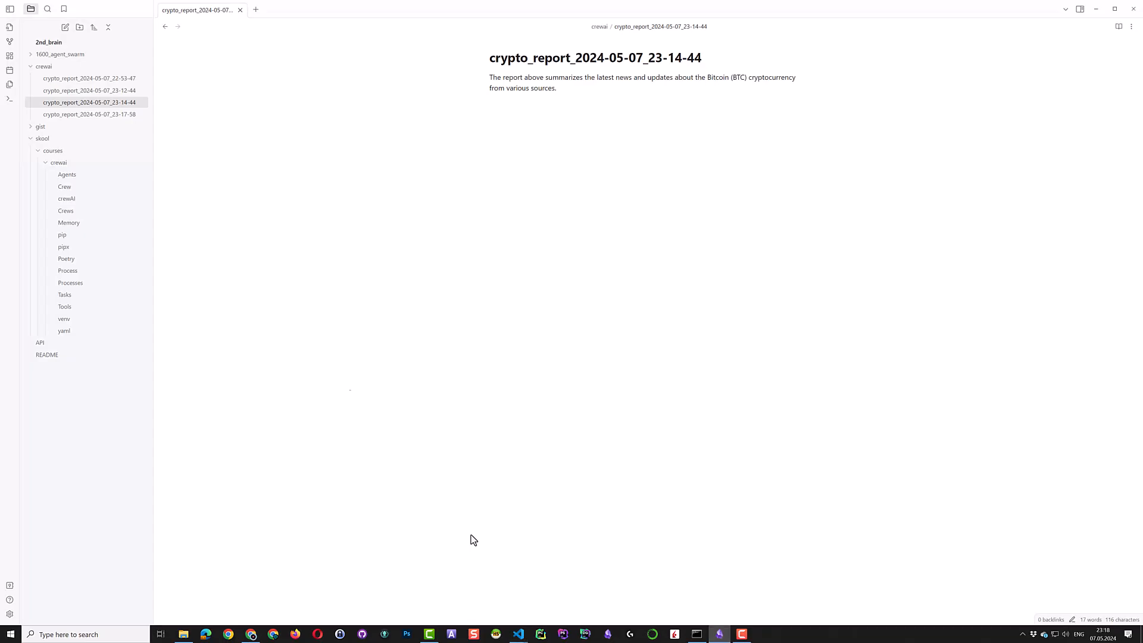
Browse the four crypto report notes in the crewai folder, newest to earliest
left_click(89, 114)
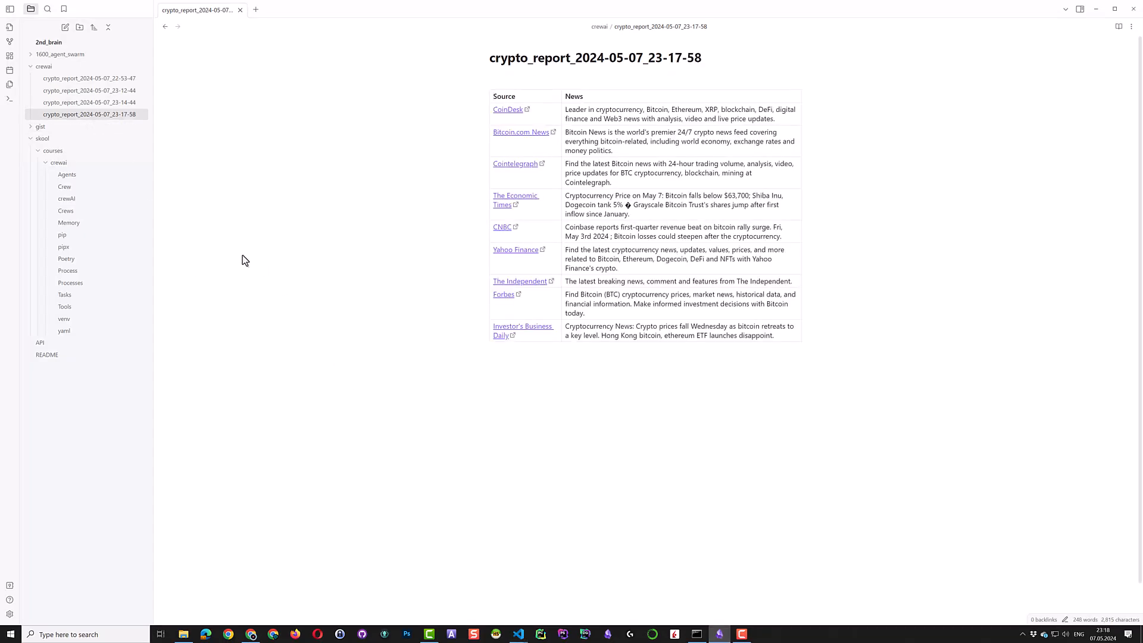
left_click(89, 102)
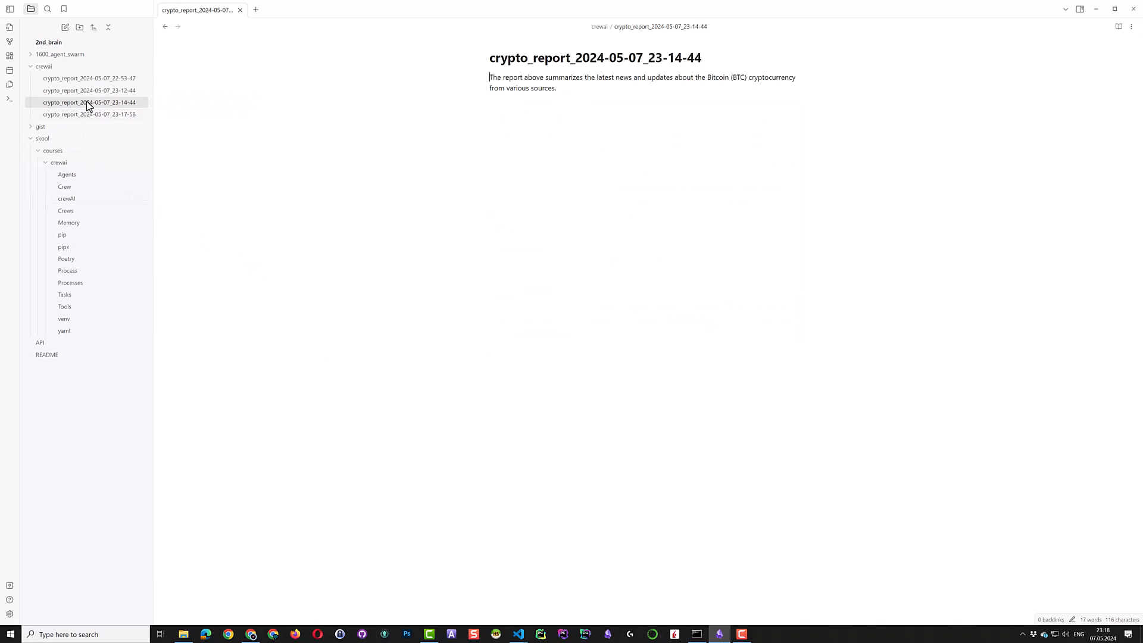
left_click(89, 91)
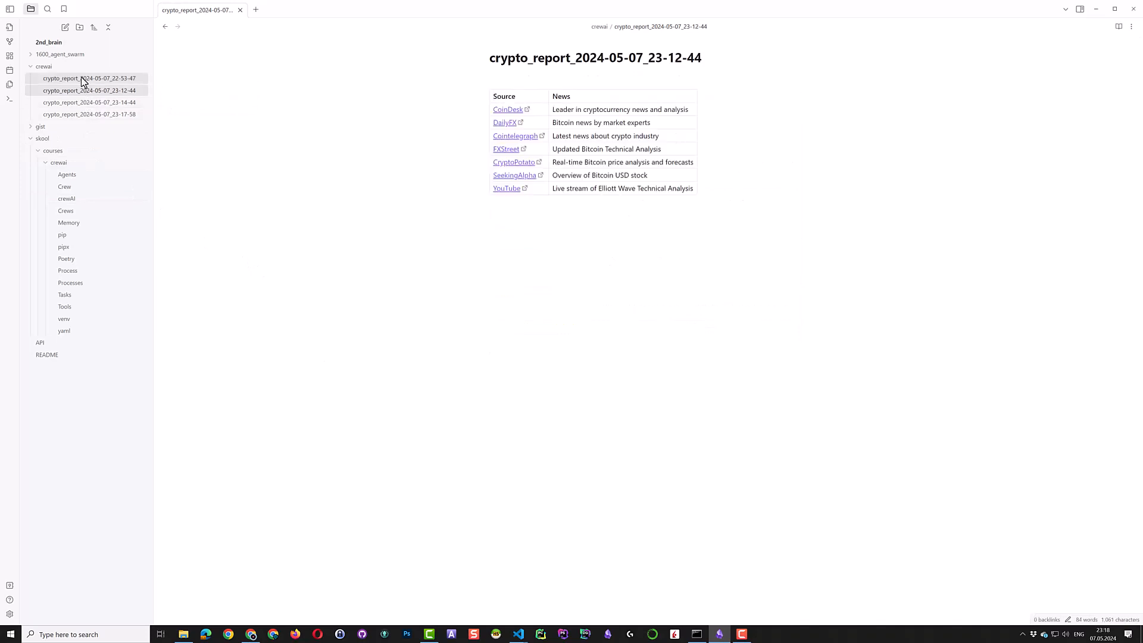
left_click(89, 78)
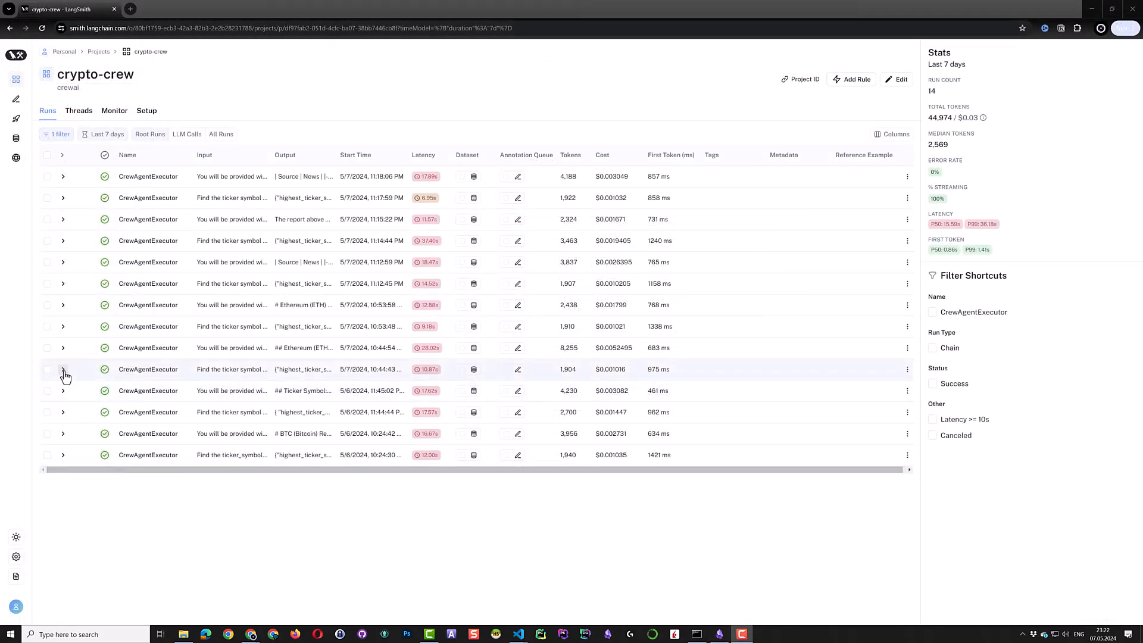
Expand a CrewAgentExecutor run, open its trace, and view the CrewAgentParser's ETH answer
left_click(63, 370)
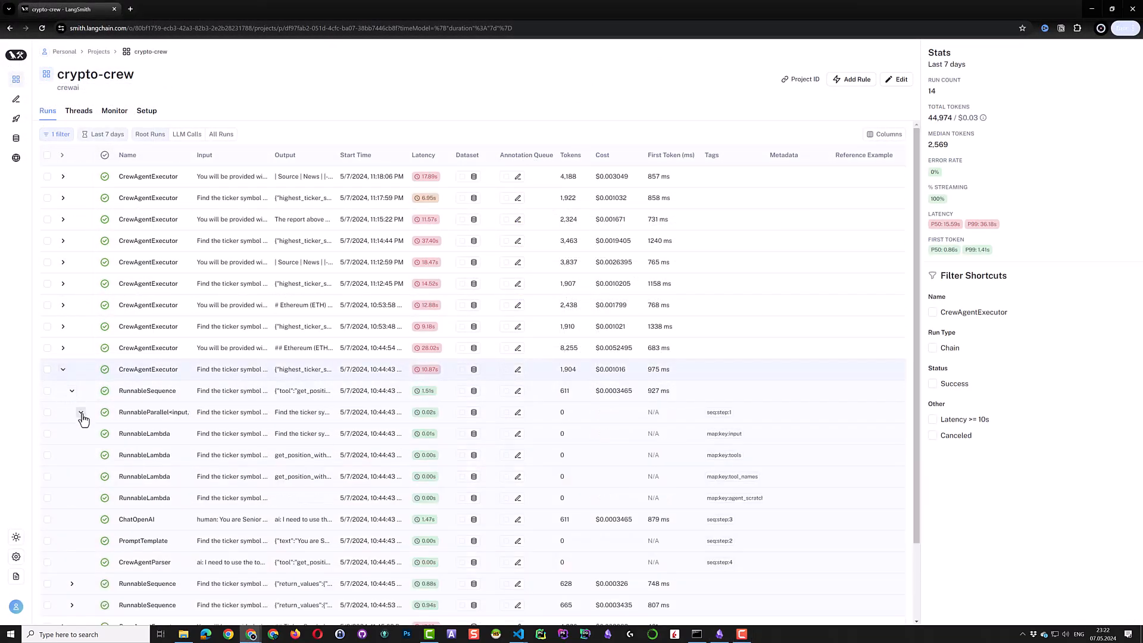
left_click(143, 433)
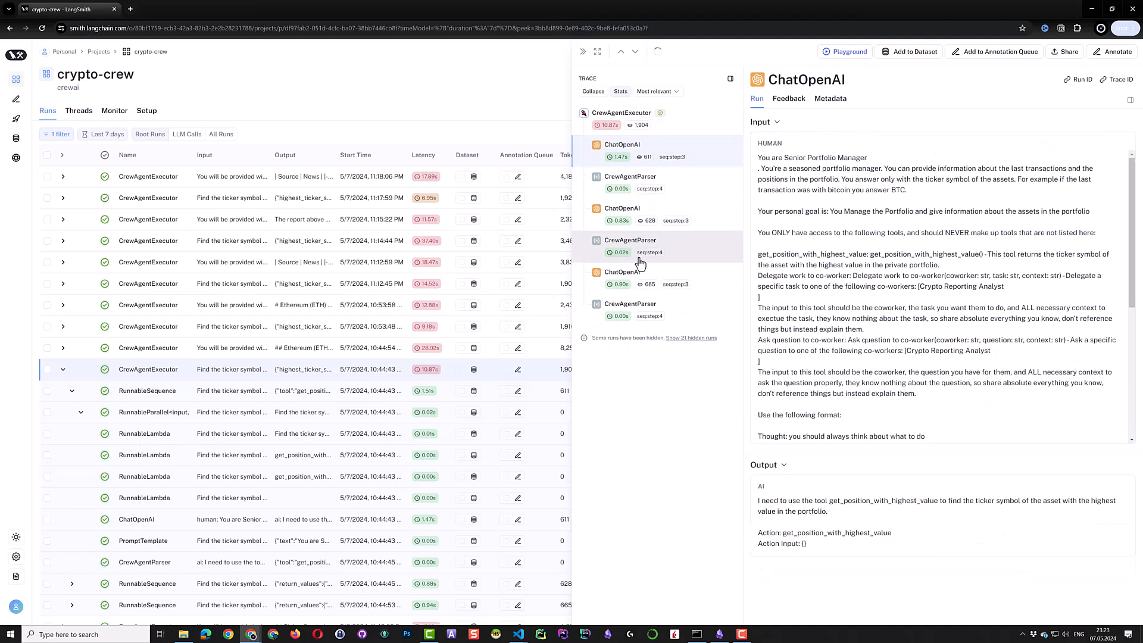
left_click(629, 246)
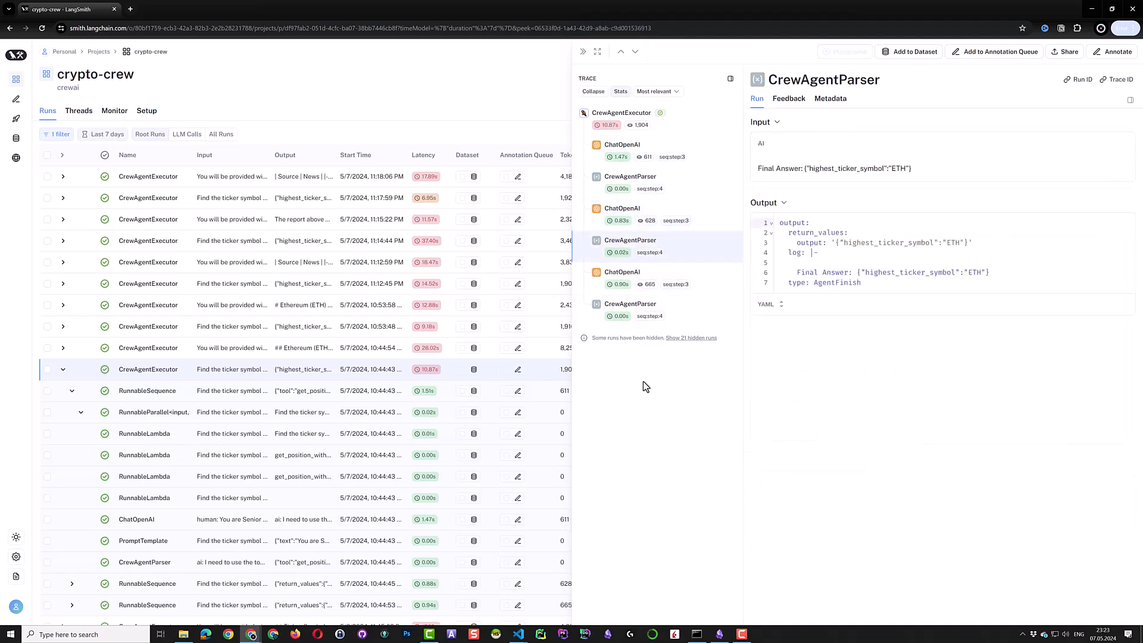
mouse_move(235, 442)
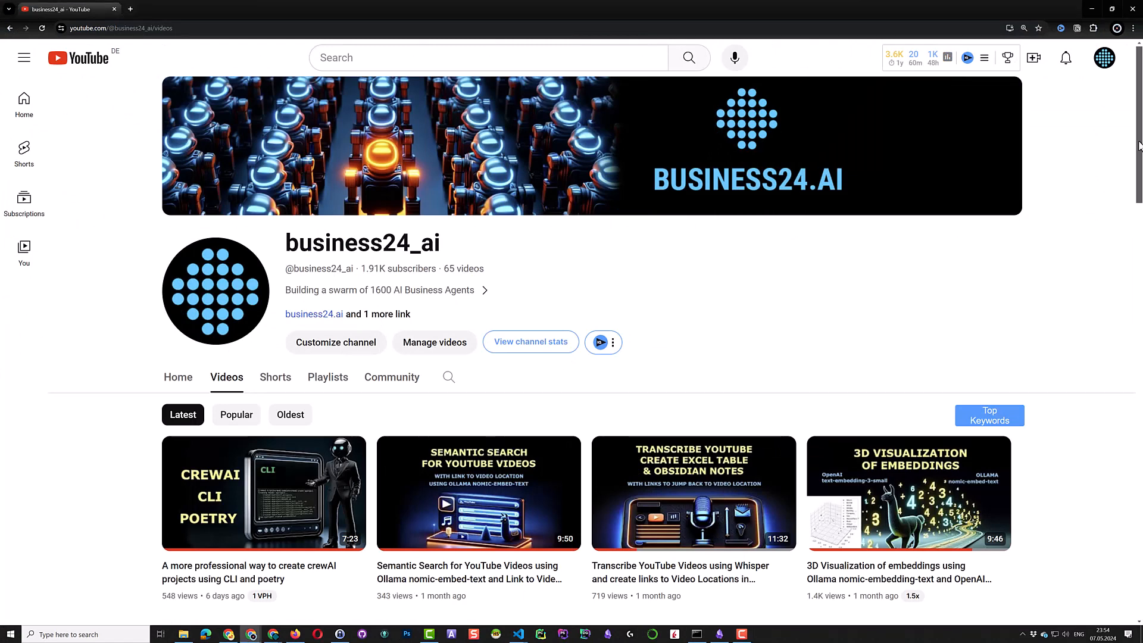
scroll("down", 3)
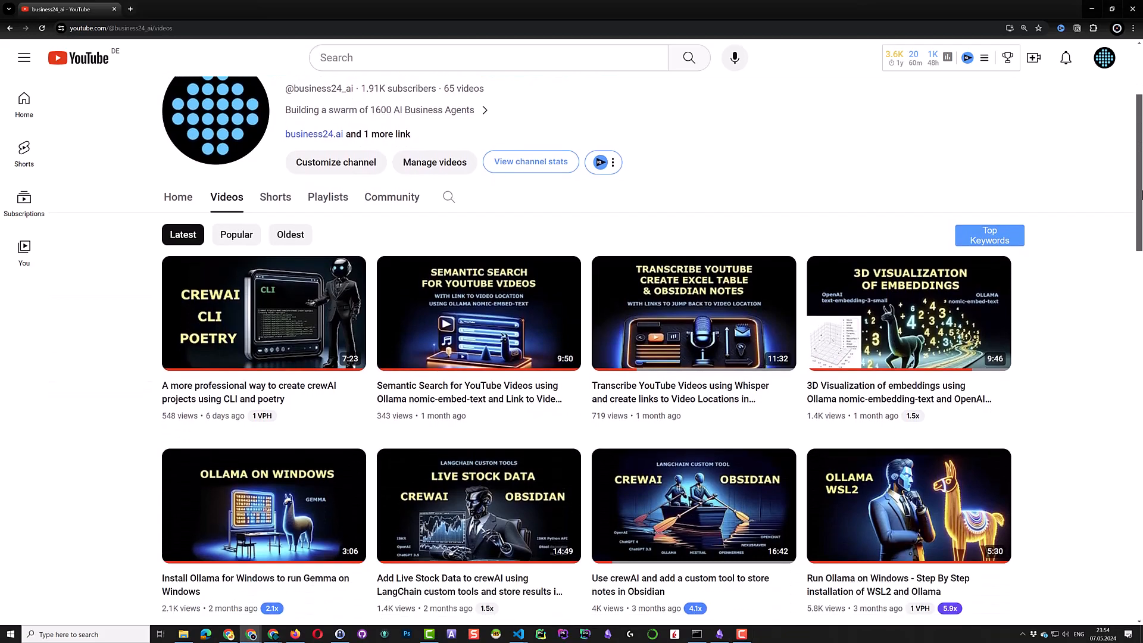
scroll("down", 3)
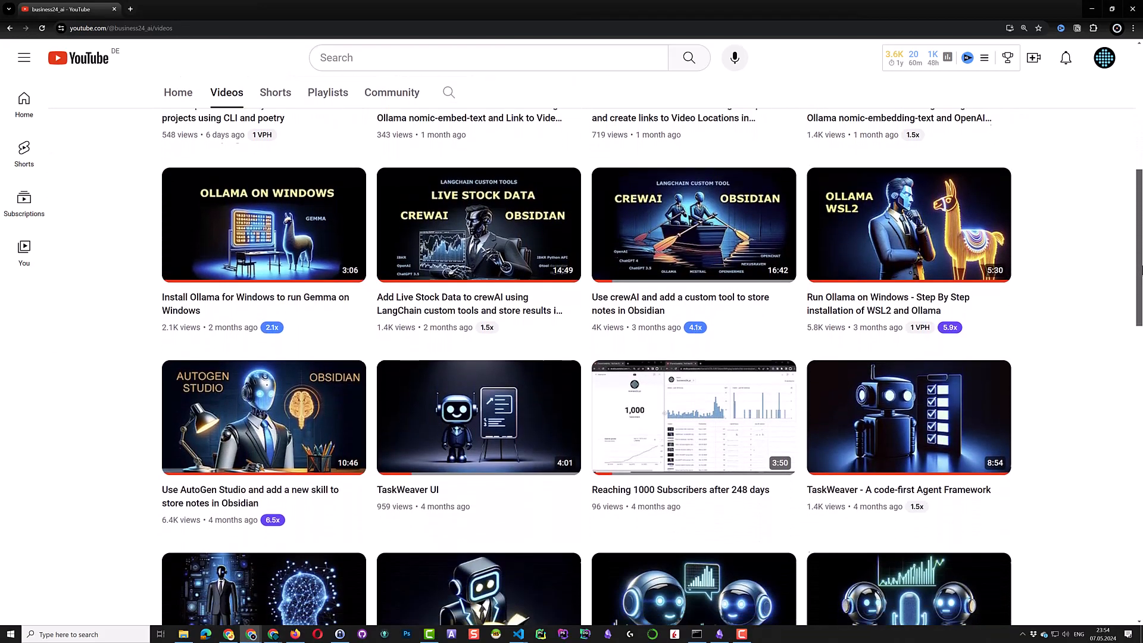
scroll("down", 3)
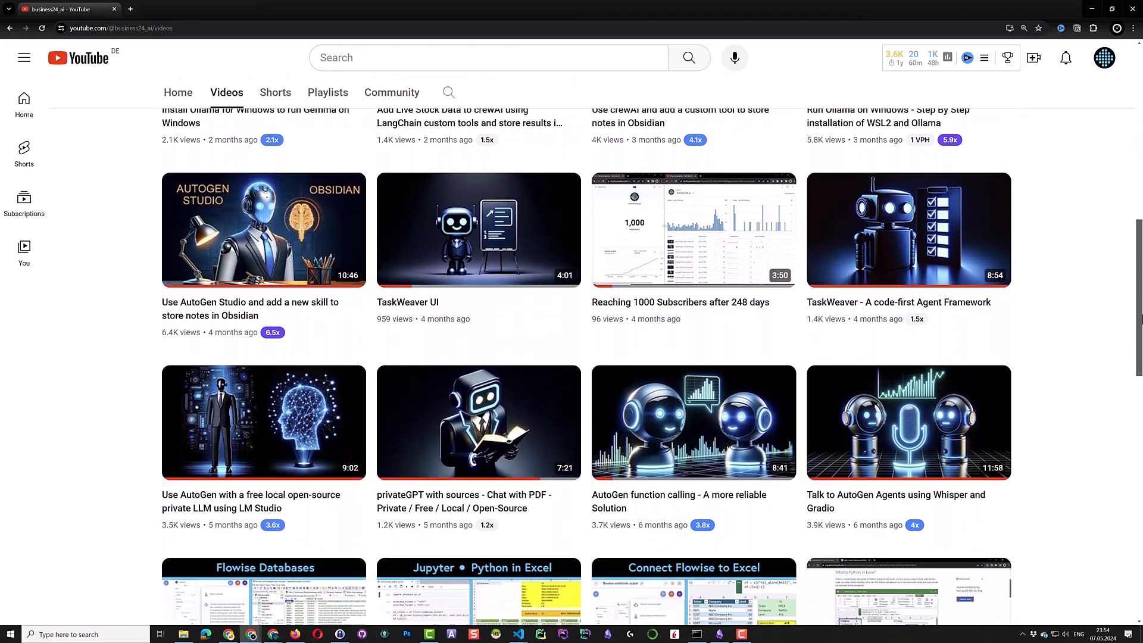
scroll("down", 3)
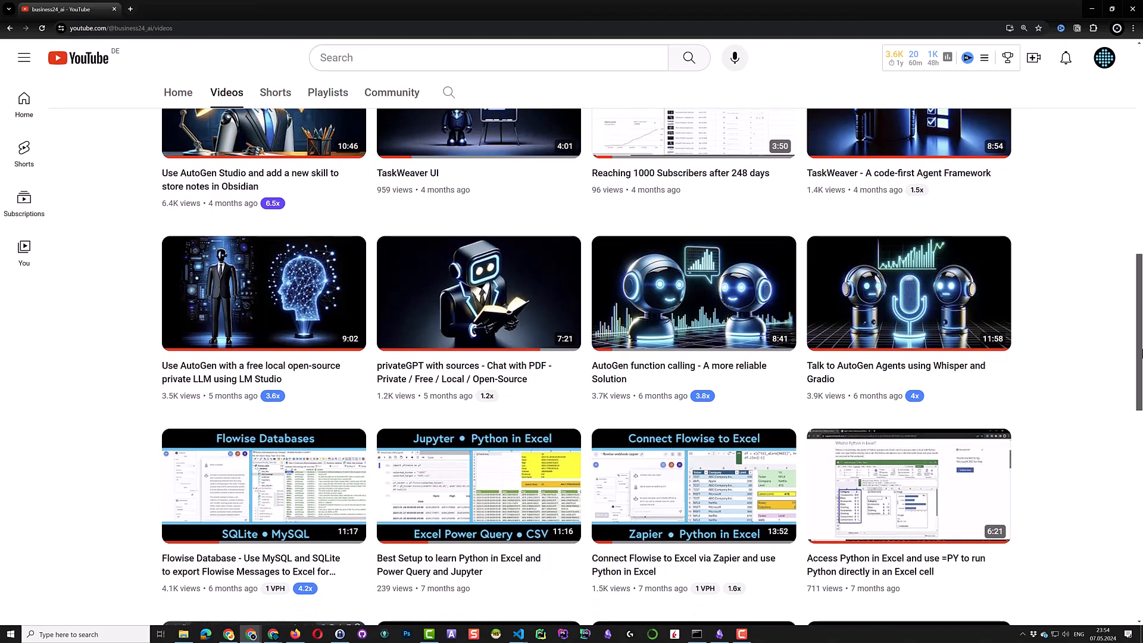
mouse_move(403, 351)
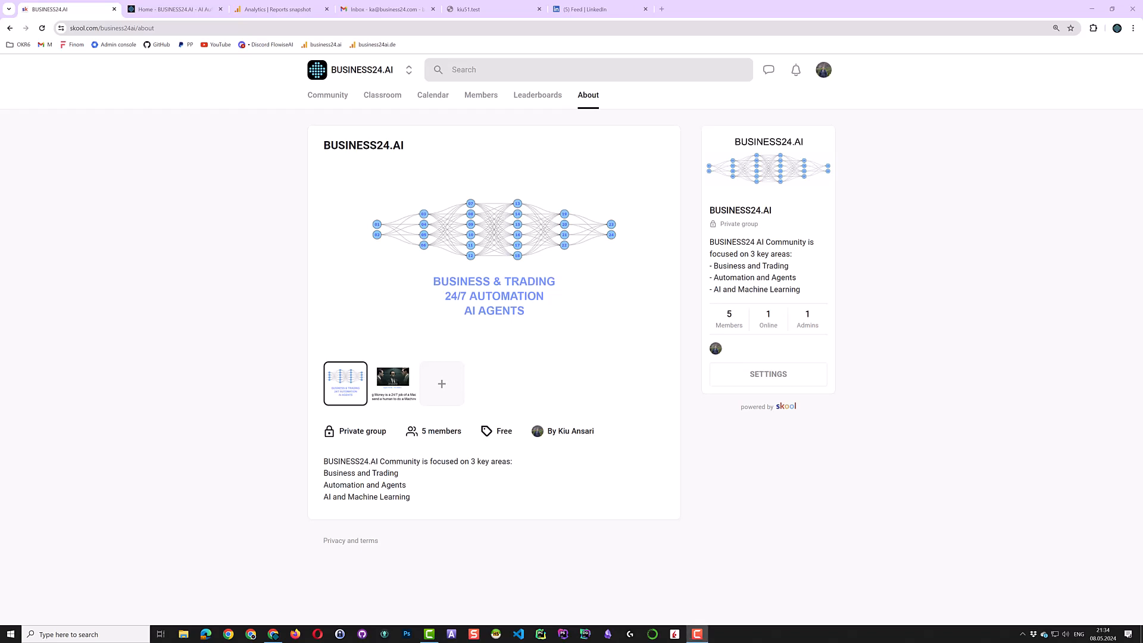
mouse_move(117, 384)
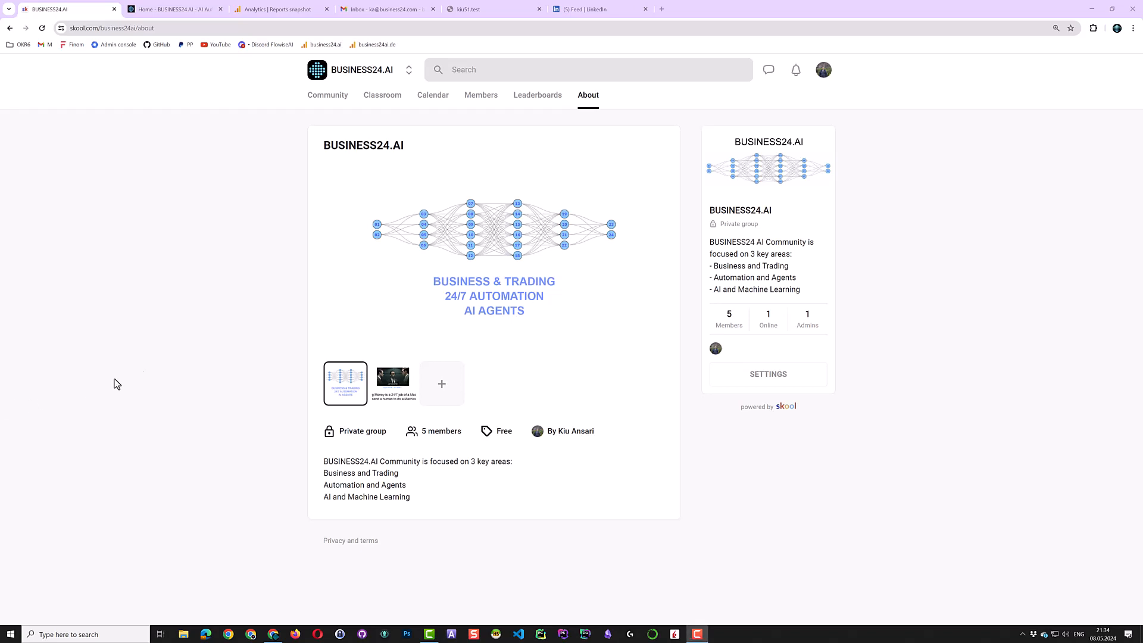
mouse_move(328, 95)
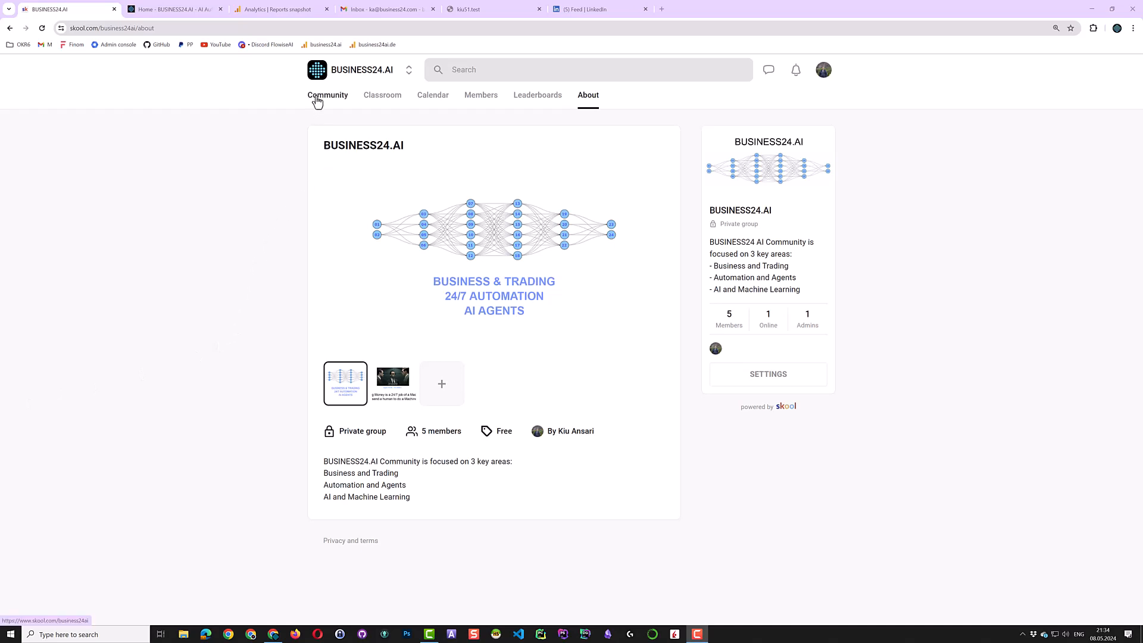
Switch from the About page to the BUSINESS24.AI community feed
left_click(328, 95)
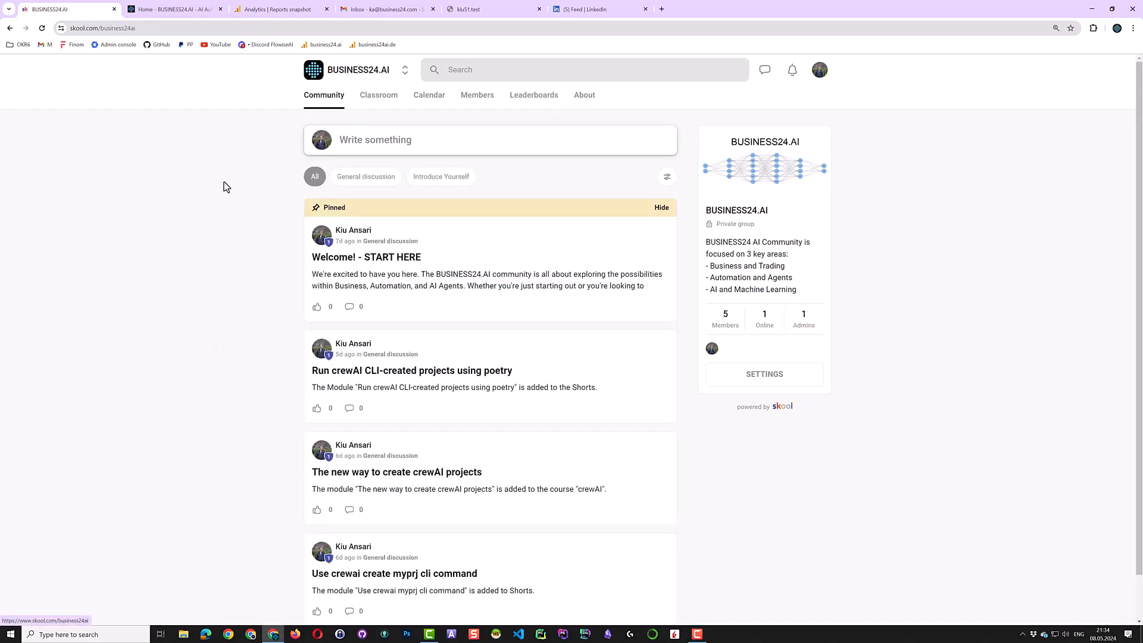